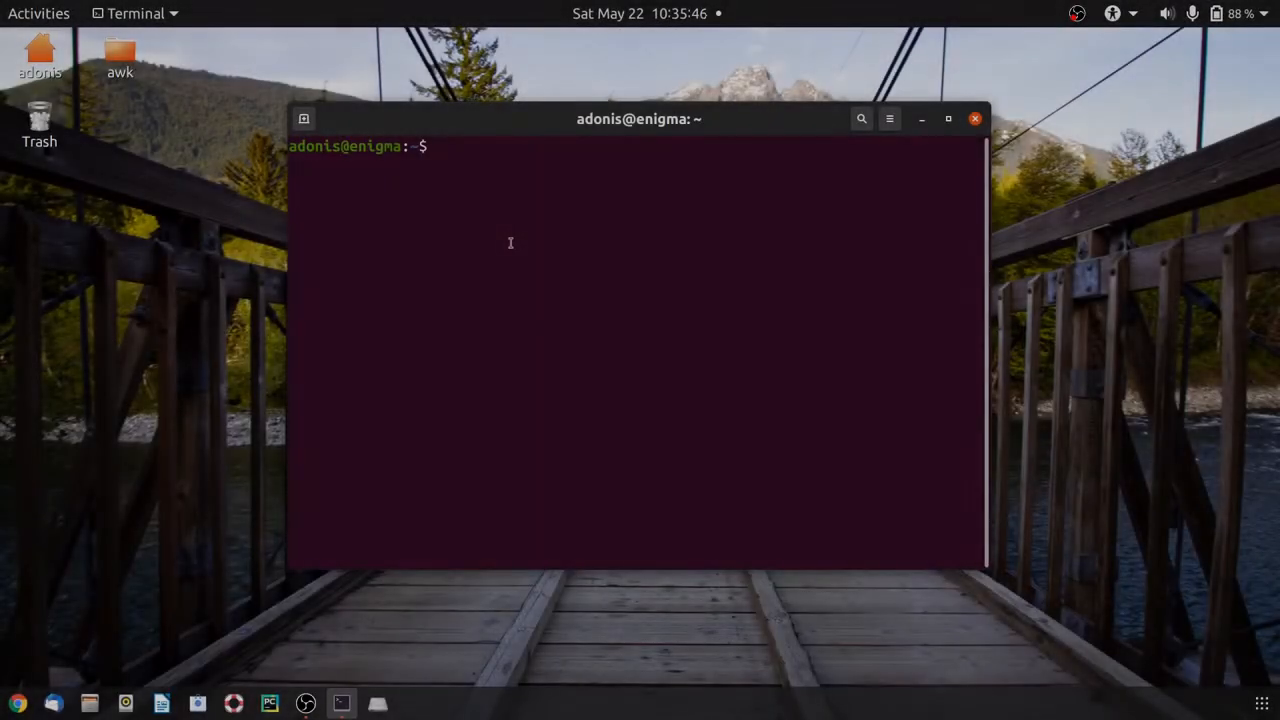
{"action": "mouse_move", "coordinate": [472, 210]}
{"action": "type", "text": "gedit"}
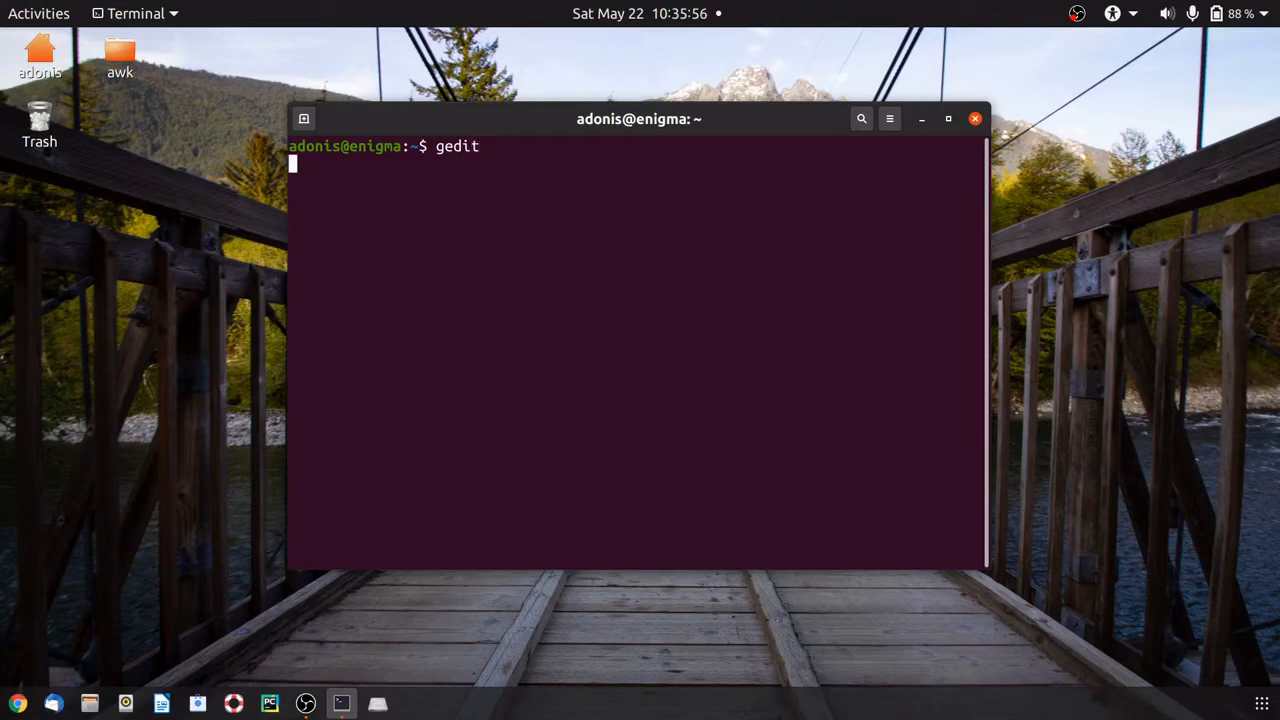
Launch the Text Editor by running the gedit command at the prompt
{"action": "key", "text": "Return"}
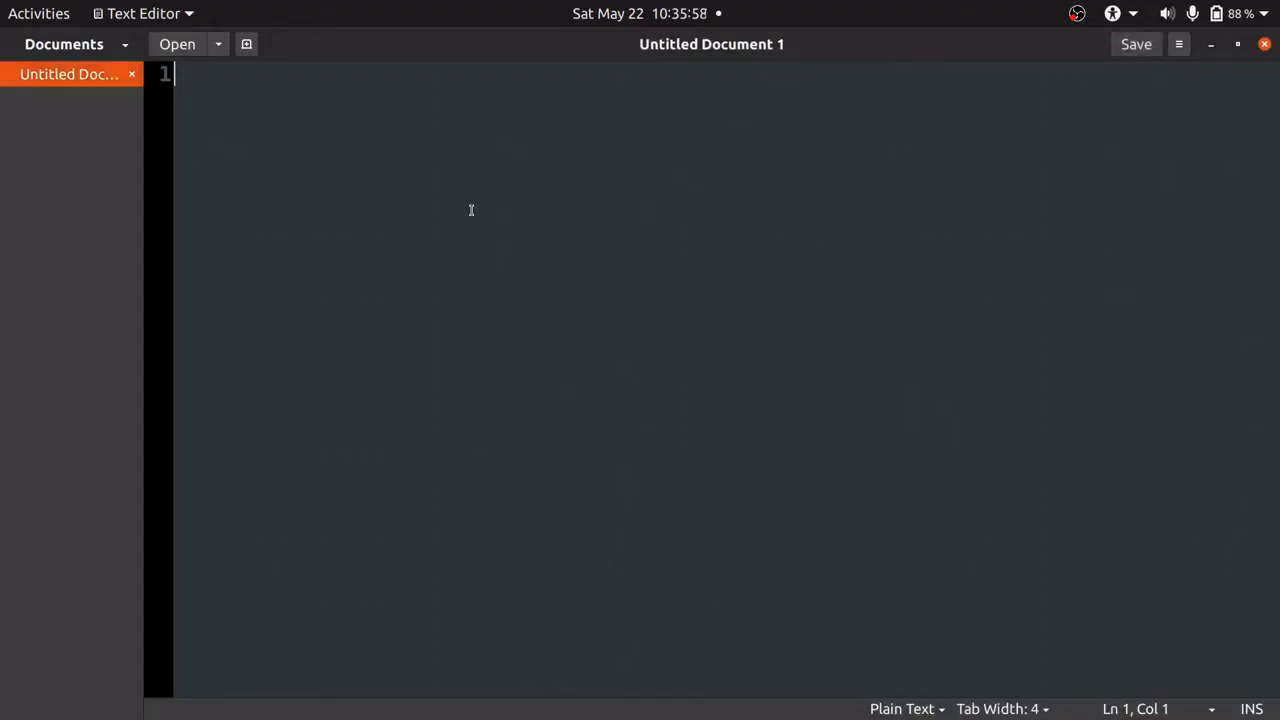
Open highest.txt from the recent files list to read the problem statement
{"action": "left_click", "coordinate": [216, 44]}
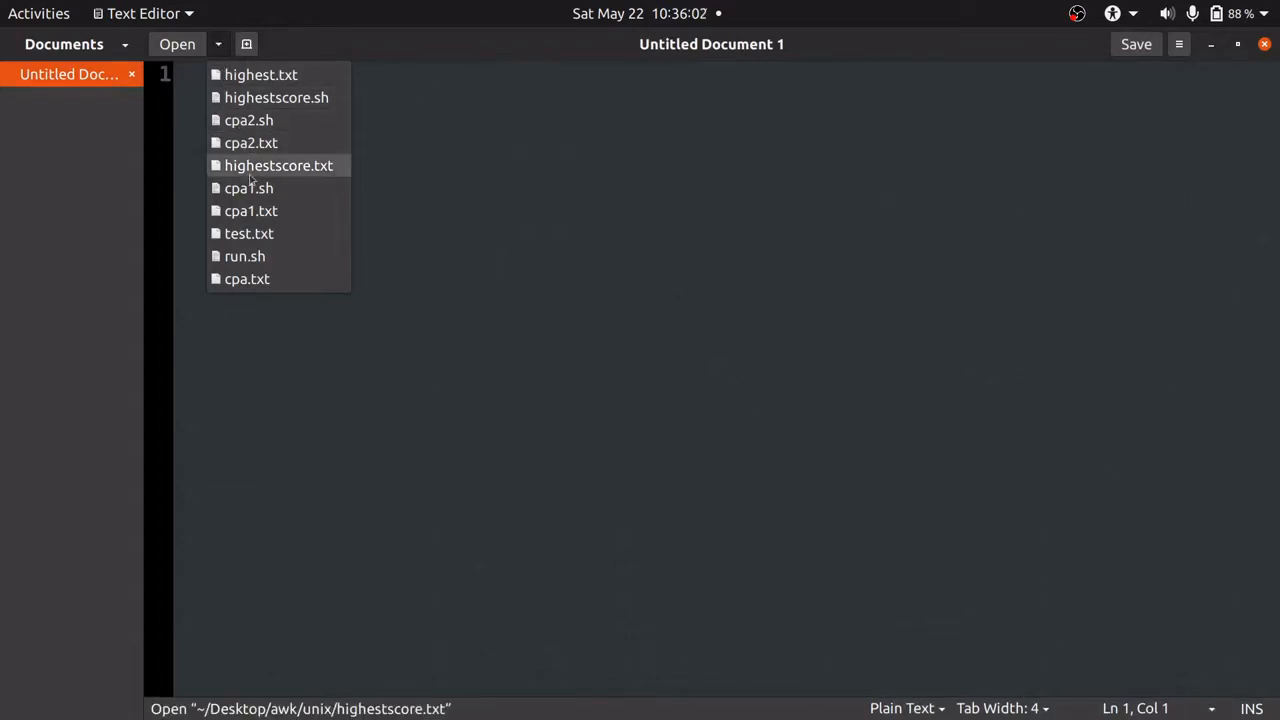
{"action": "left_click", "coordinate": [260, 74]}
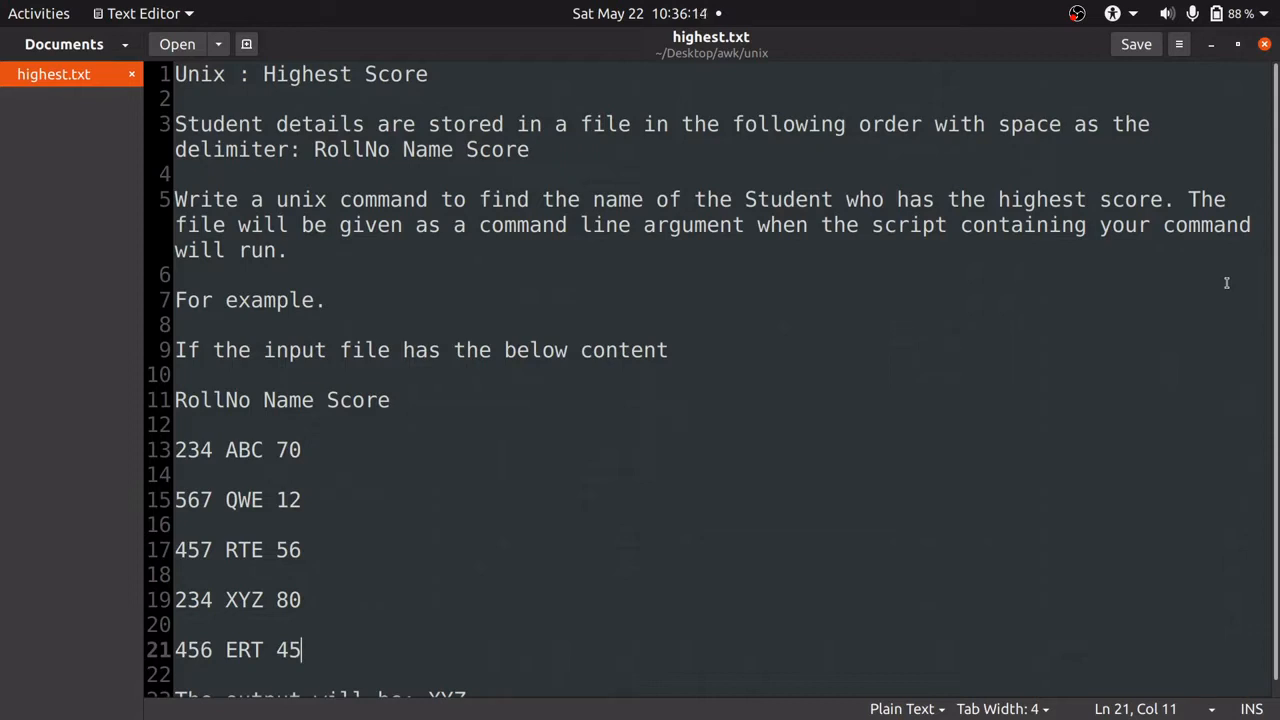
{"action": "double_click", "coordinate": [396, 74]}
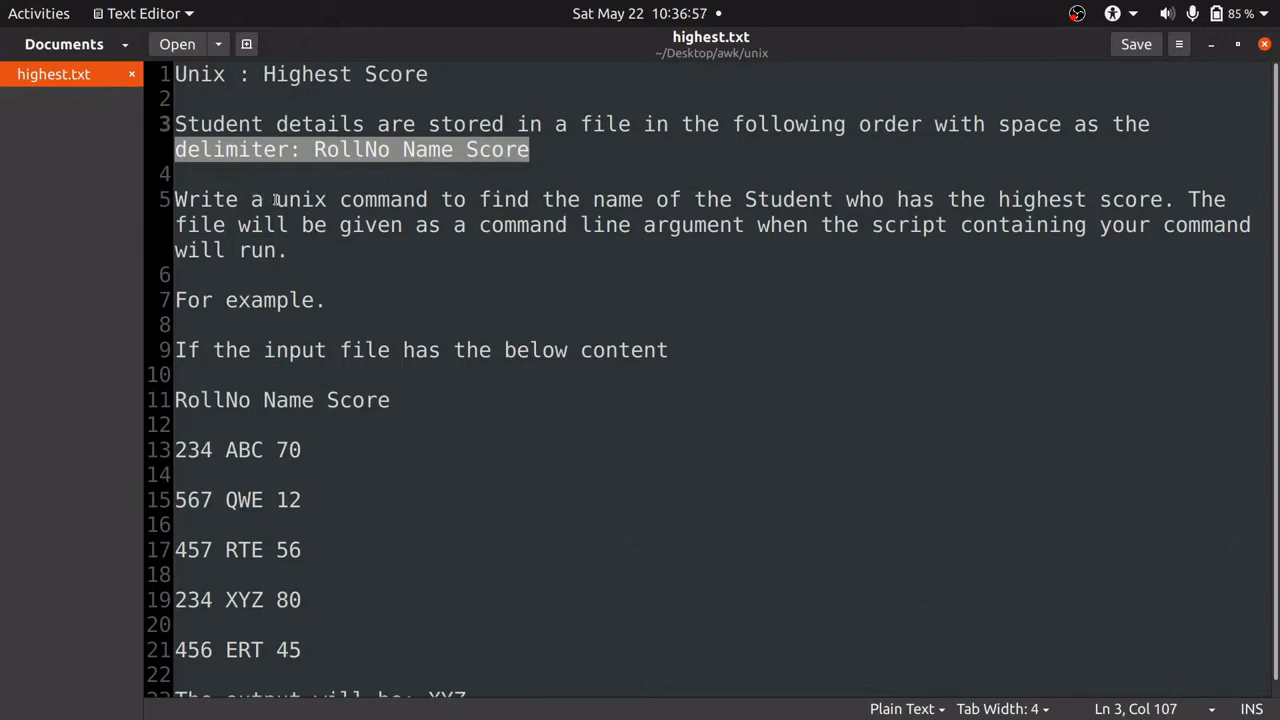
Highlight the field order, the find-the-name task and the command-line argument requirement
{"action": "left_click_drag", "start_coordinate": [276, 200], "coordinate": [596, 200]}
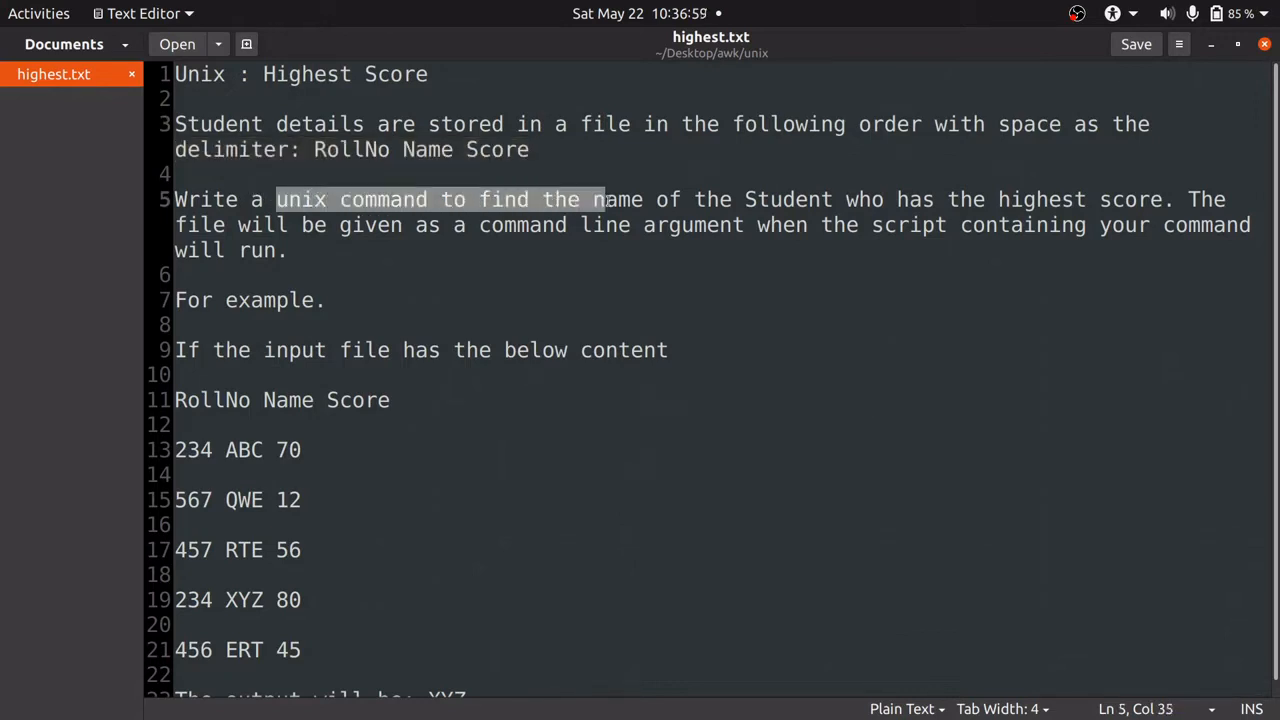
{"action": "left_click_drag", "start_coordinate": [604, 200], "coordinate": [944, 200]}
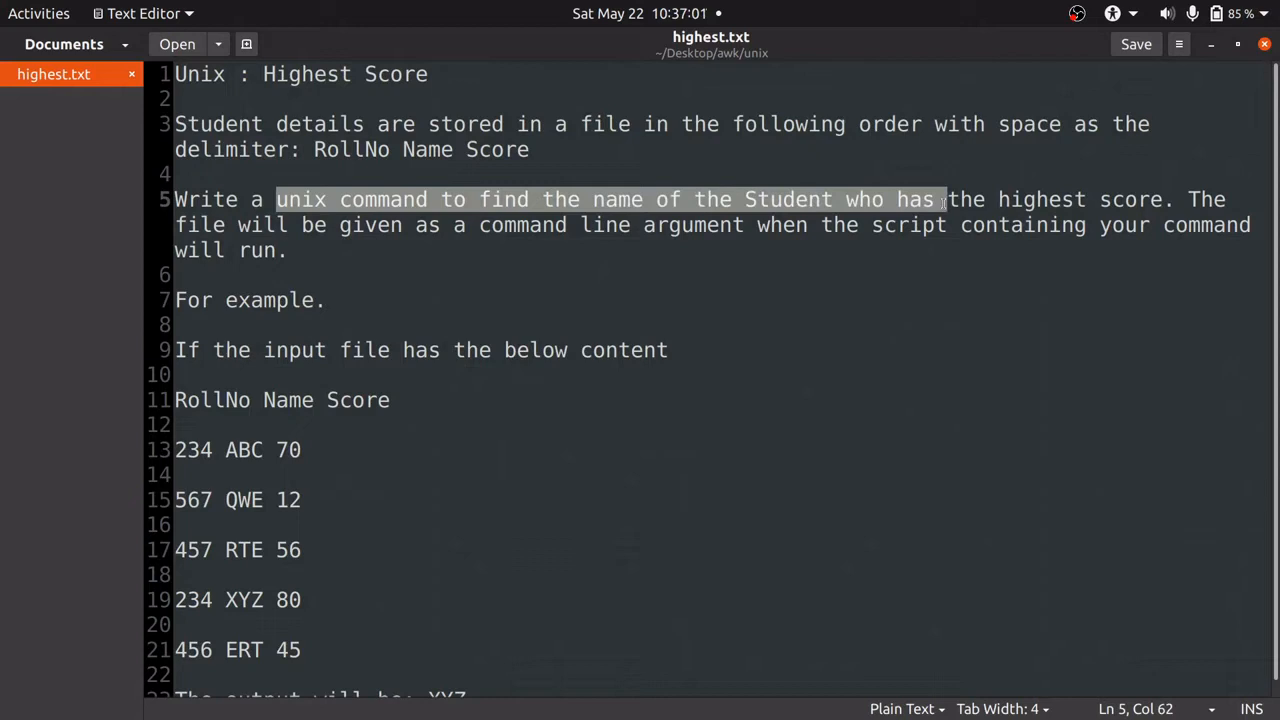
{"action": "left_click_drag", "start_coordinate": [944, 200], "coordinate": [1170, 200]}
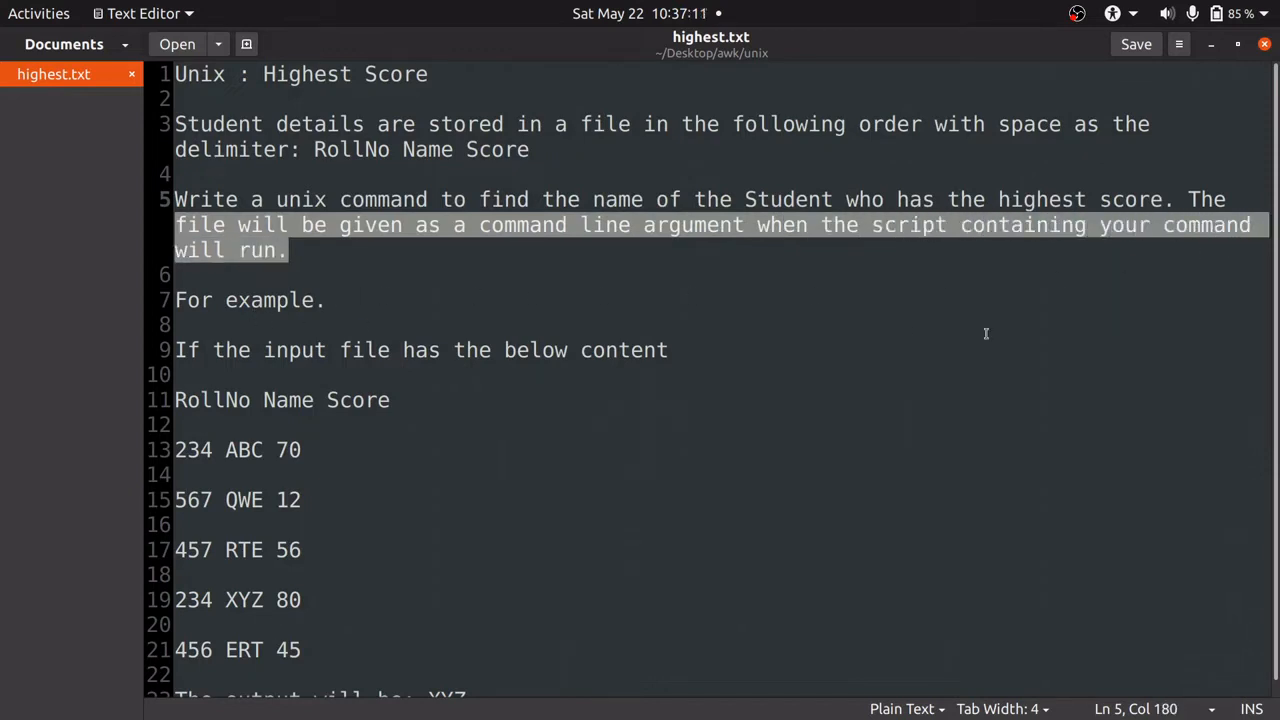
Review the sample data rows and the name ABC, then start a new untitled document
{"action": "scroll", "scroll_direction": "down", "scroll_amount": 3}
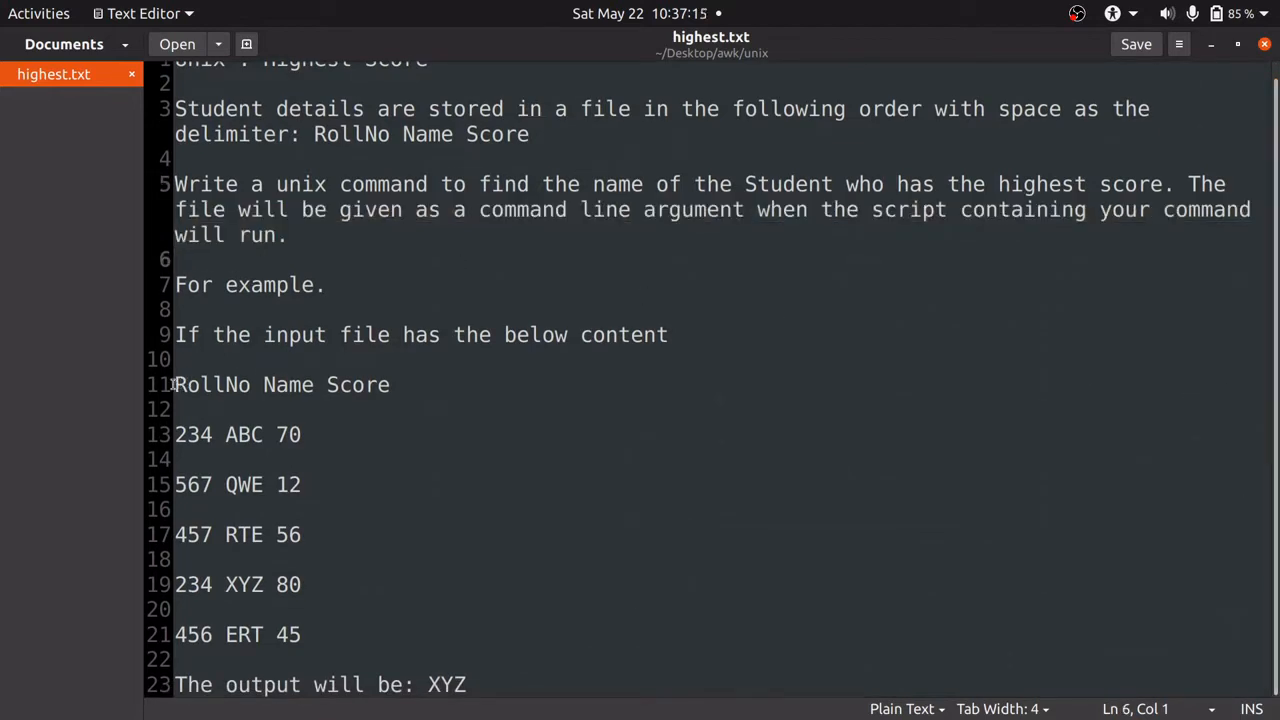
{"action": "triple_click", "coordinate": [280, 384]}
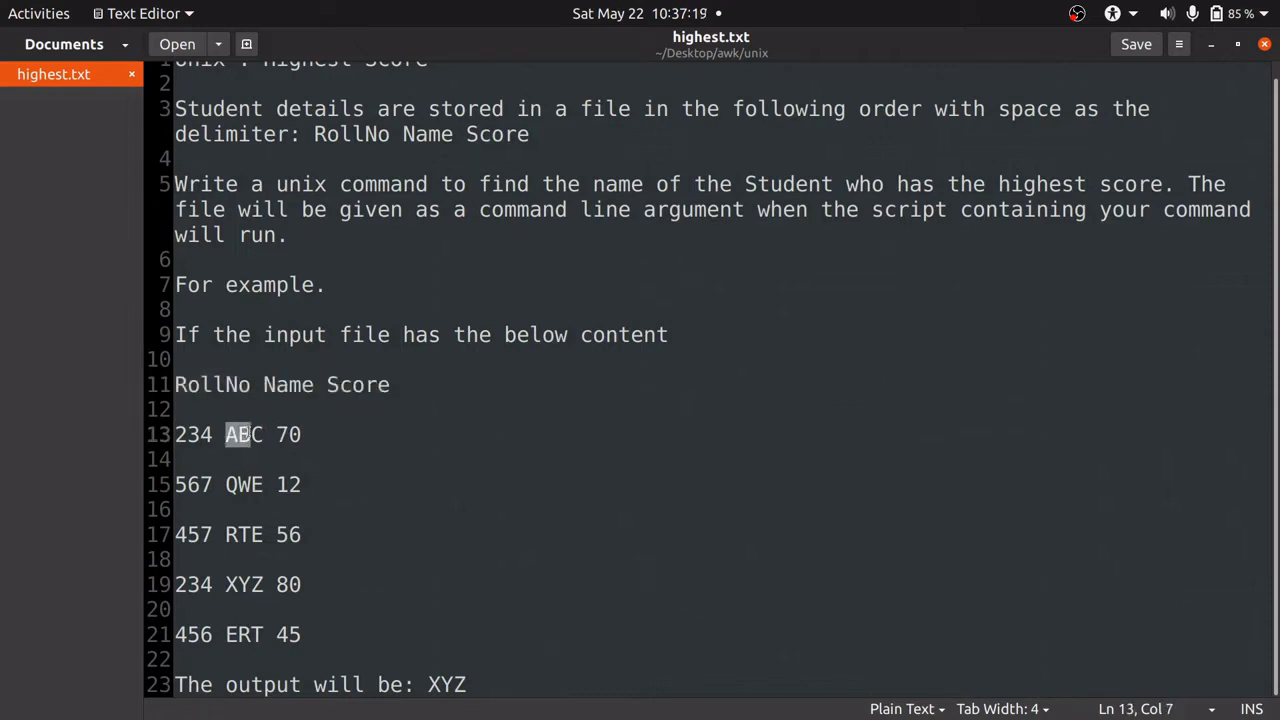
{"action": "double_click", "coordinate": [244, 484]}
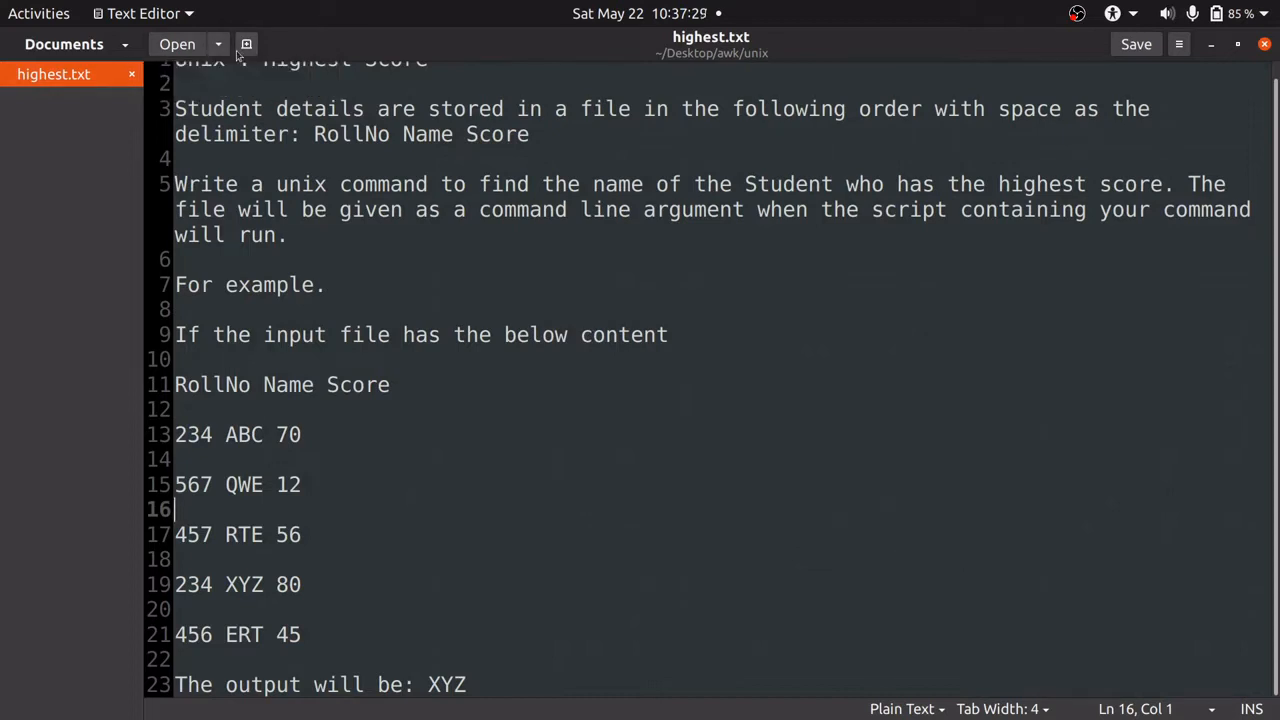
{"action": "left_click", "coordinate": [246, 44]}
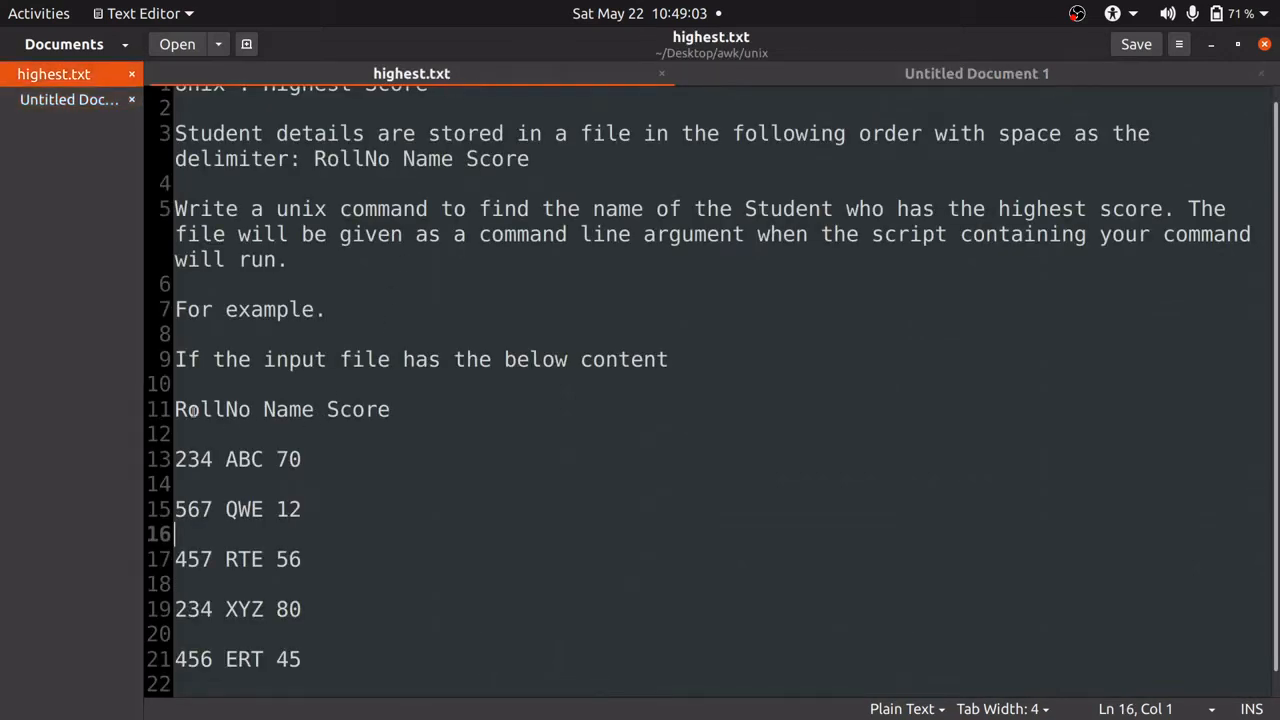
Copy the sample records into the new document, save it as highestscore.txt in awk/unix, and start another document
{"action": "left_click_drag", "start_coordinate": [174, 408], "coordinate": [264, 660]}
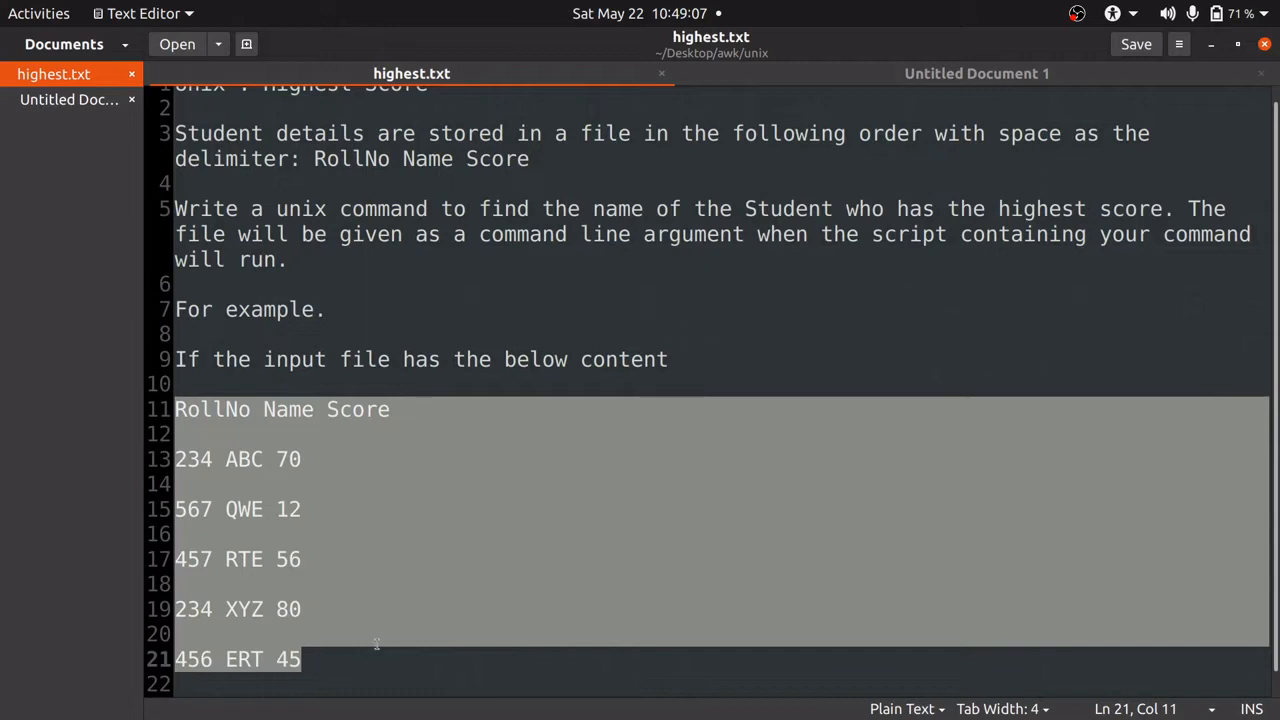
{"action": "mouse_move", "coordinate": [380, 608]}
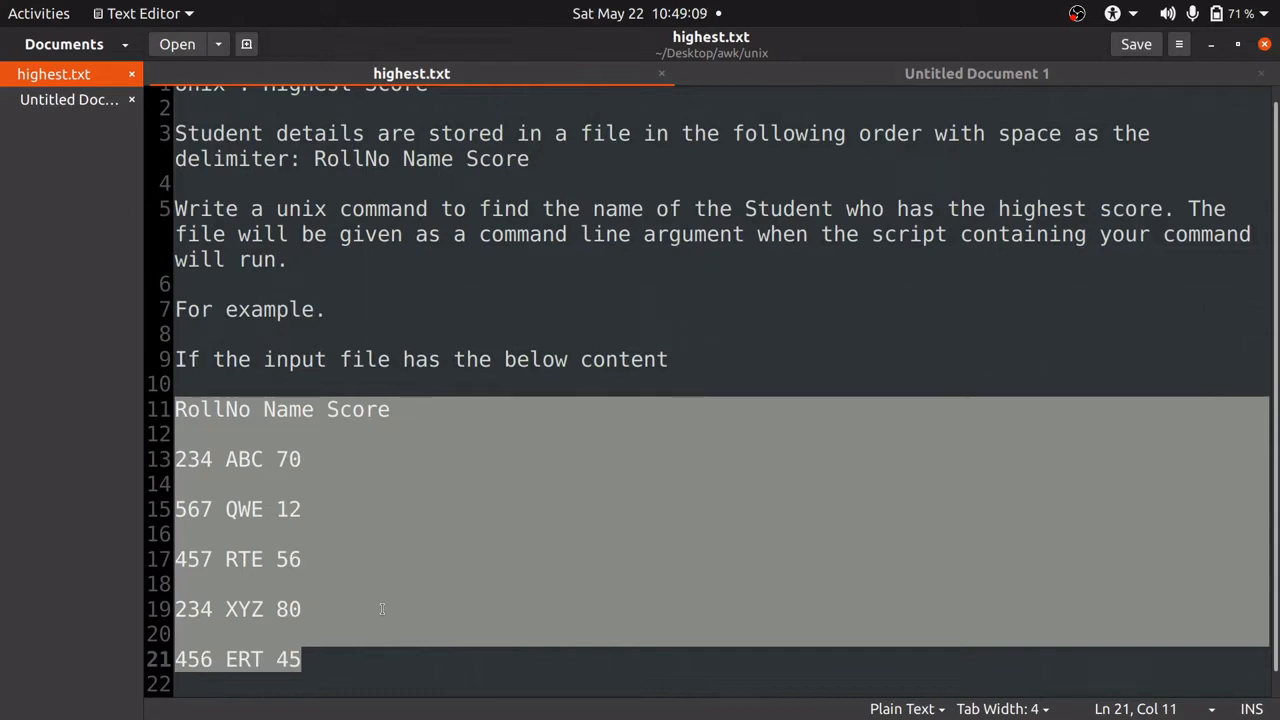
{"action": "left_click", "coordinate": [976, 72]}
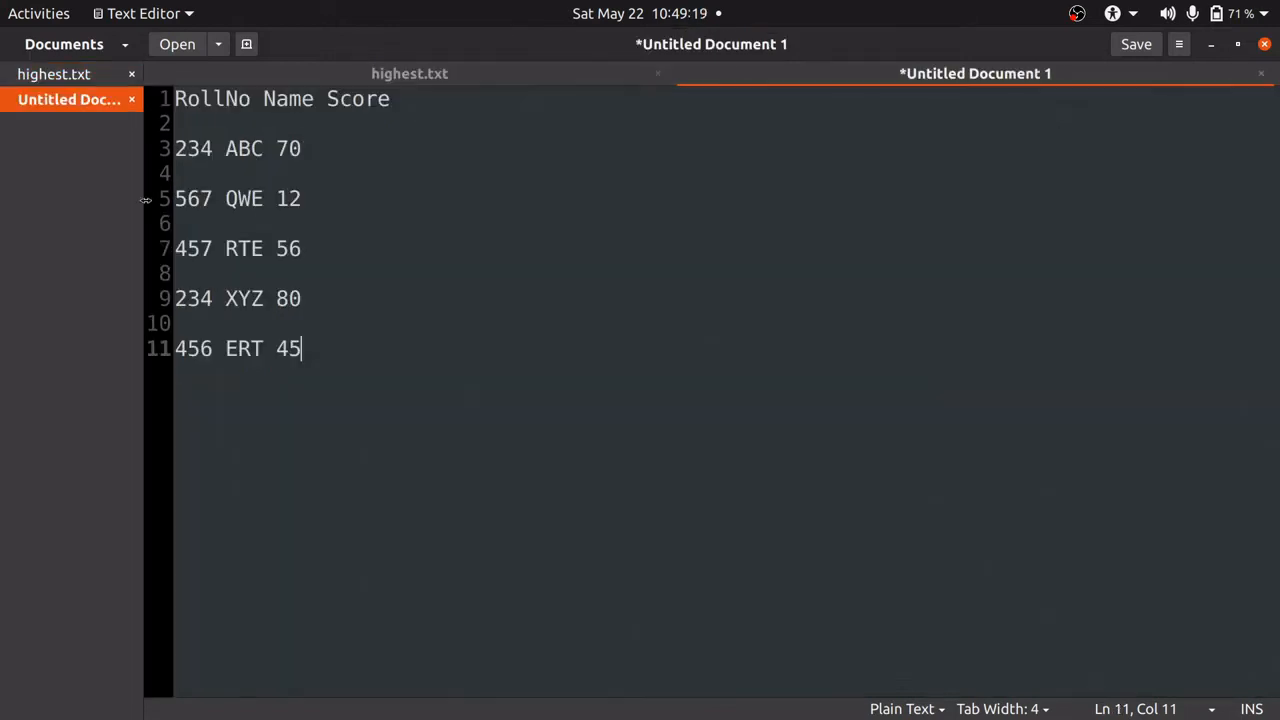
{"action": "left_click", "coordinate": [1136, 44]}
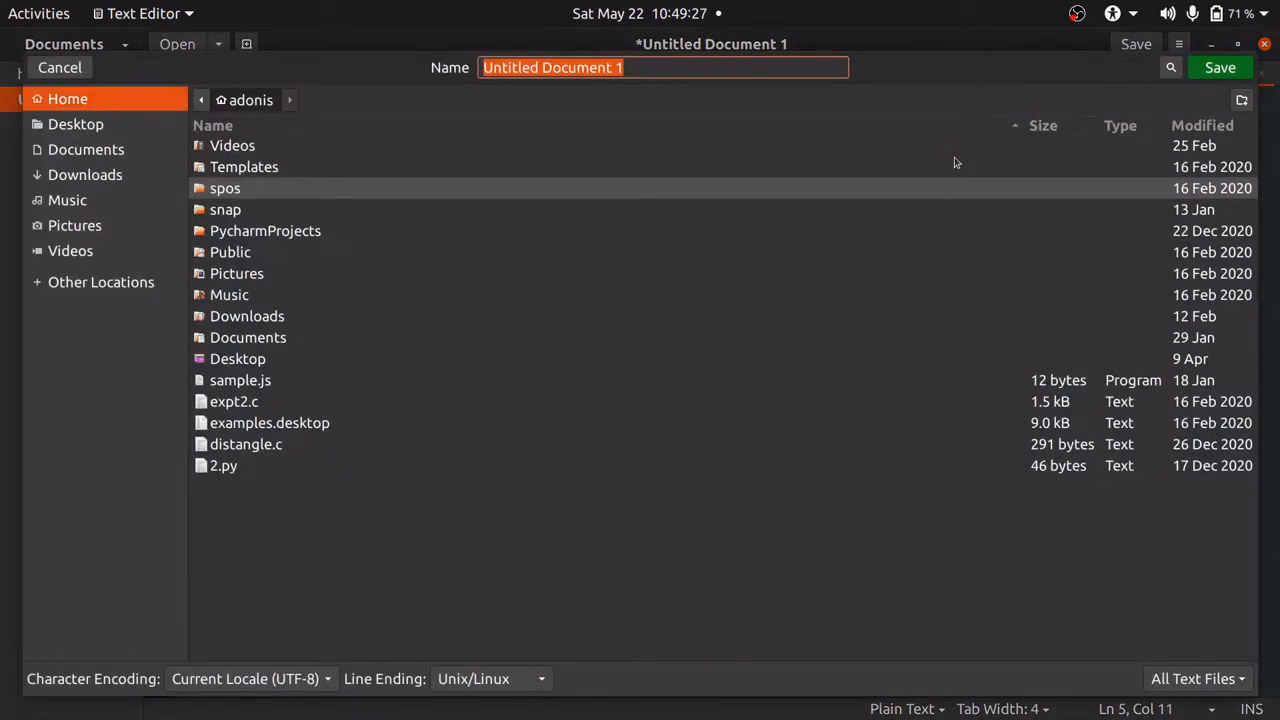
{"action": "left_click", "coordinate": [76, 124]}
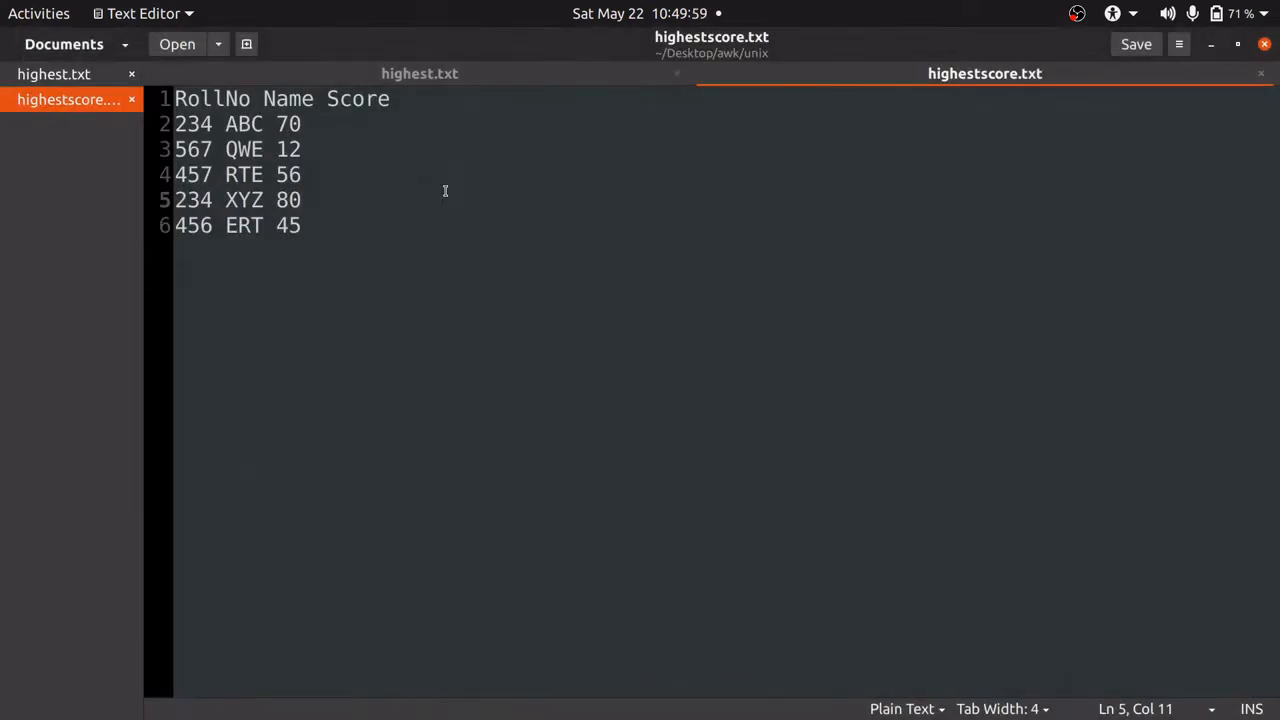
{"action": "left_click", "coordinate": [246, 44]}
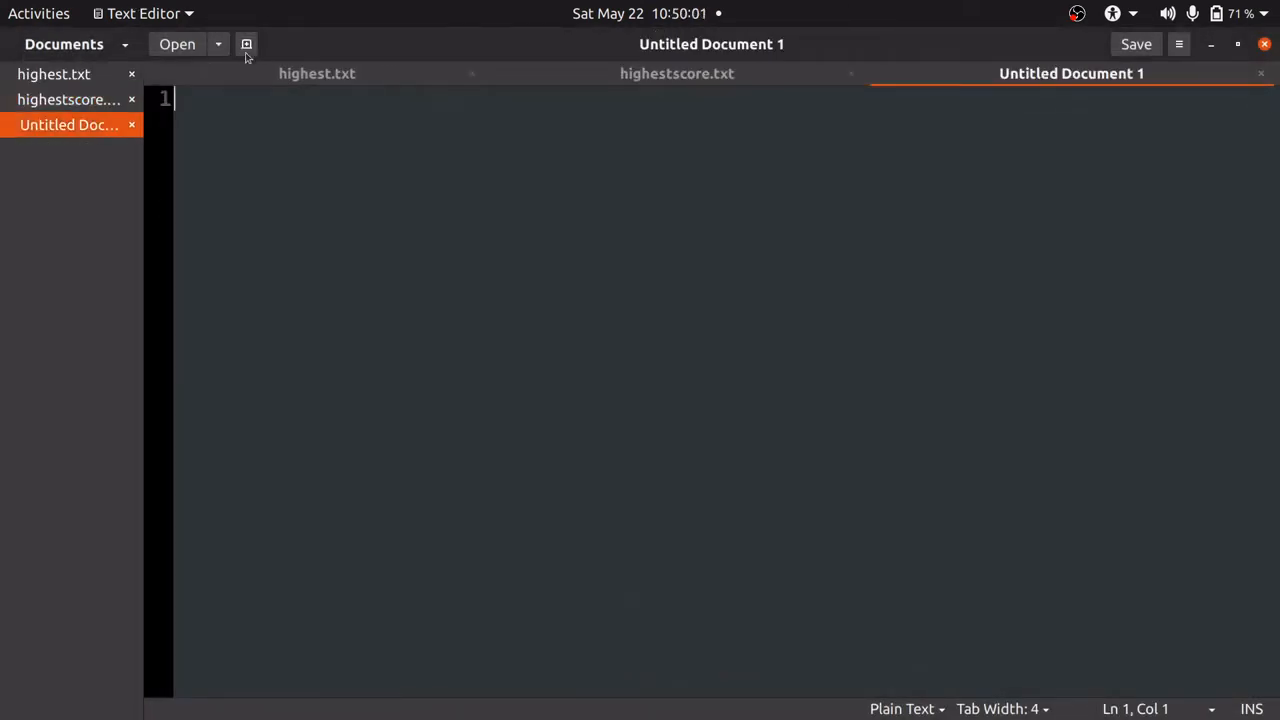
{"action": "mouse_move", "coordinate": [404, 160]}
{"action": "type", "text": "ho"}
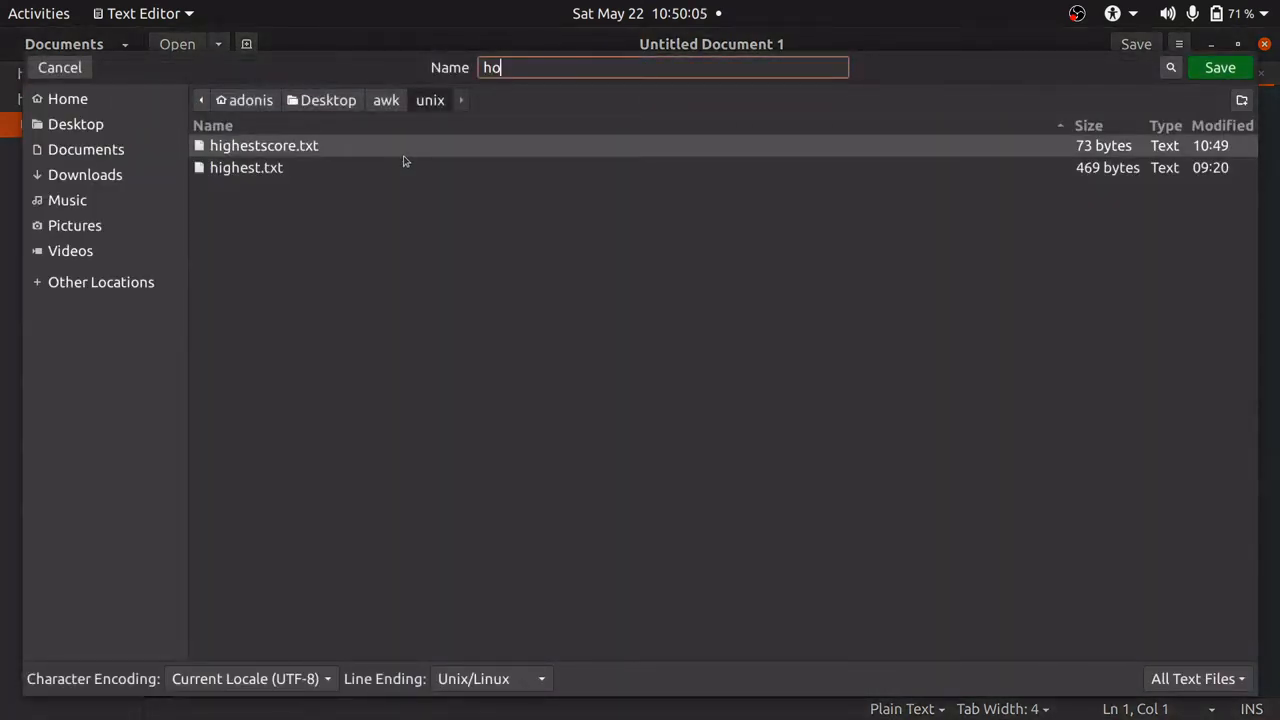
Save the empty document as highestscore.sh in the awk/unix folder
{"action": "key", "text": "BackSpace"}
{"action": "type", "text": "ighestscore.sh"}
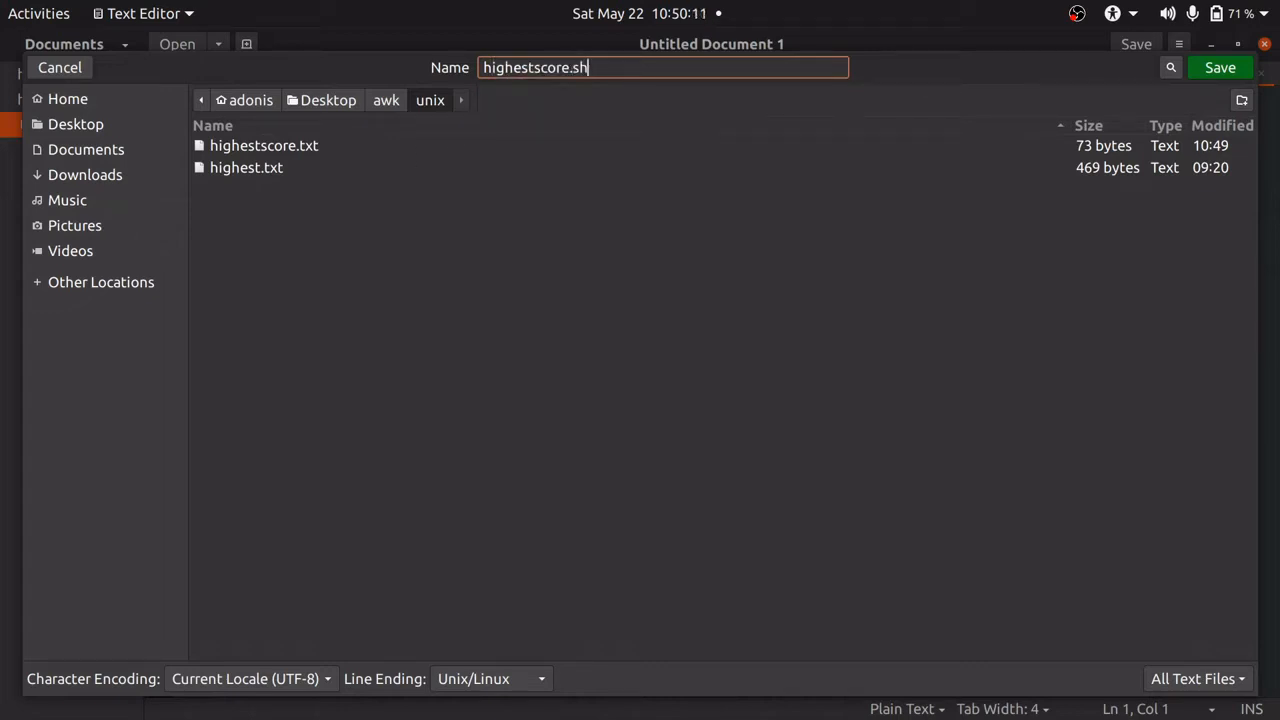
{"action": "left_click", "coordinate": [1220, 68]}
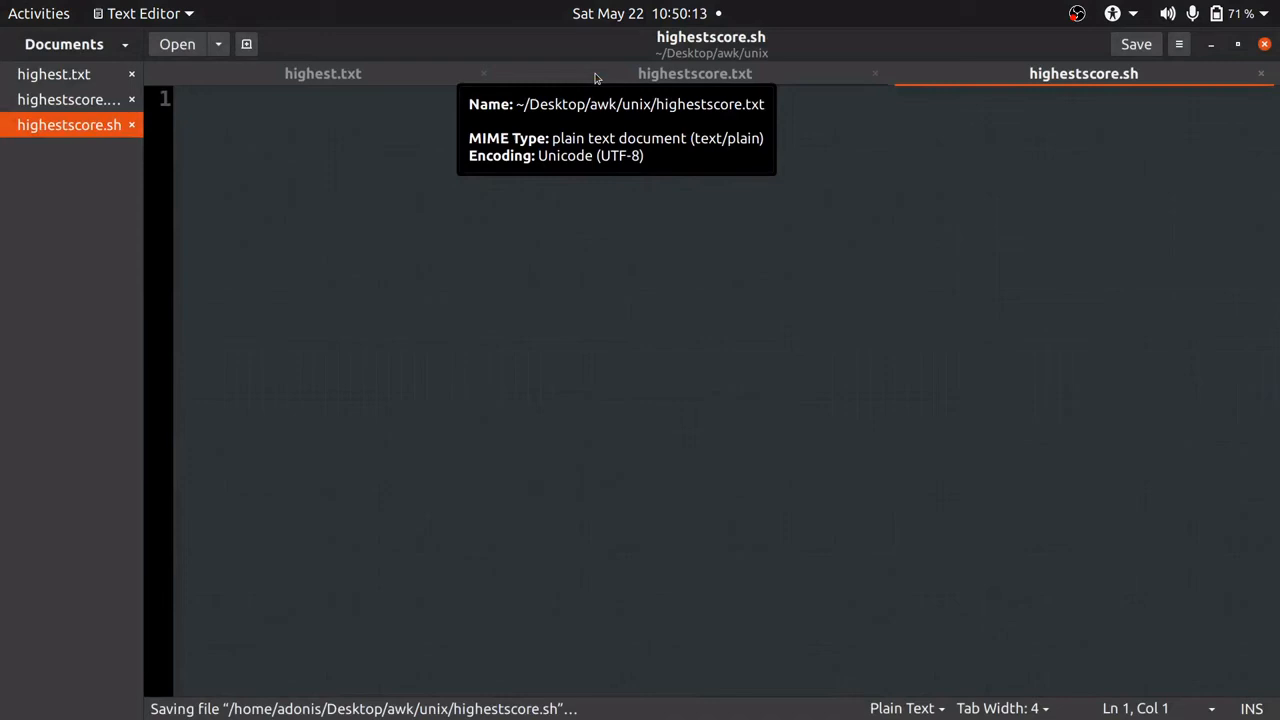
{"action": "mouse_move", "coordinate": [676, 276]}
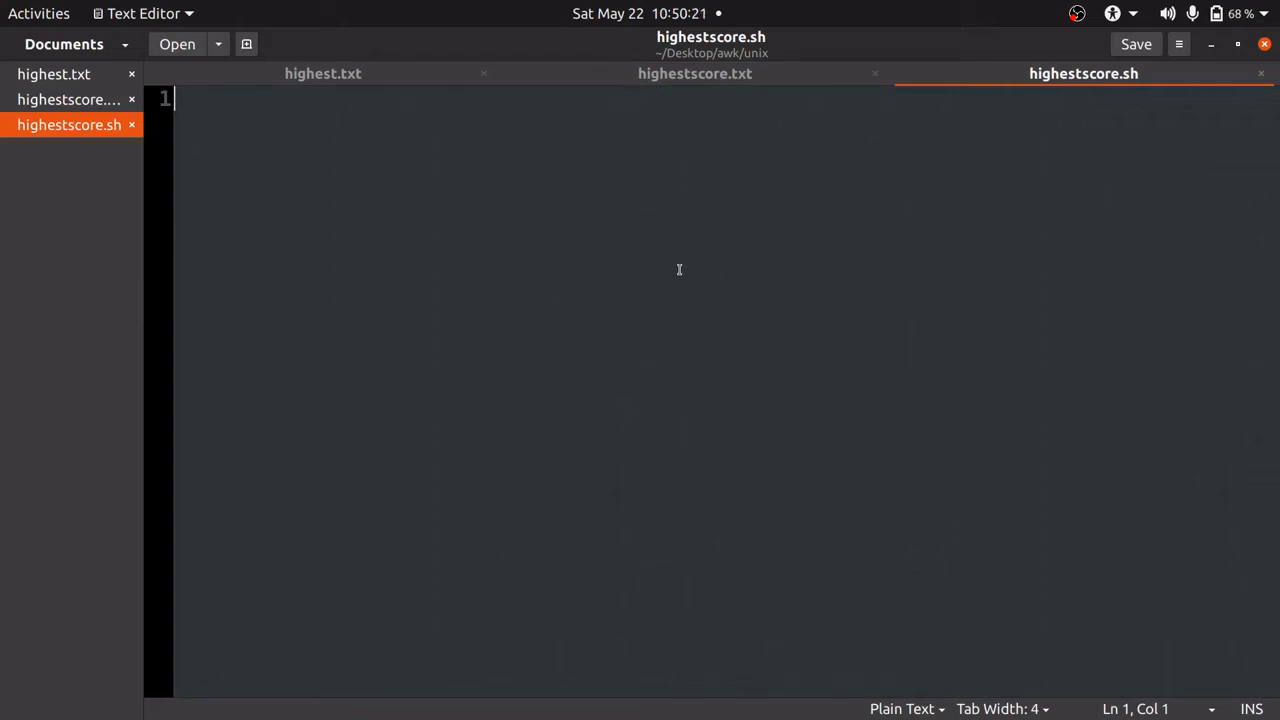
{"action": "mouse_move", "coordinate": [682, 268]}
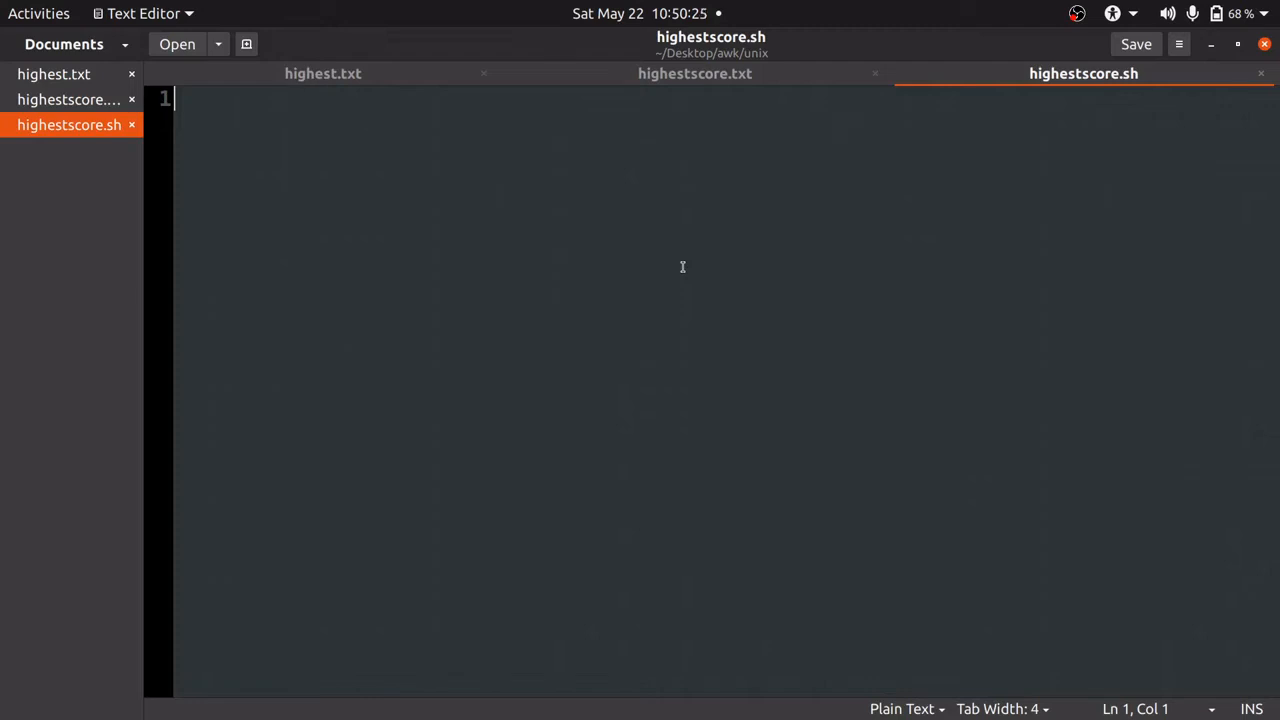
{"action": "left_click", "coordinate": [694, 72]}
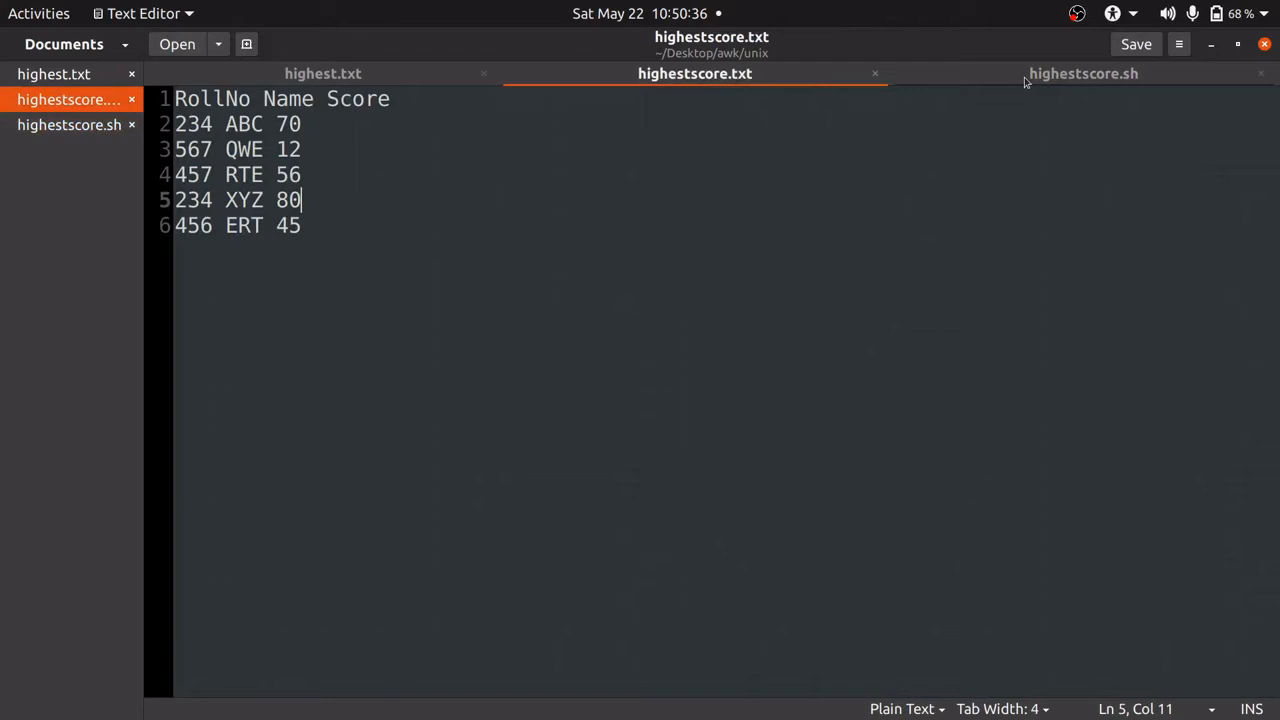
{"action": "left_click", "coordinate": [1084, 72]}
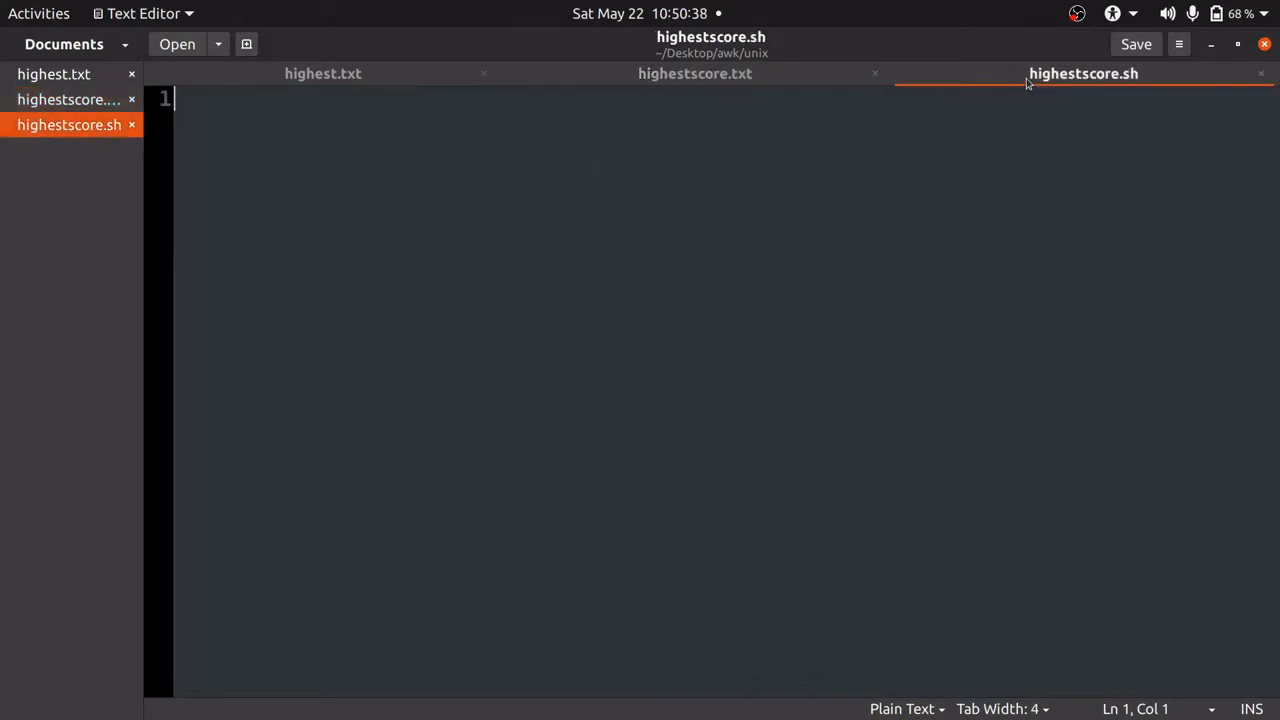
{"action": "left_click", "coordinate": [694, 72]}
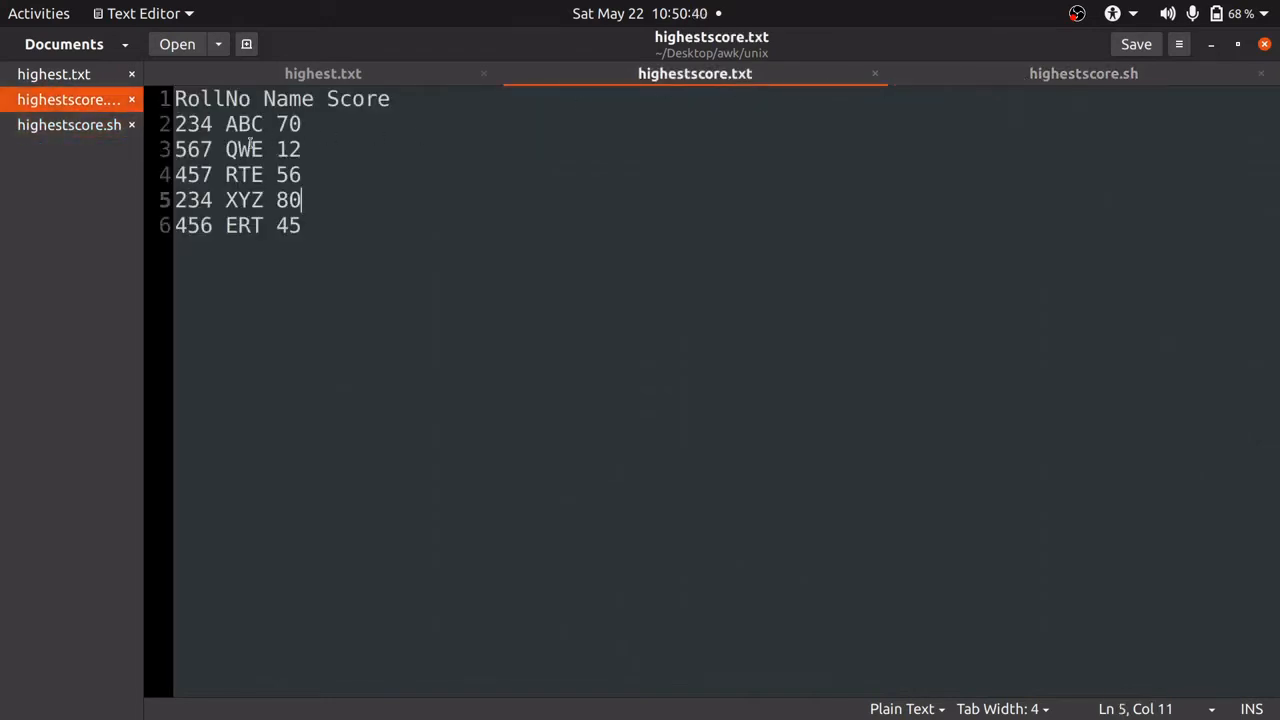
{"action": "left_click", "coordinate": [310, 98]}
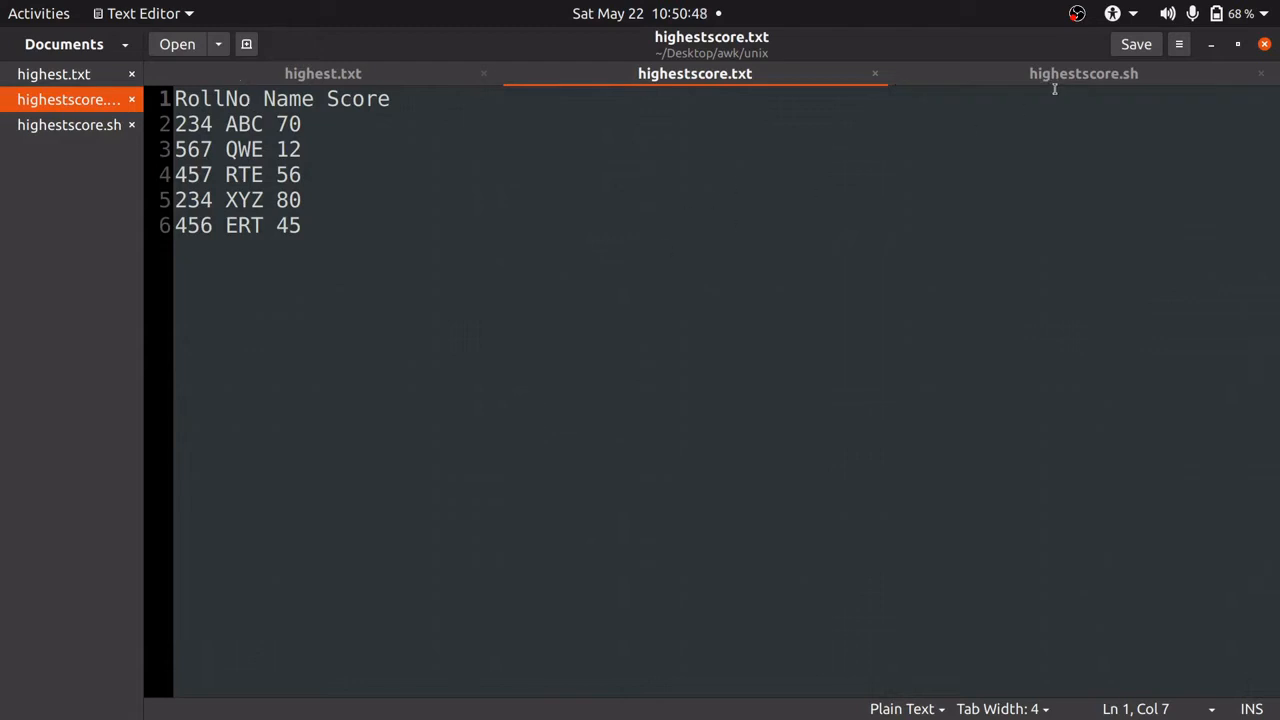
{"action": "left_click", "coordinate": [1084, 72]}
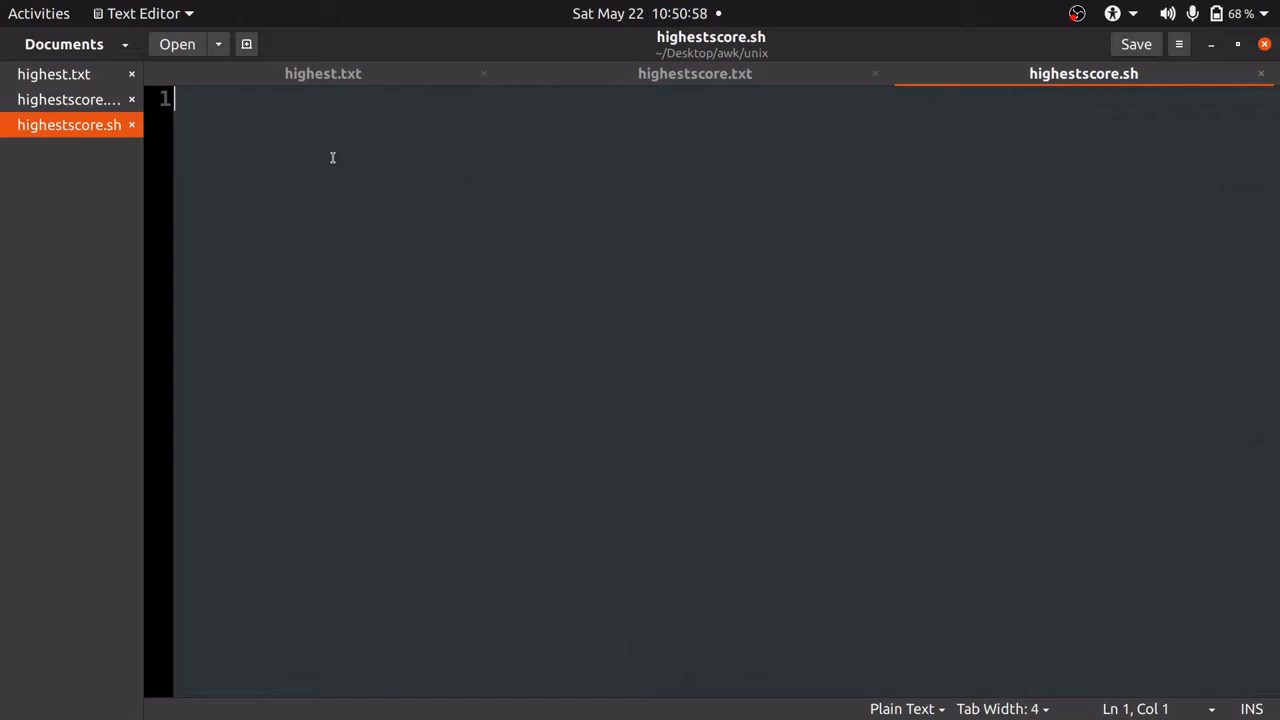
Begin the script with awk '' and glance at the student score data file
{"action": "type", "text": "awk"}
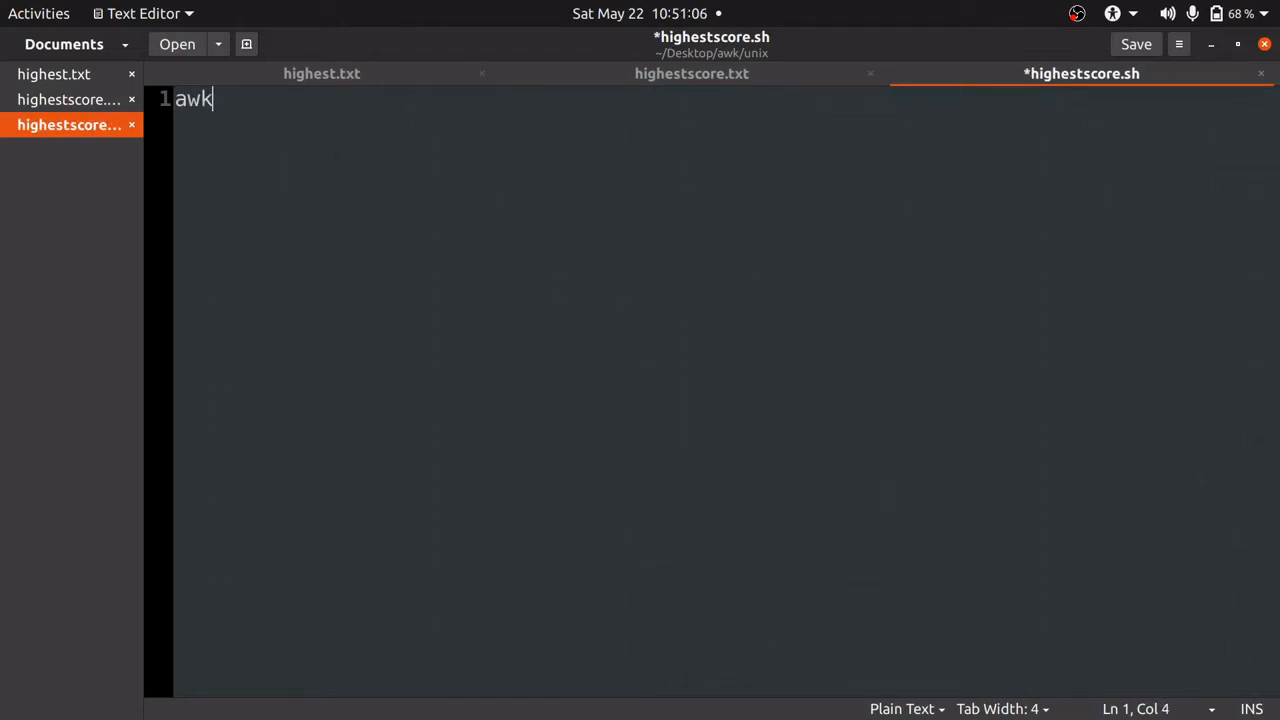
{"action": "type", "text": "''"}
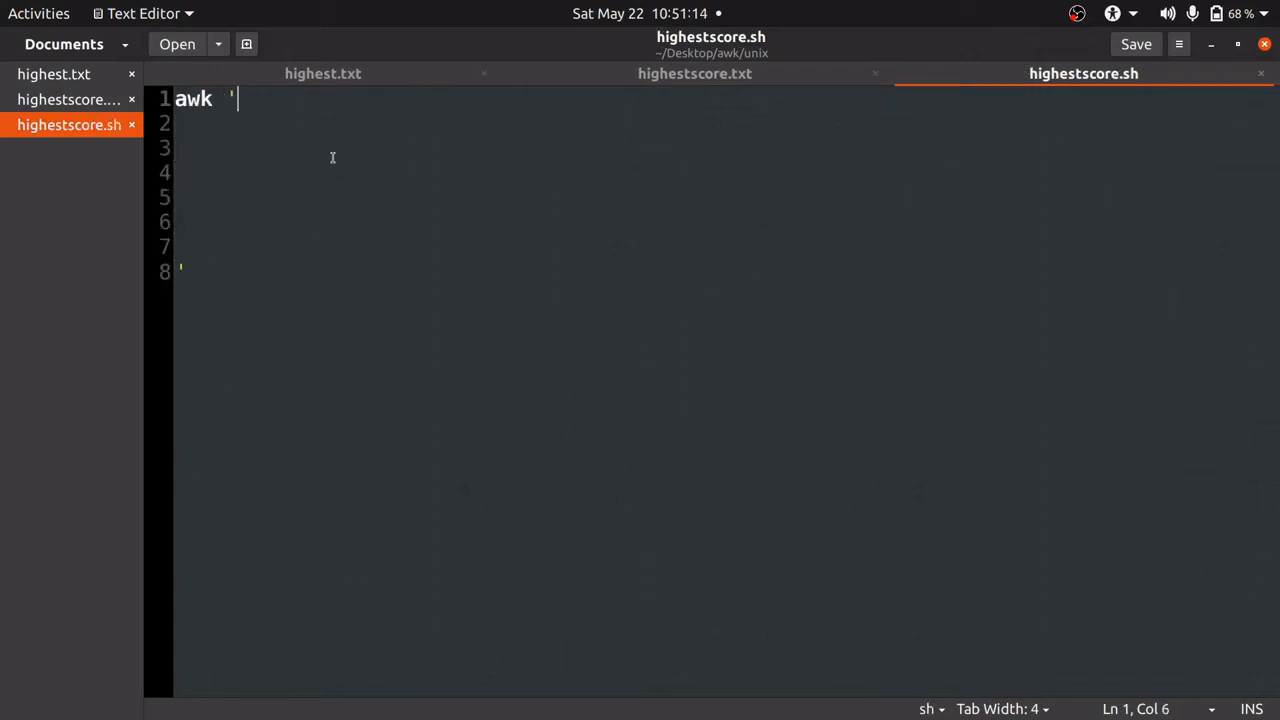
{"action": "left_click", "coordinate": [694, 72]}
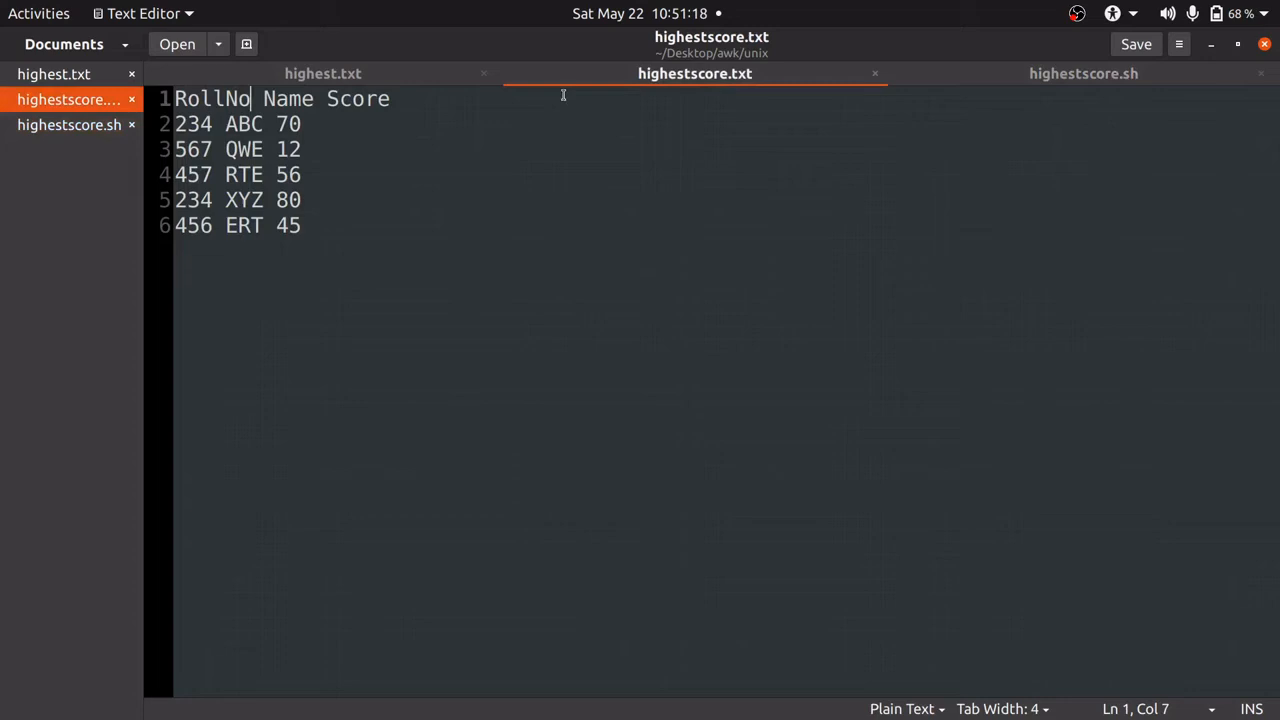
{"action": "left_click", "coordinate": [1084, 72]}
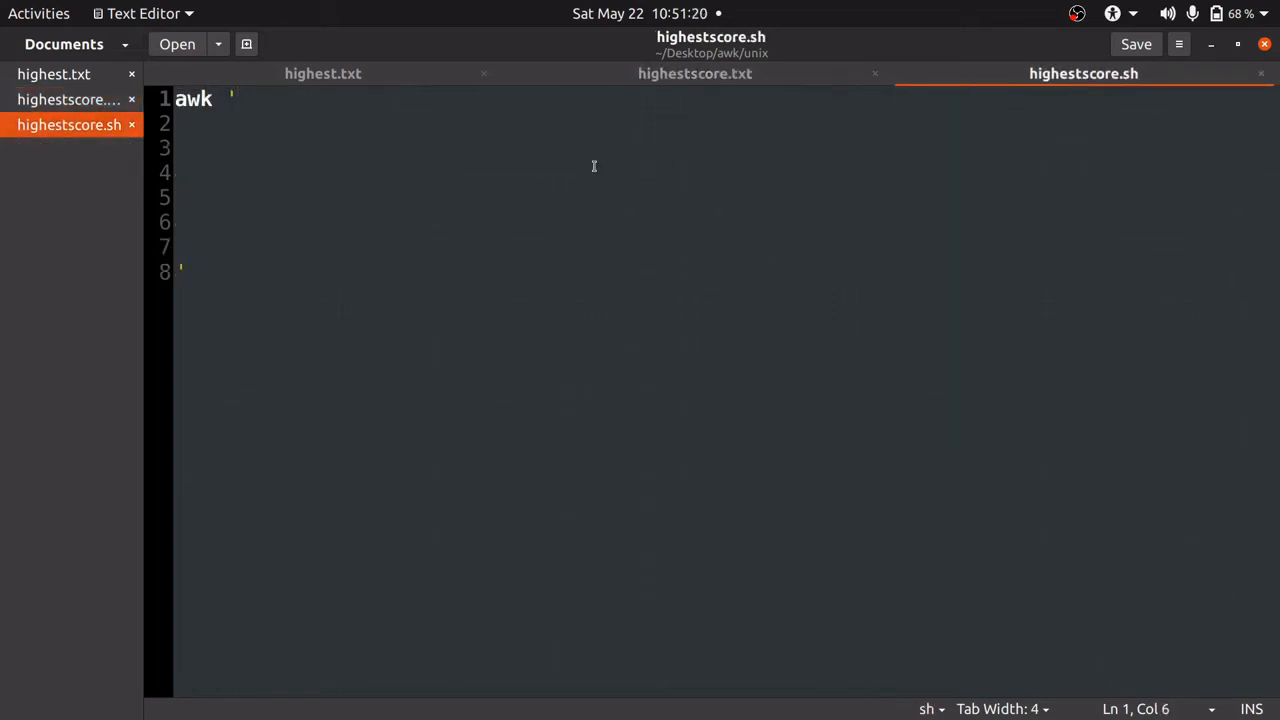
Complete line 1 as awk 'BEGIN{FS=" "} and open the main block with { on line 2
{"action": "type", "text": "BE"}
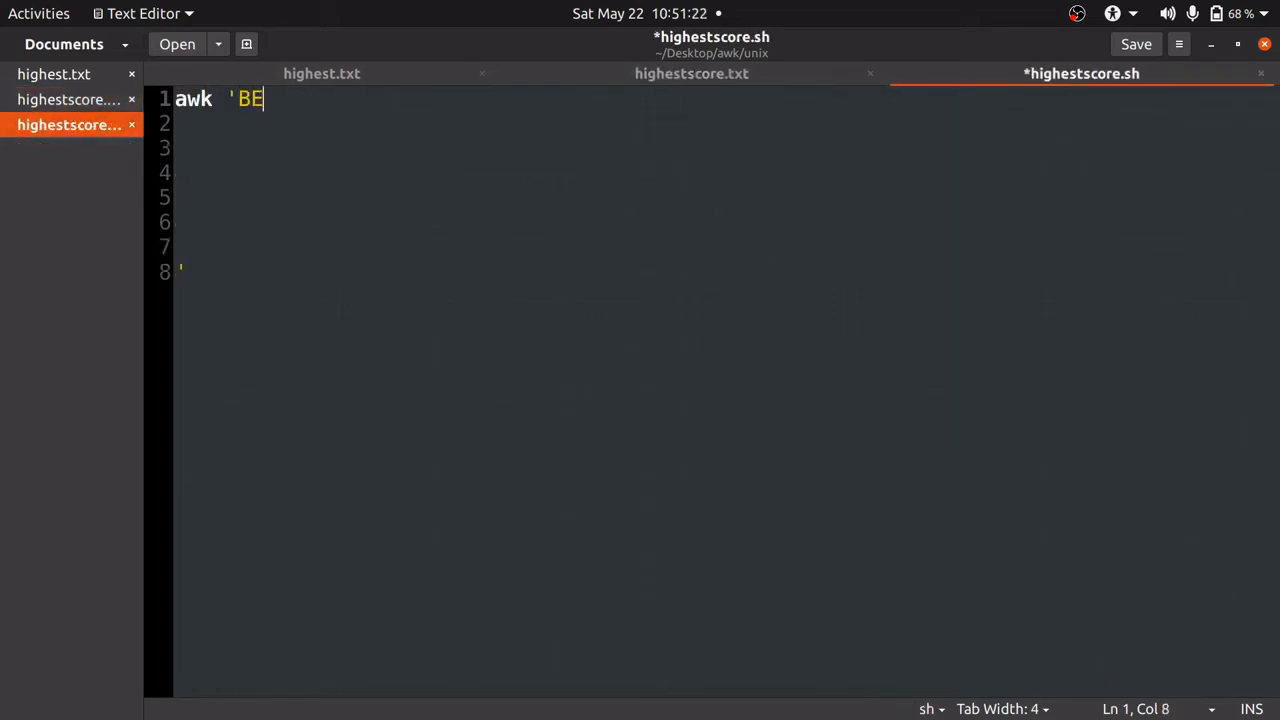
{"action": "type", "text": "GIN"}
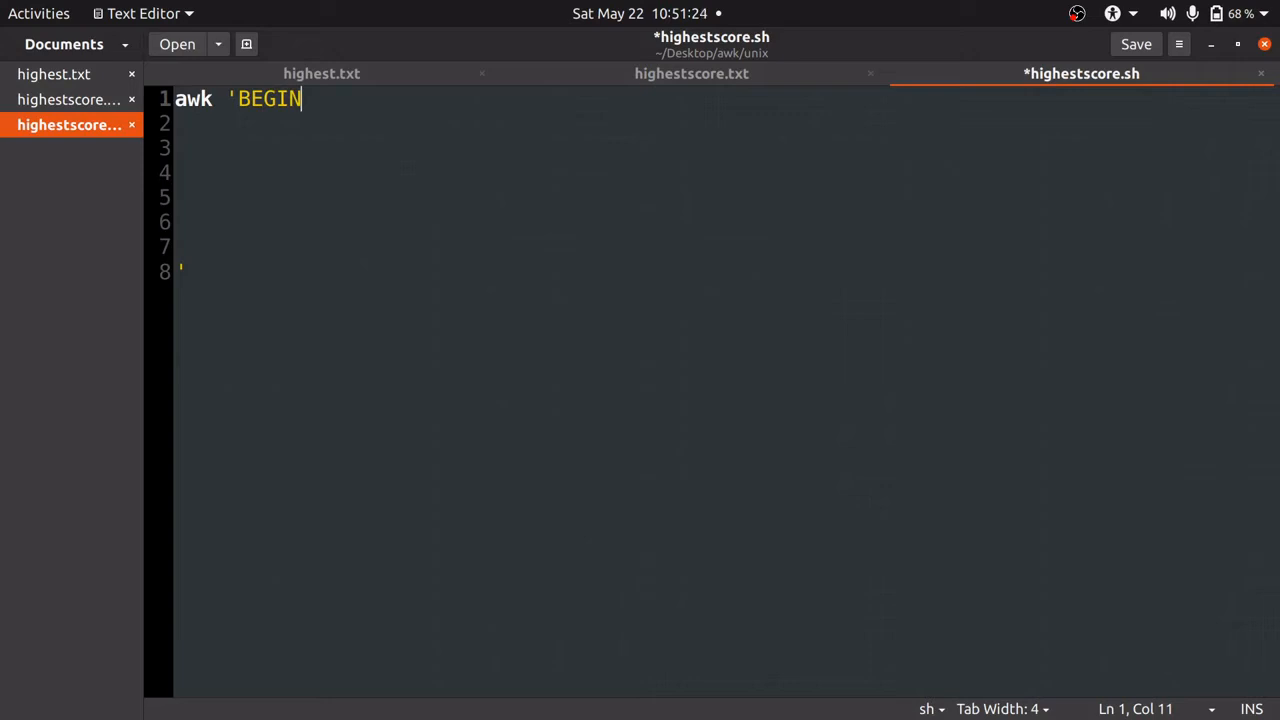
{"action": "type", "text": "{}"}
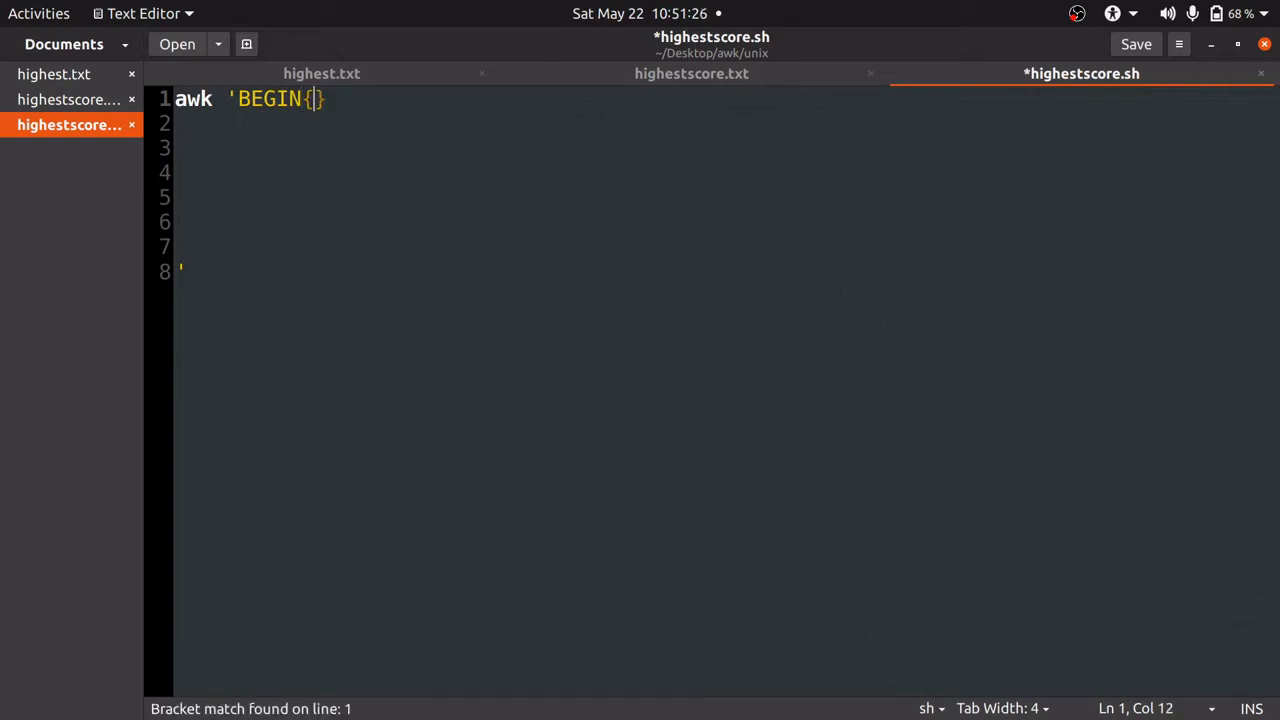
{"action": "type", "text": "FS"}
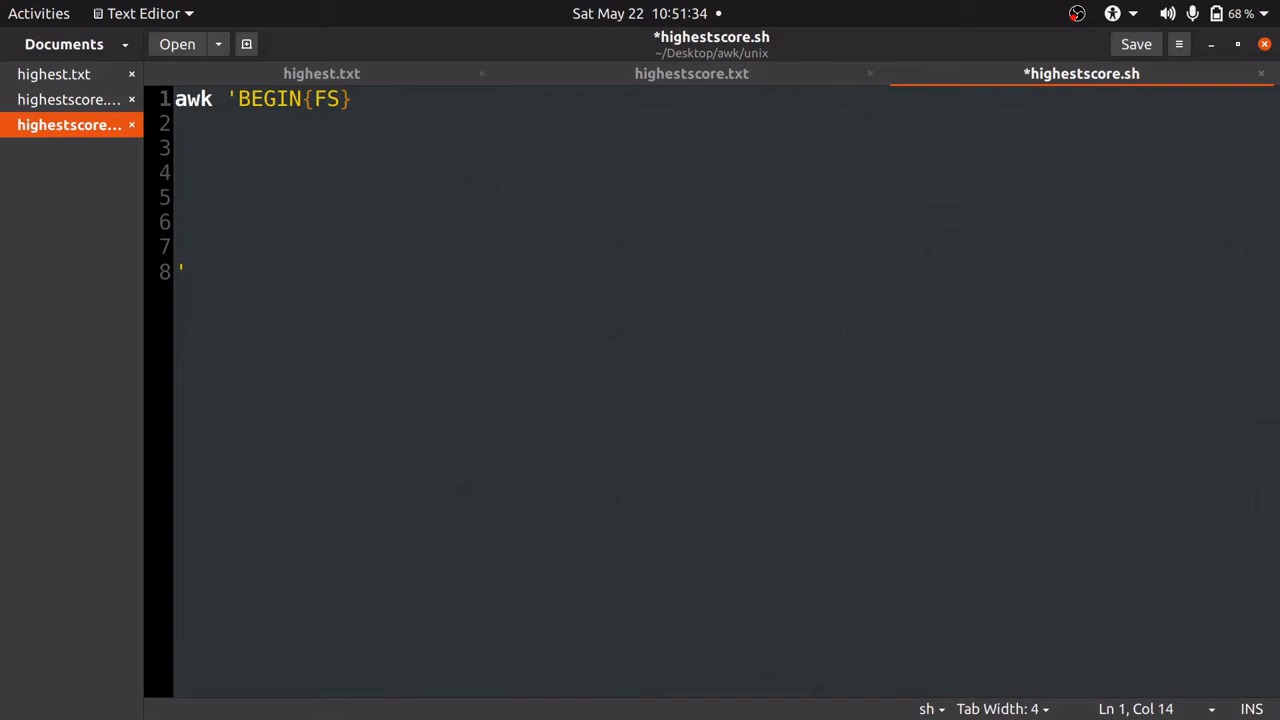
{"action": "type", "text": "="}
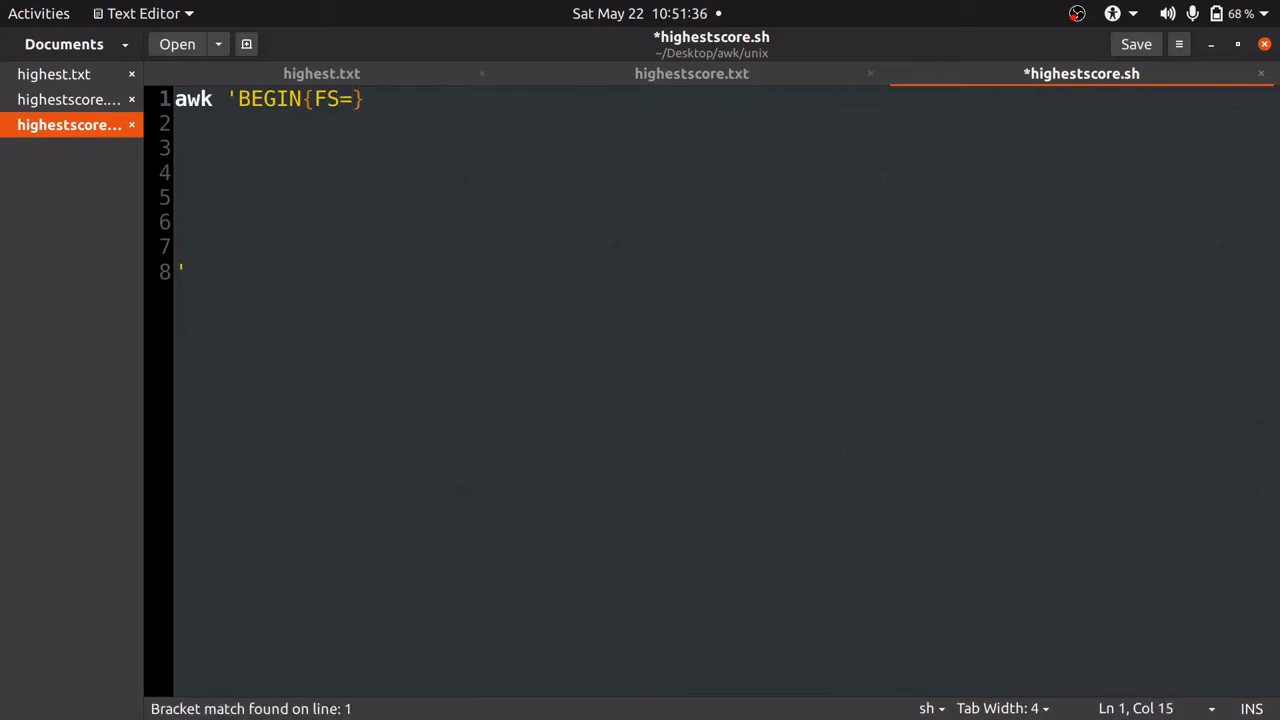
{"action": "type", "text": "\""}
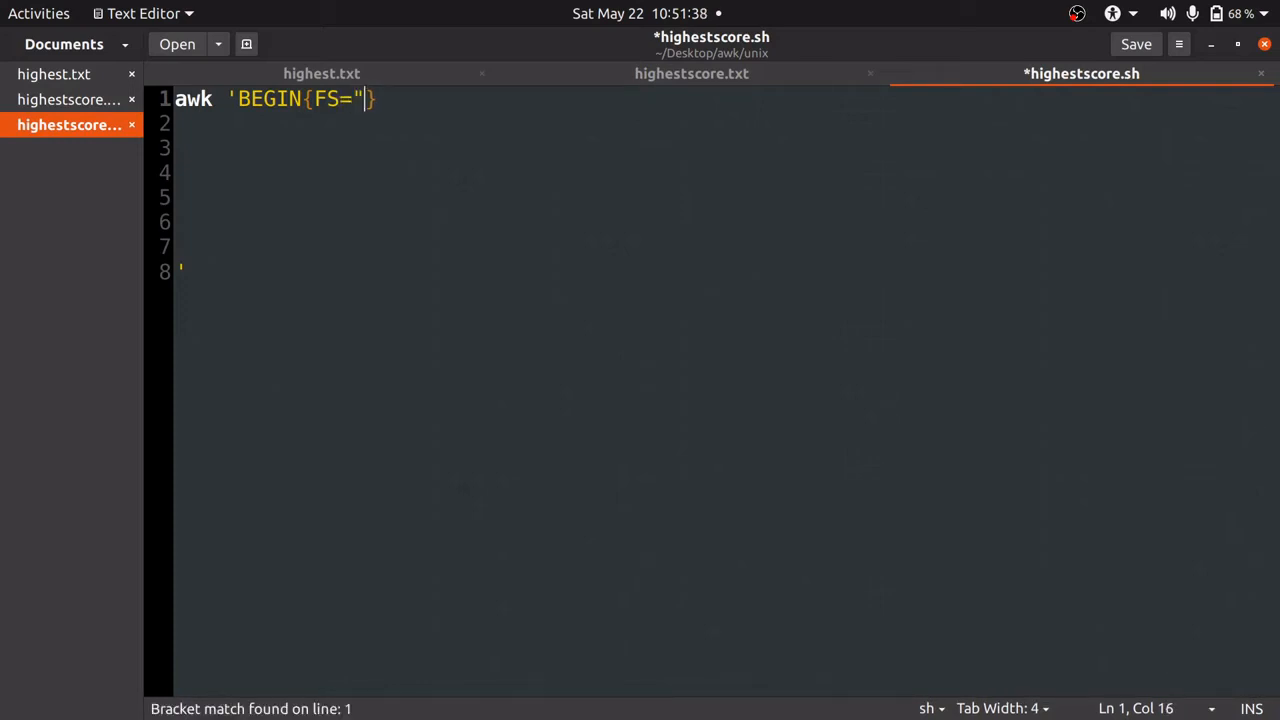
{"action": "type", "text": "\" \""}
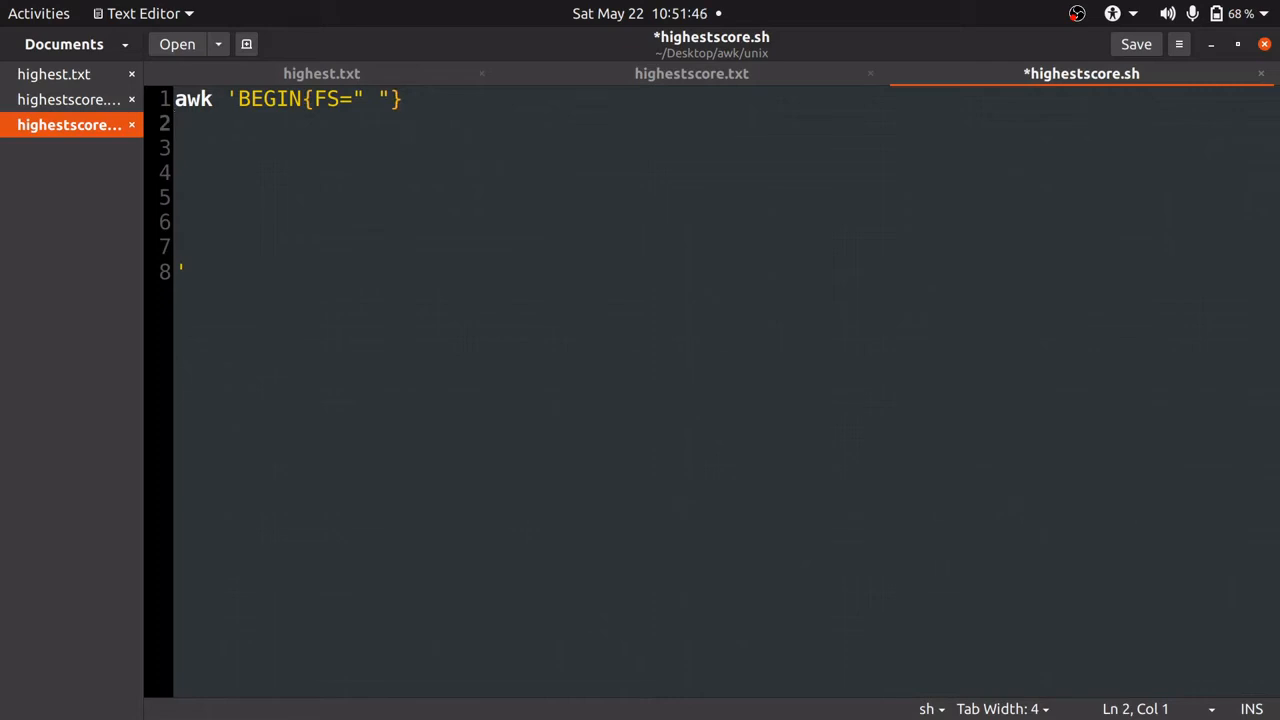
{"action": "type", "text": "{"}
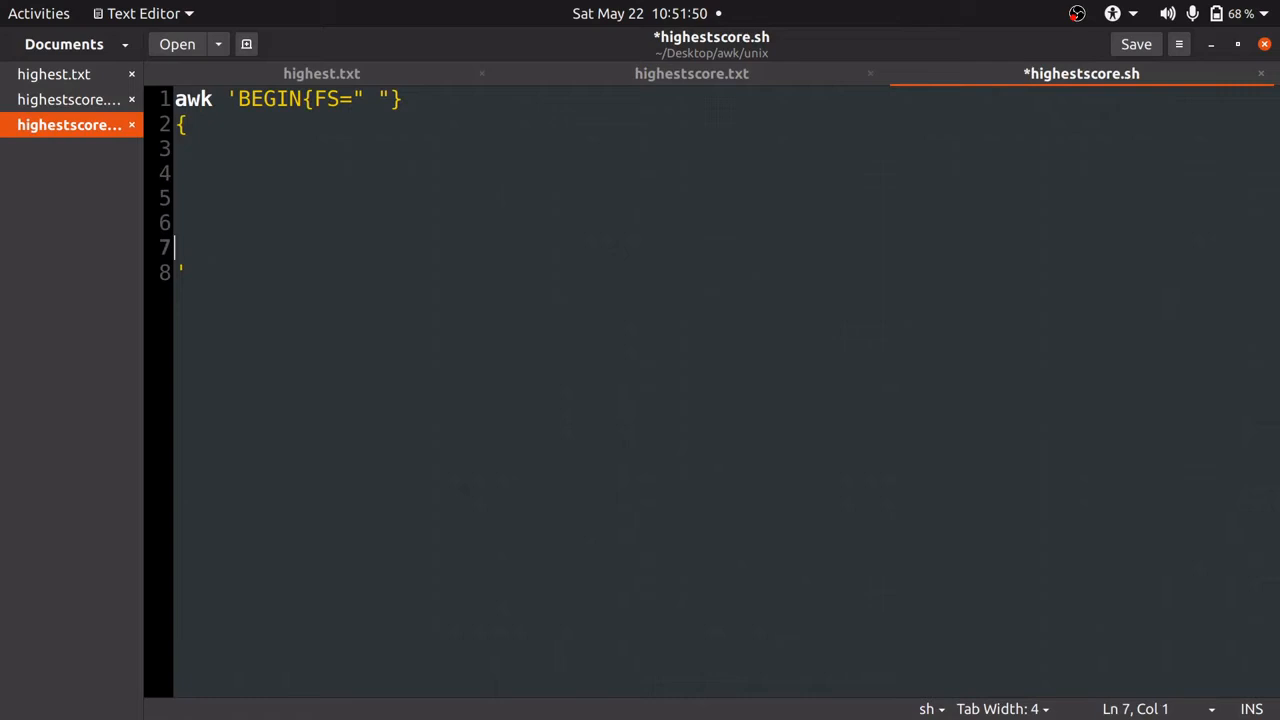
Close the main block with } on line 7, check the data, and try NR on line 4
{"action": "type", "text": "}"}
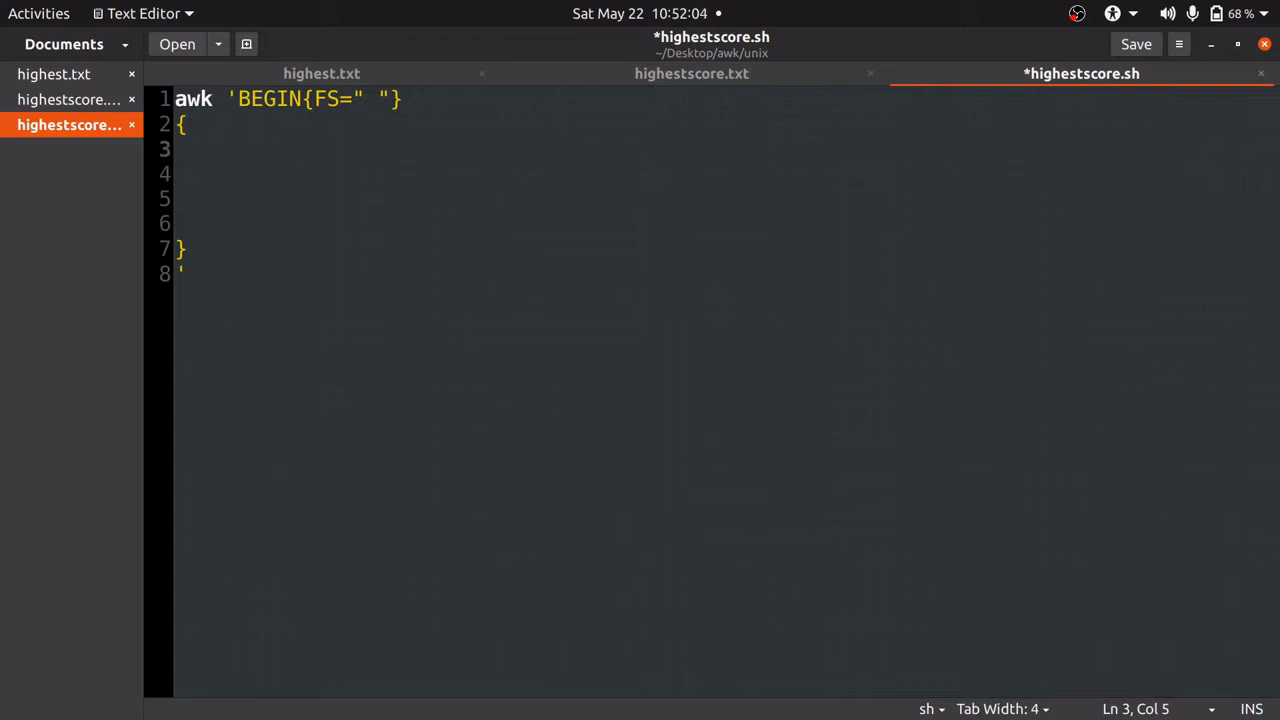
{"action": "left_click", "coordinate": [692, 72]}
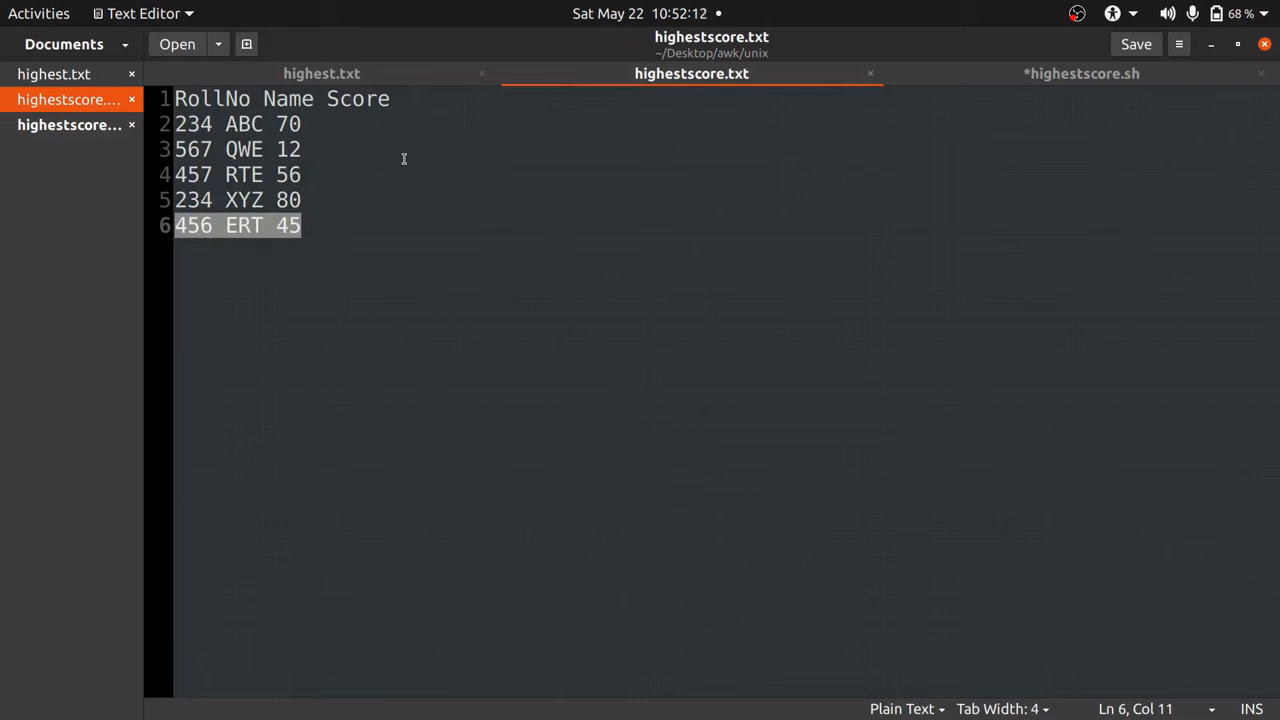
{"action": "left_click", "coordinate": [1084, 72]}
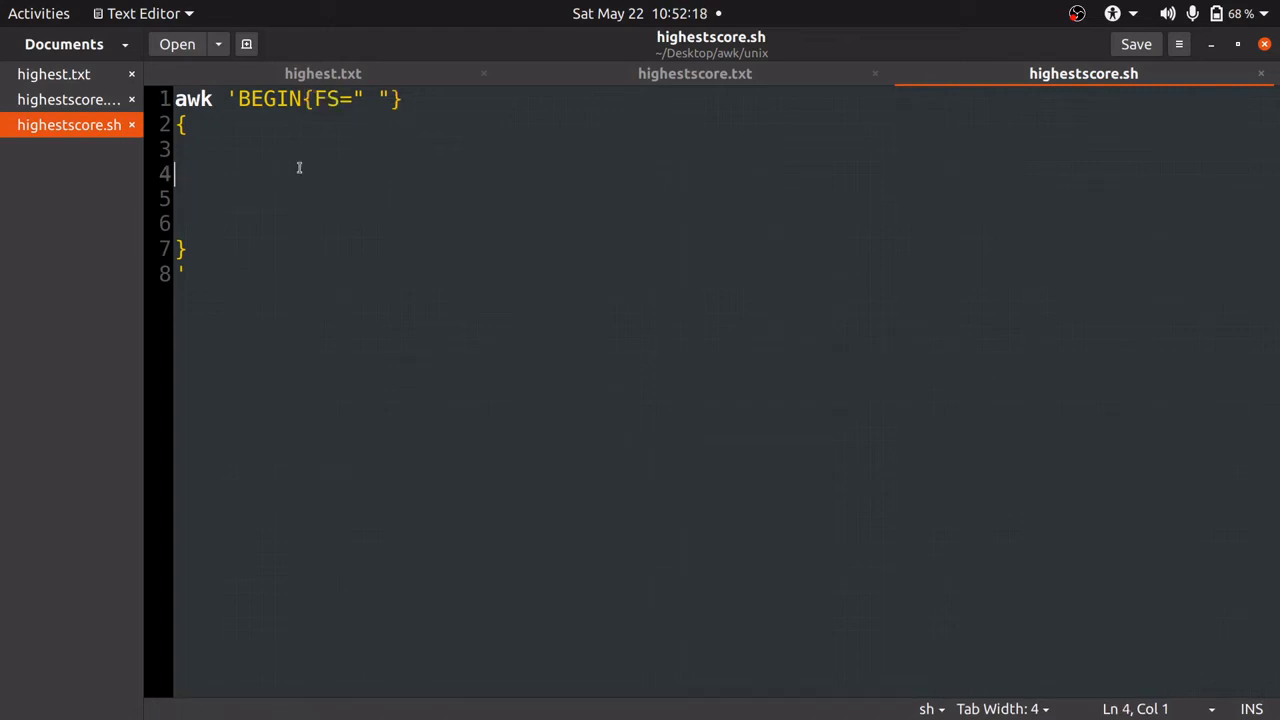
{"action": "type", "text": "N"}
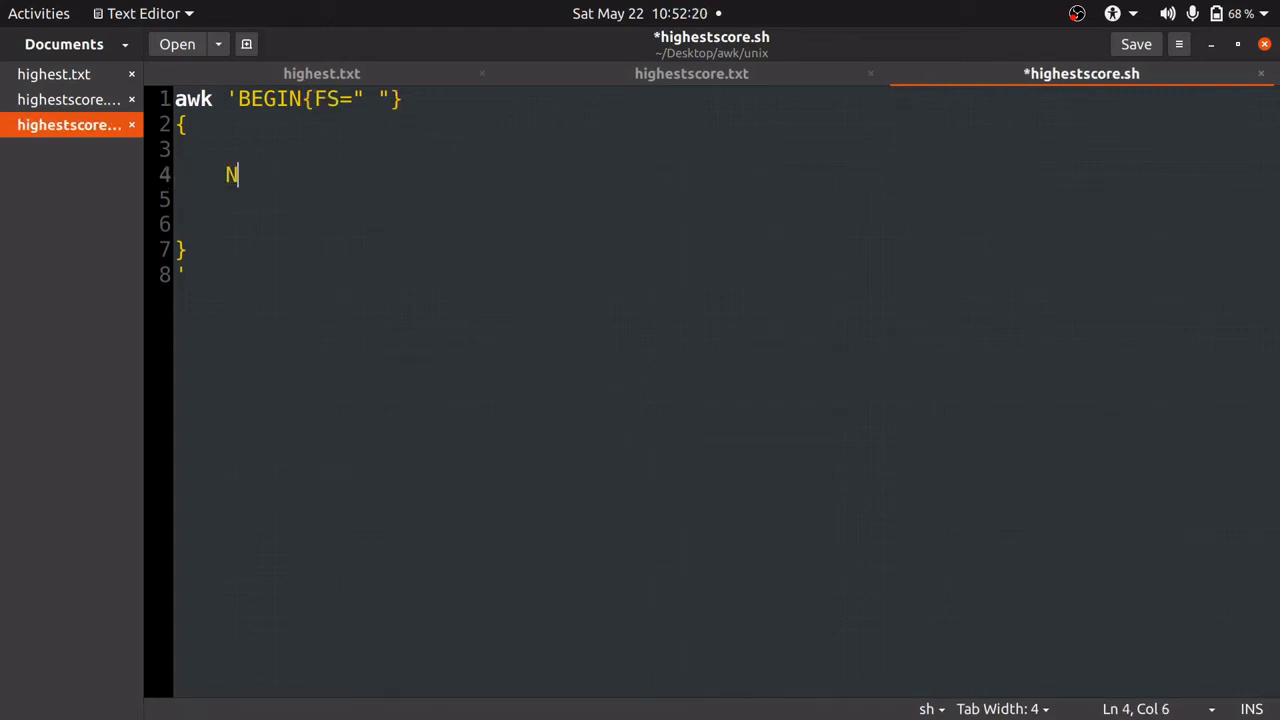
{"action": "type", "text": "R"}
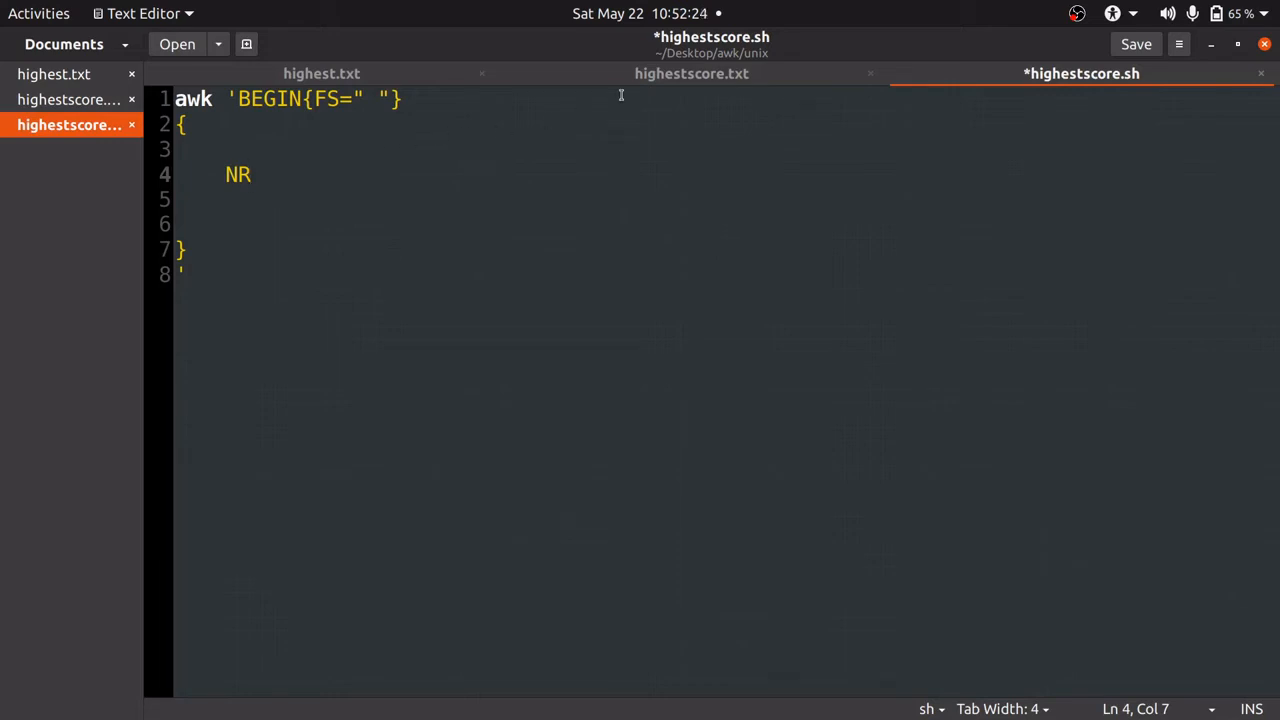
Inspect the data rows after the header, then replace NR on line 4 with $1
{"action": "left_click", "coordinate": [692, 72]}
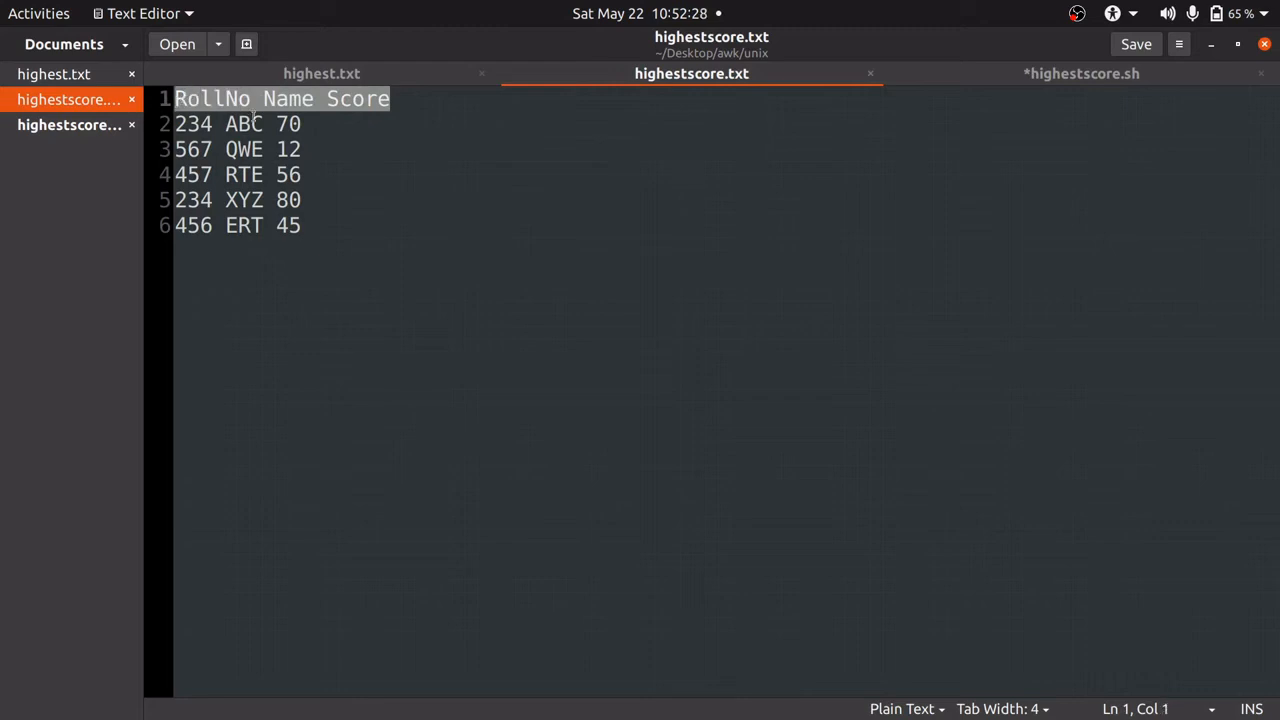
{"action": "left_click", "coordinate": [236, 124]}
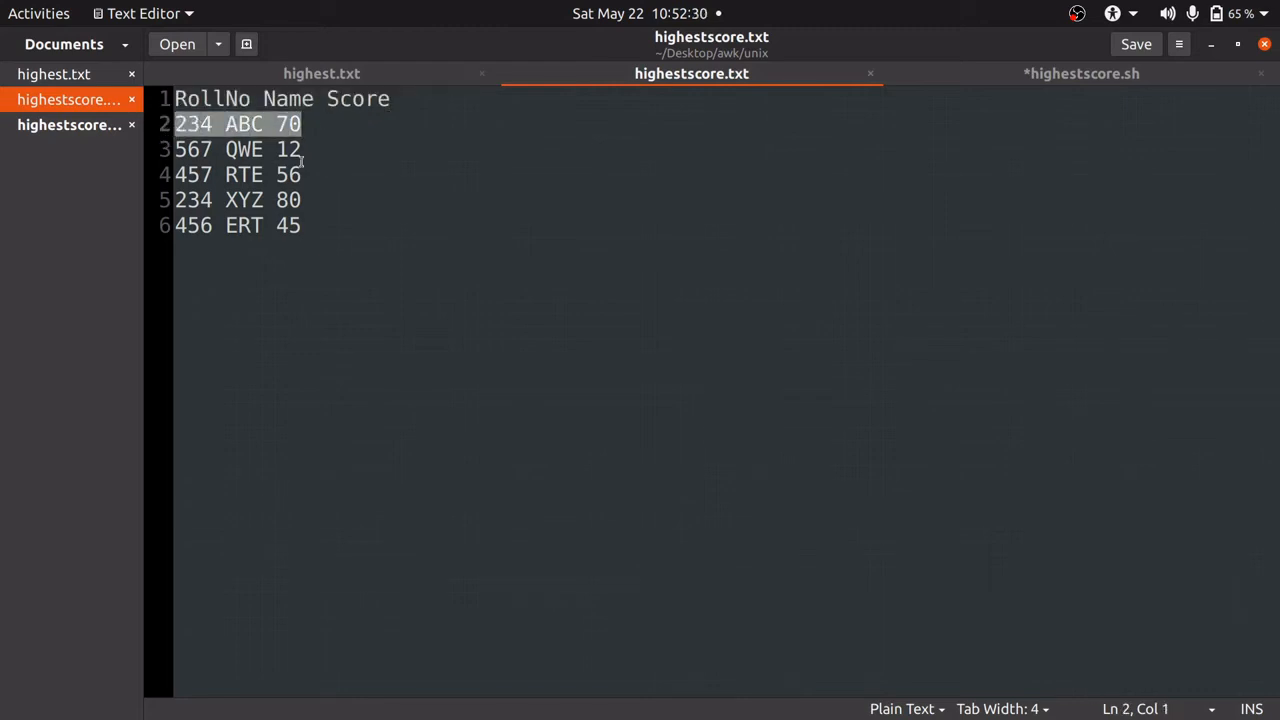
{"action": "left_click", "coordinate": [240, 148]}
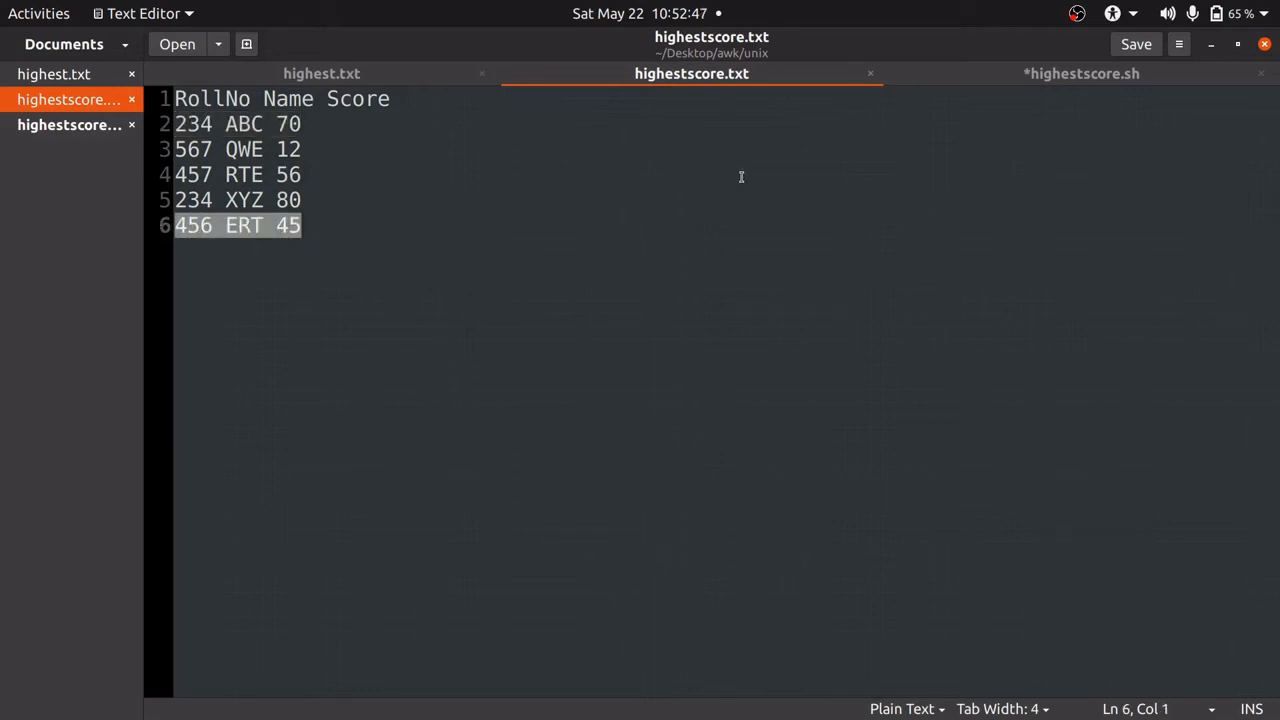
{"action": "left_click", "coordinate": [1080, 72]}
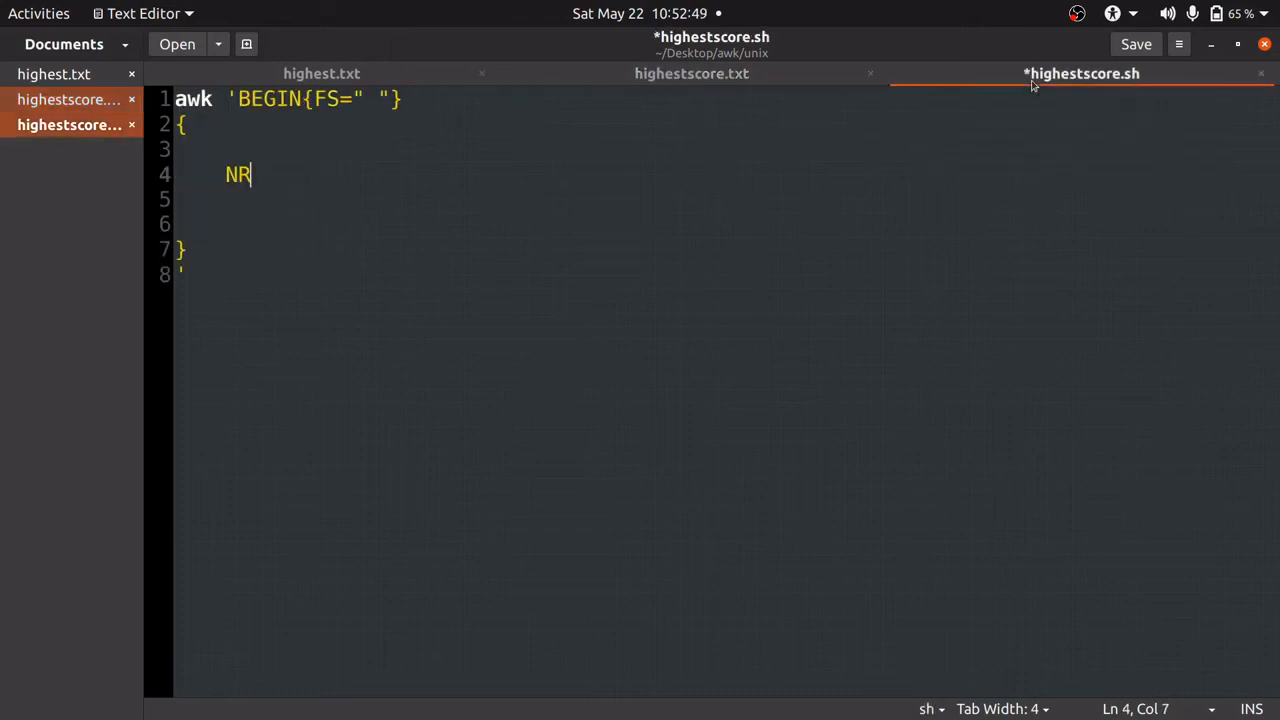
{"action": "key", "text": "BackSpace"}
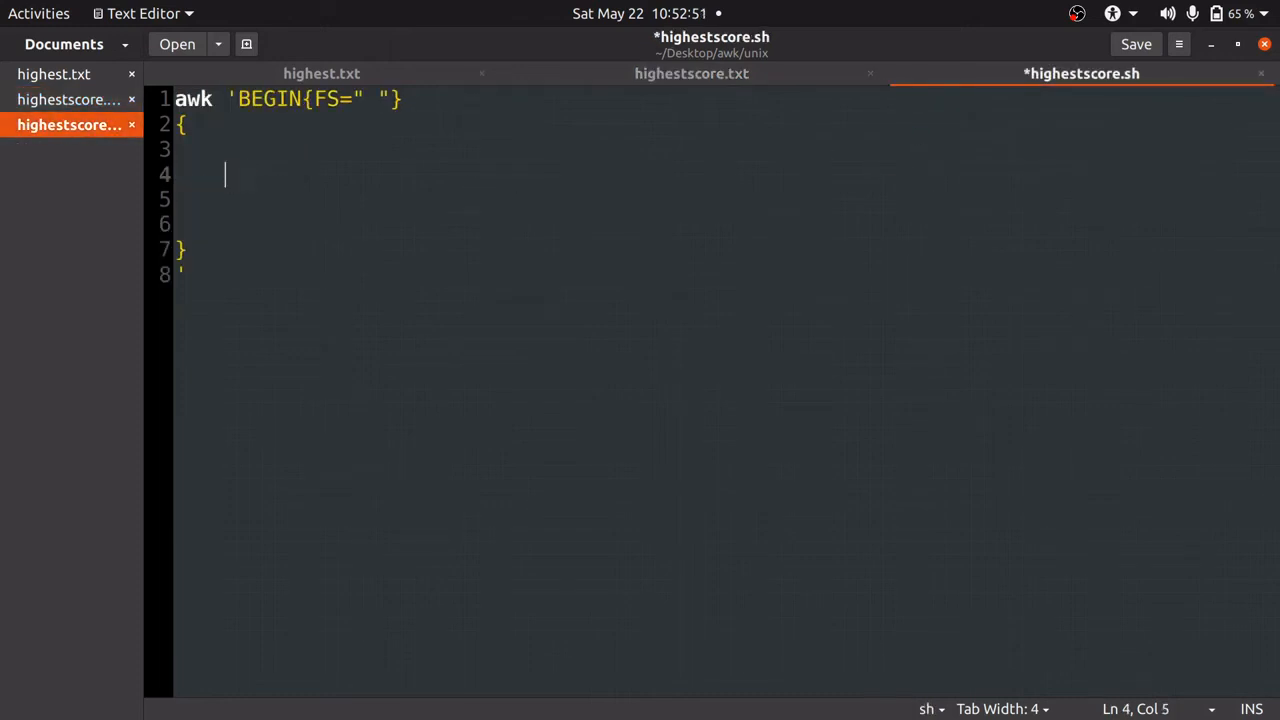
{"action": "type", "text": "$1"}
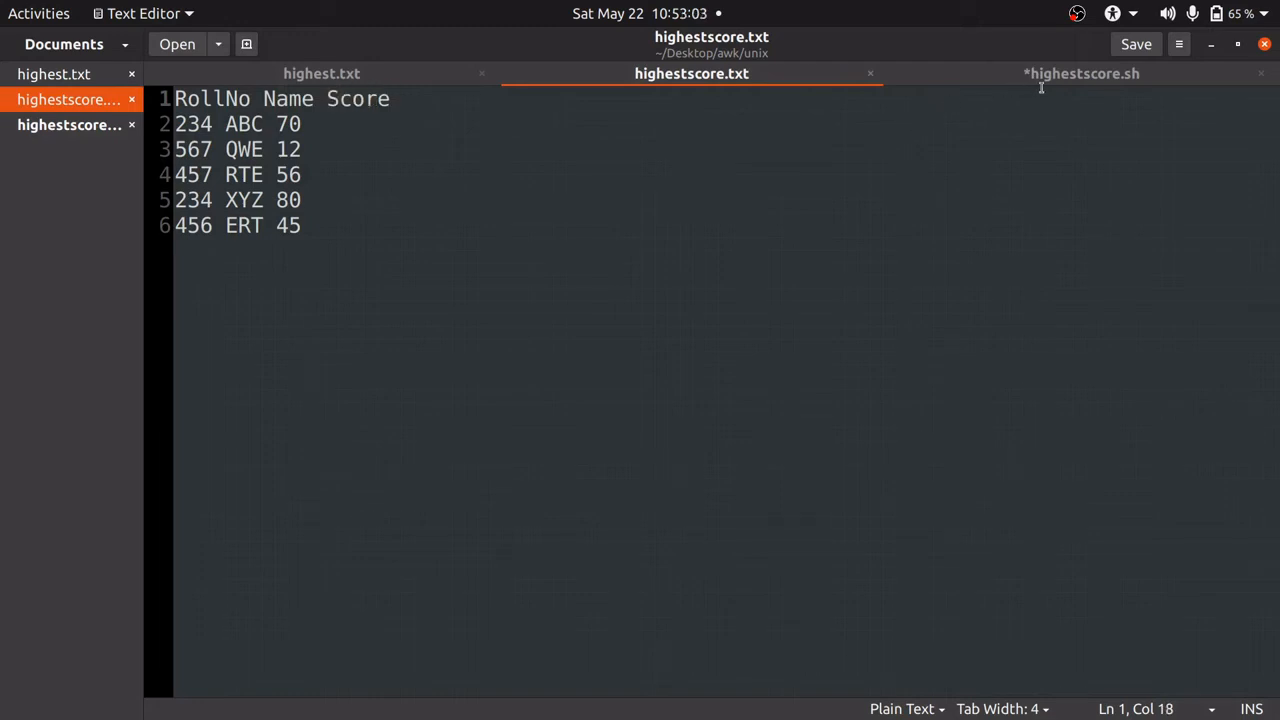
Clear $1 from line 4, check the header row of highestscore.txt, and return to the script
{"action": "left_click", "coordinate": [1080, 72]}
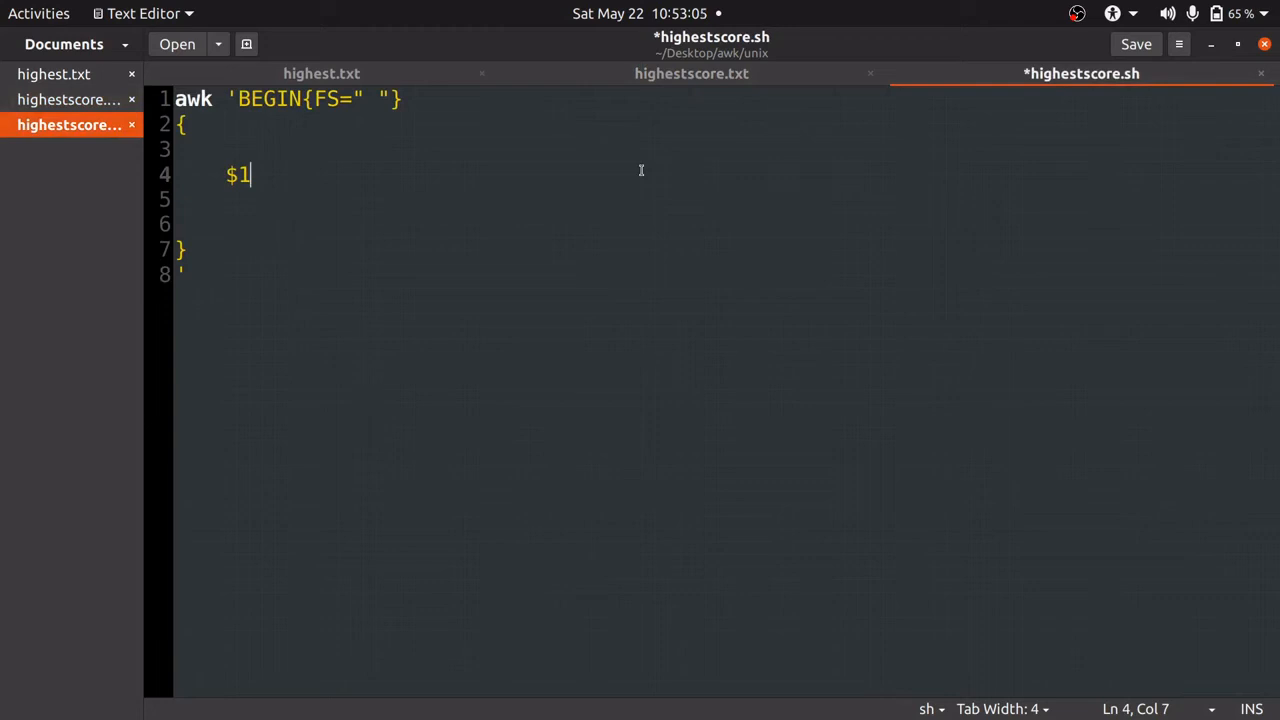
{"action": "key", "text": "BackSpace"}
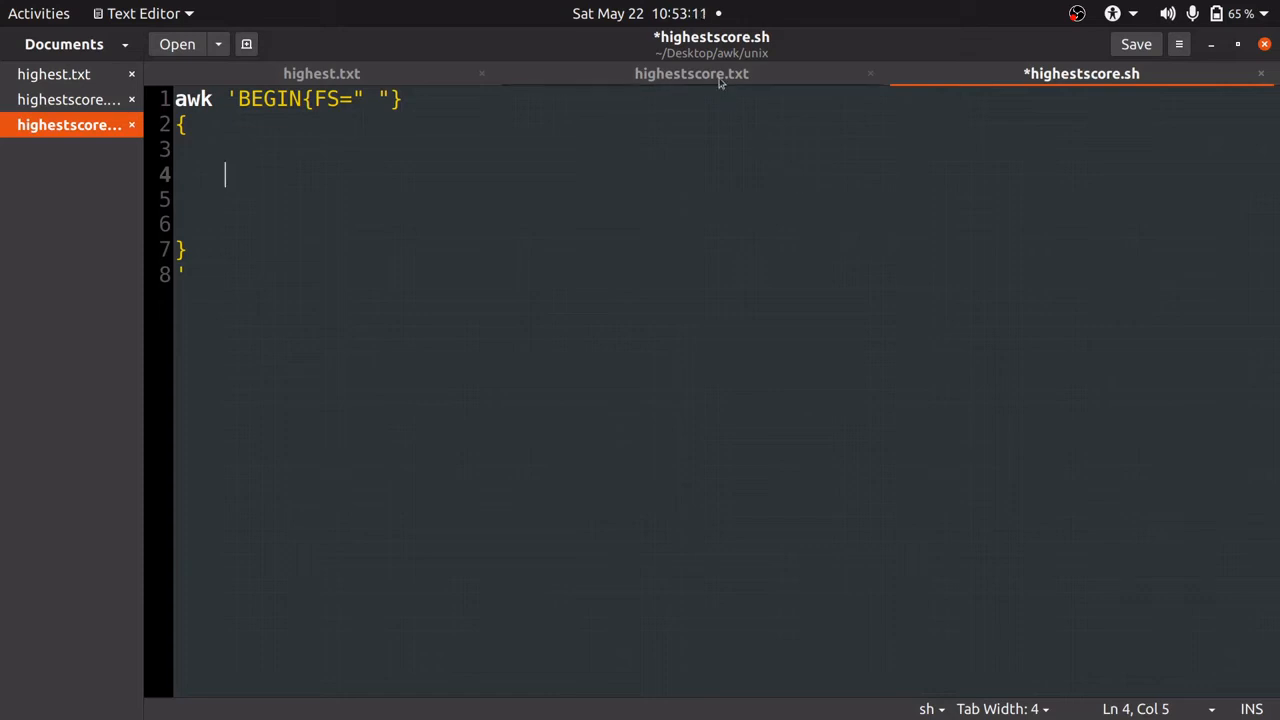
{"action": "left_click", "coordinate": [692, 72]}
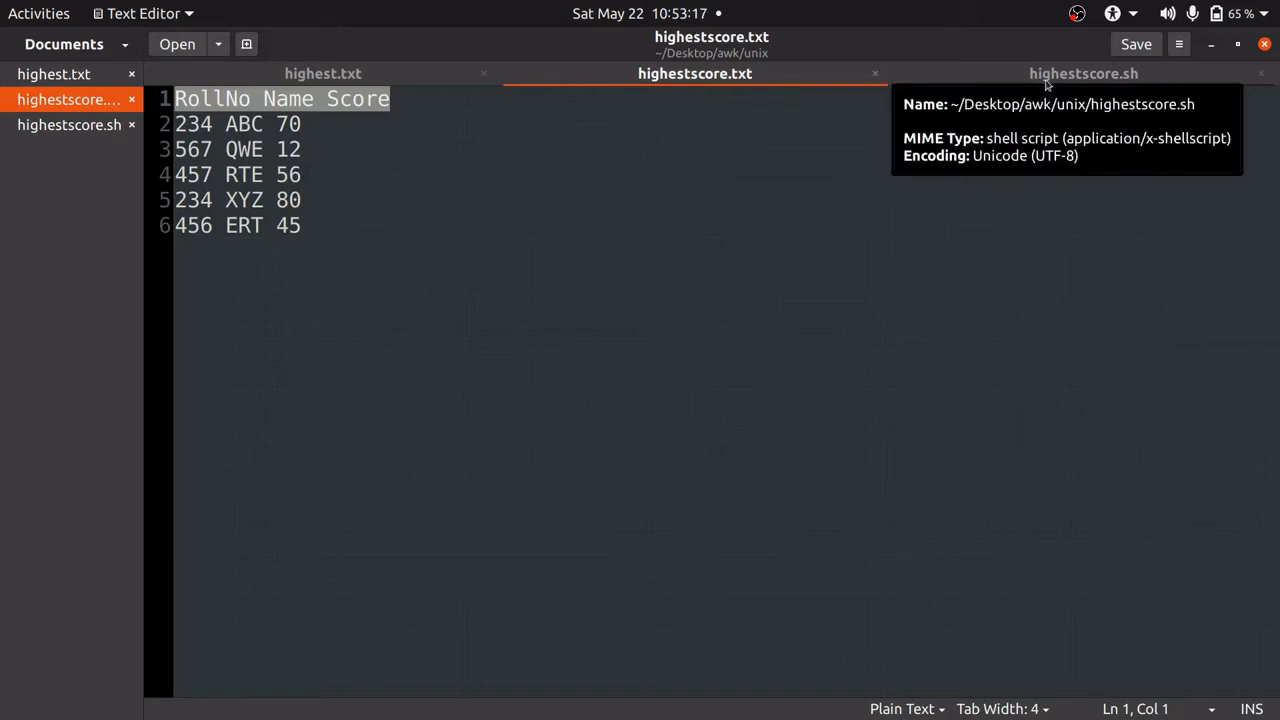
{"action": "left_click", "coordinate": [1084, 72]}
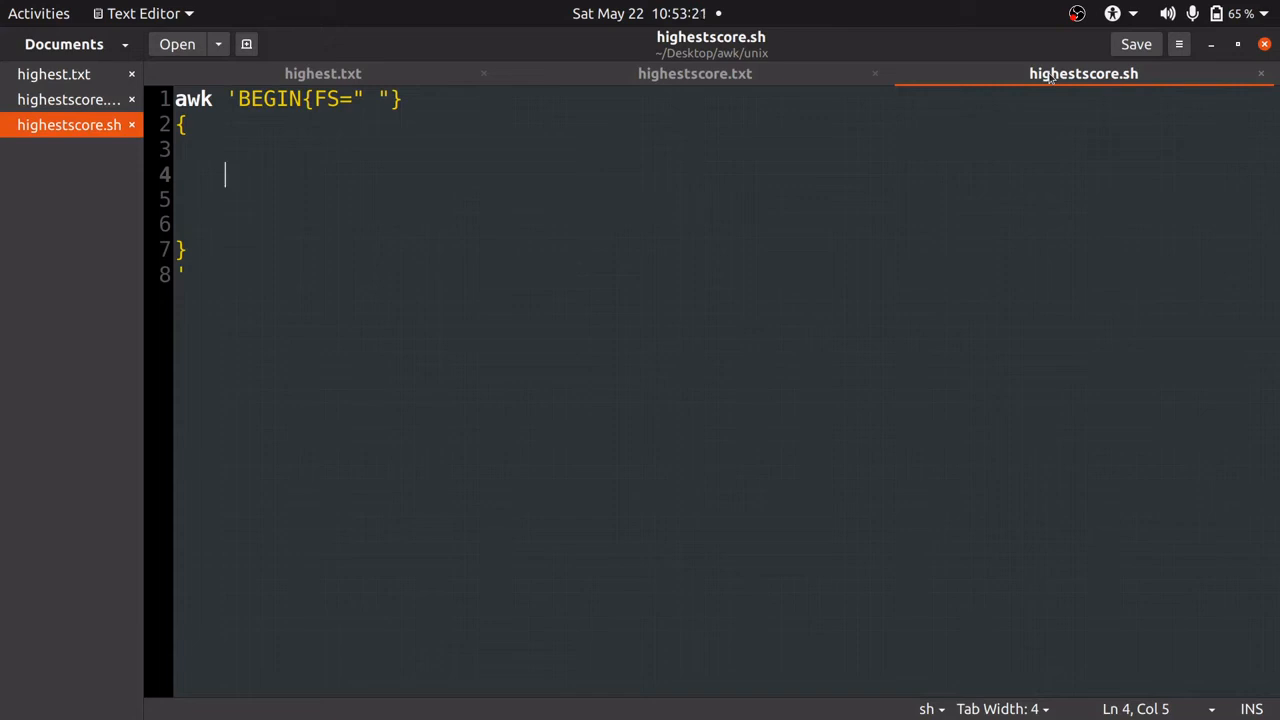
Write if(NR>1) with its own empty pair of braces inside the main block
{"action": "type", "text": "if"}
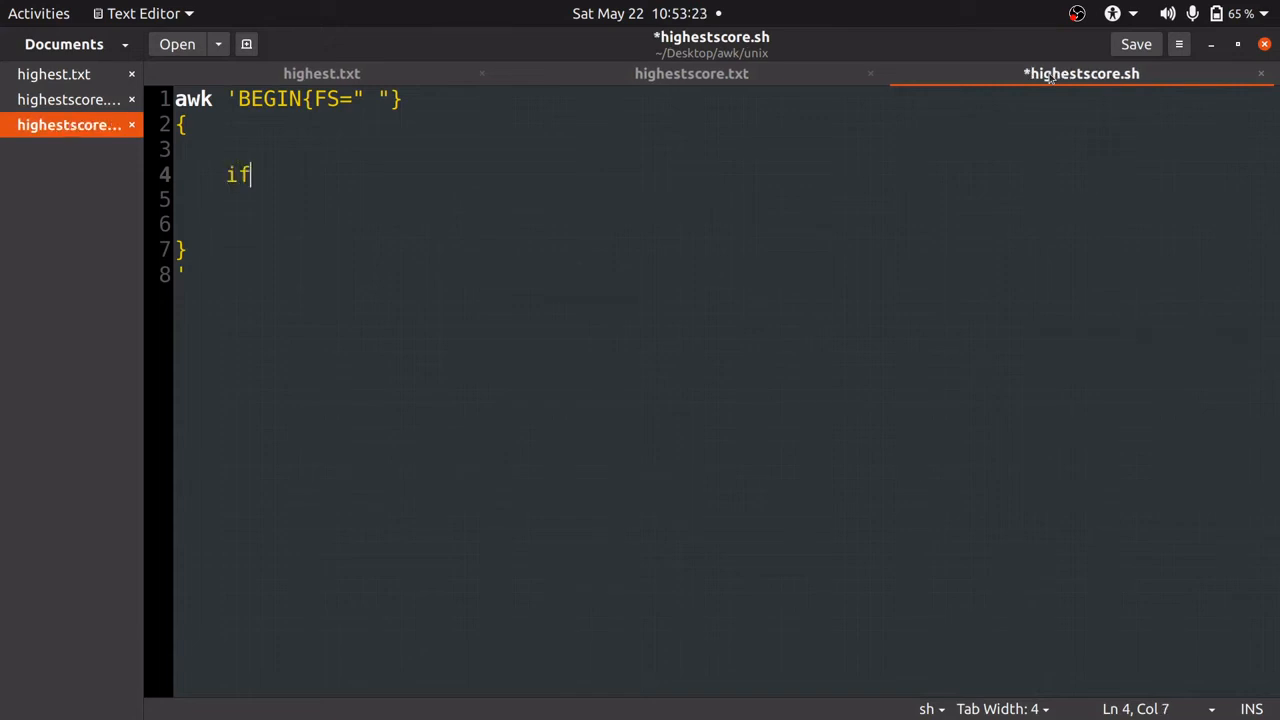
{"action": "type", "text": "(NR"}
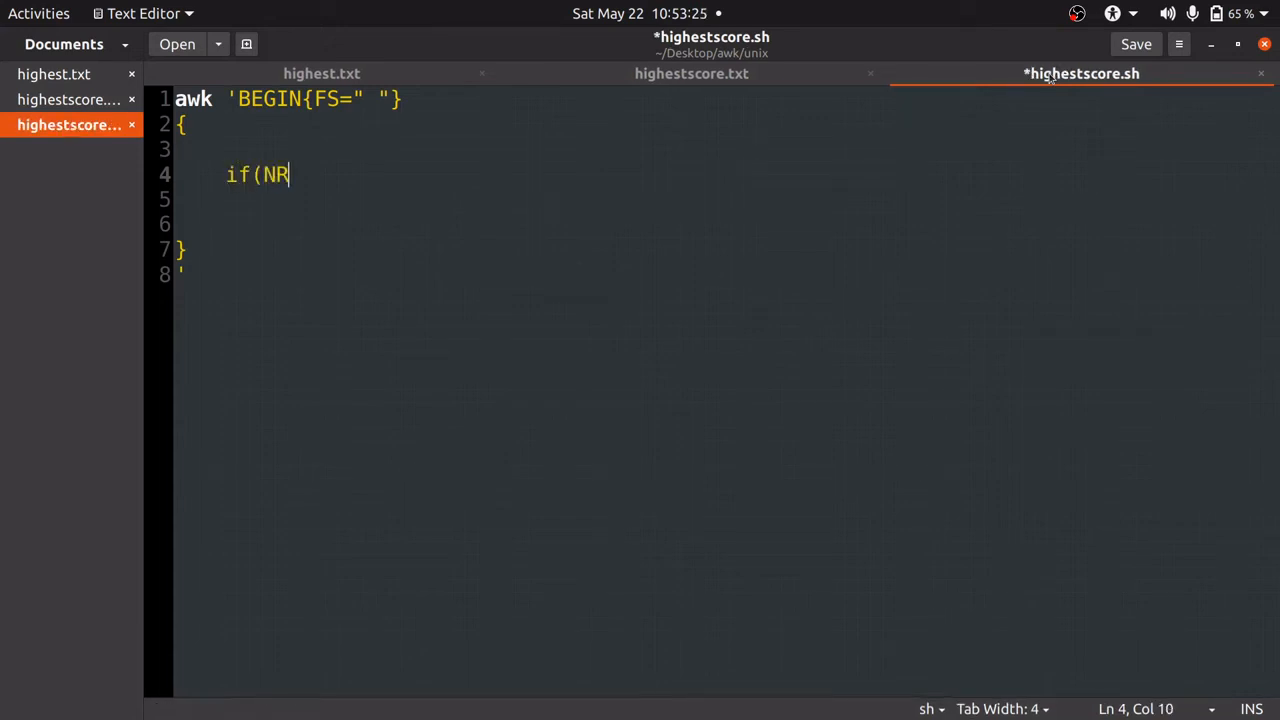
{"action": "type", "text": ">1"}
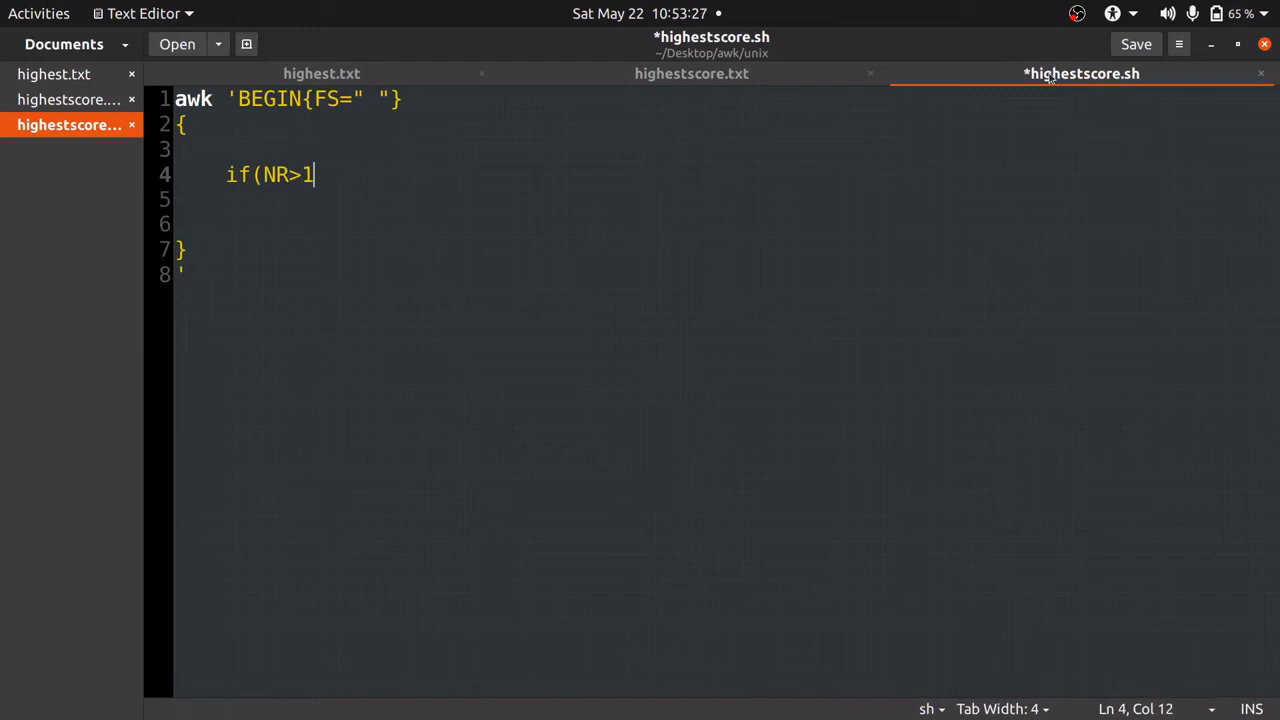
{"action": "type", "text": ")"}
{"action": "left_click", "coordinate": [722, 200]}
{"action": "type", "text": "{"}
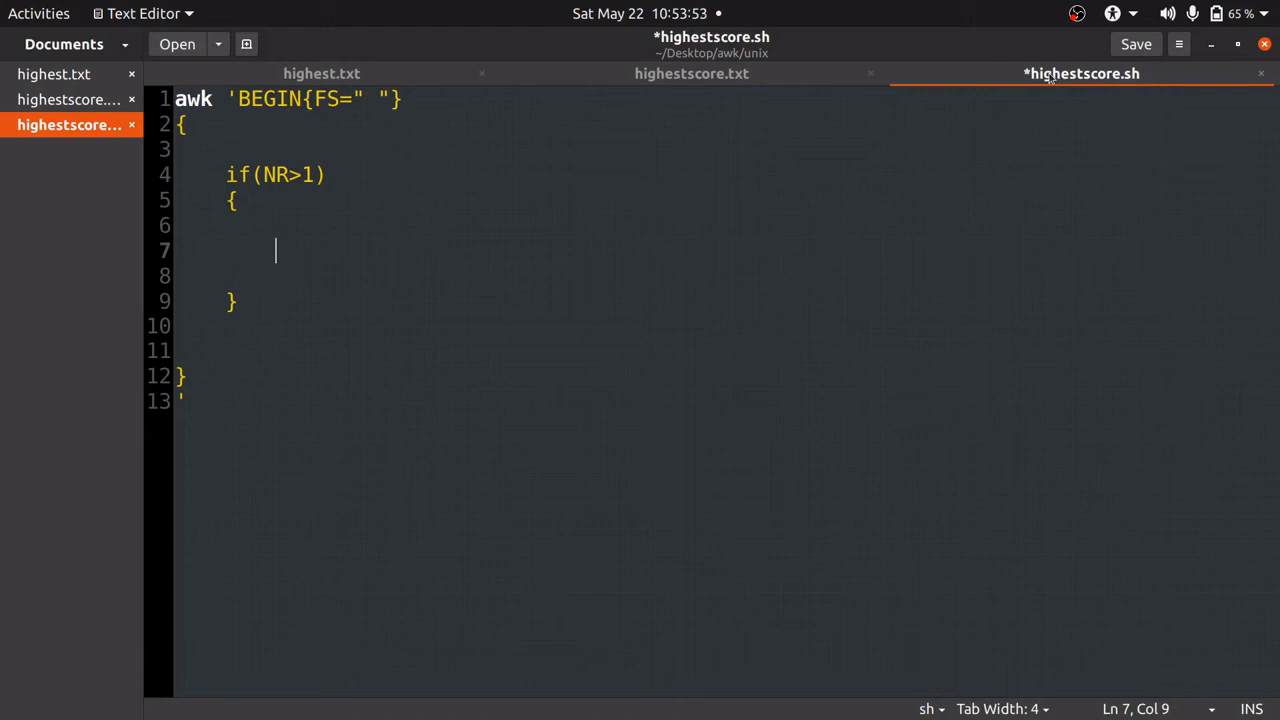
Inside the NR>1 block write if(max<$3) setting max=$3; and name=$2;
{"action": "type", "text": "if(ma"}
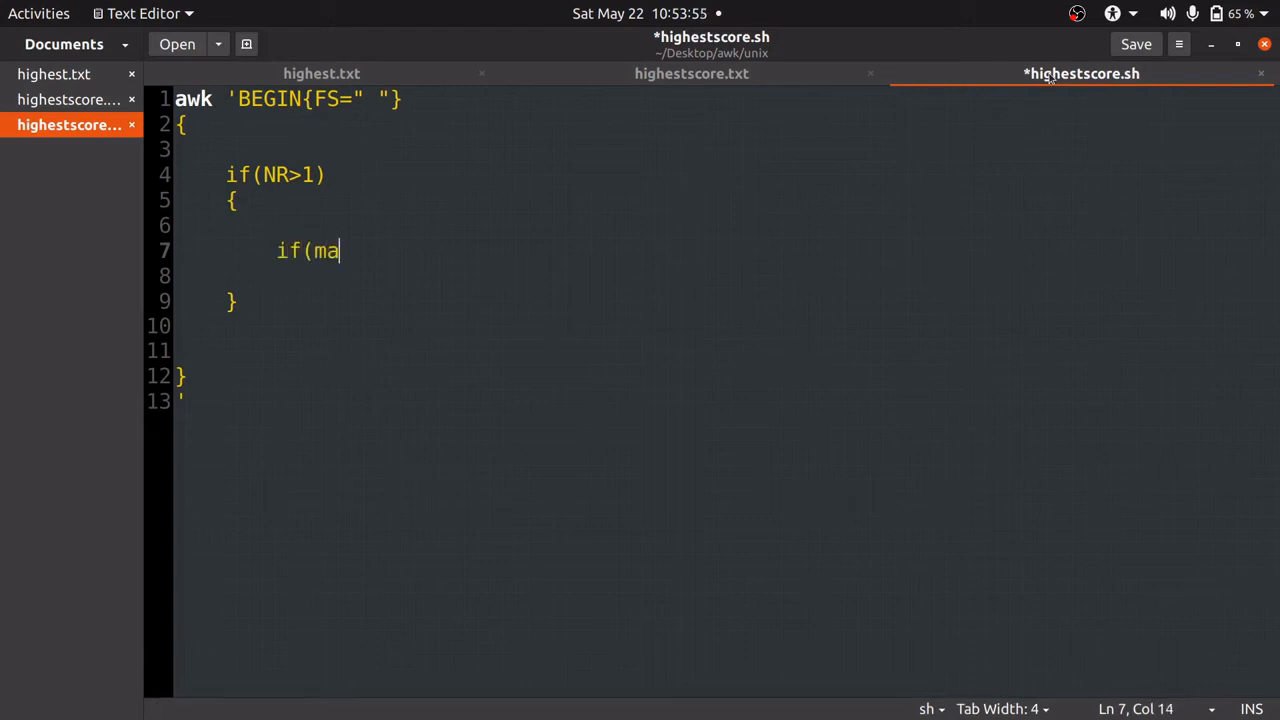
{"action": "type", "text": "x<"}
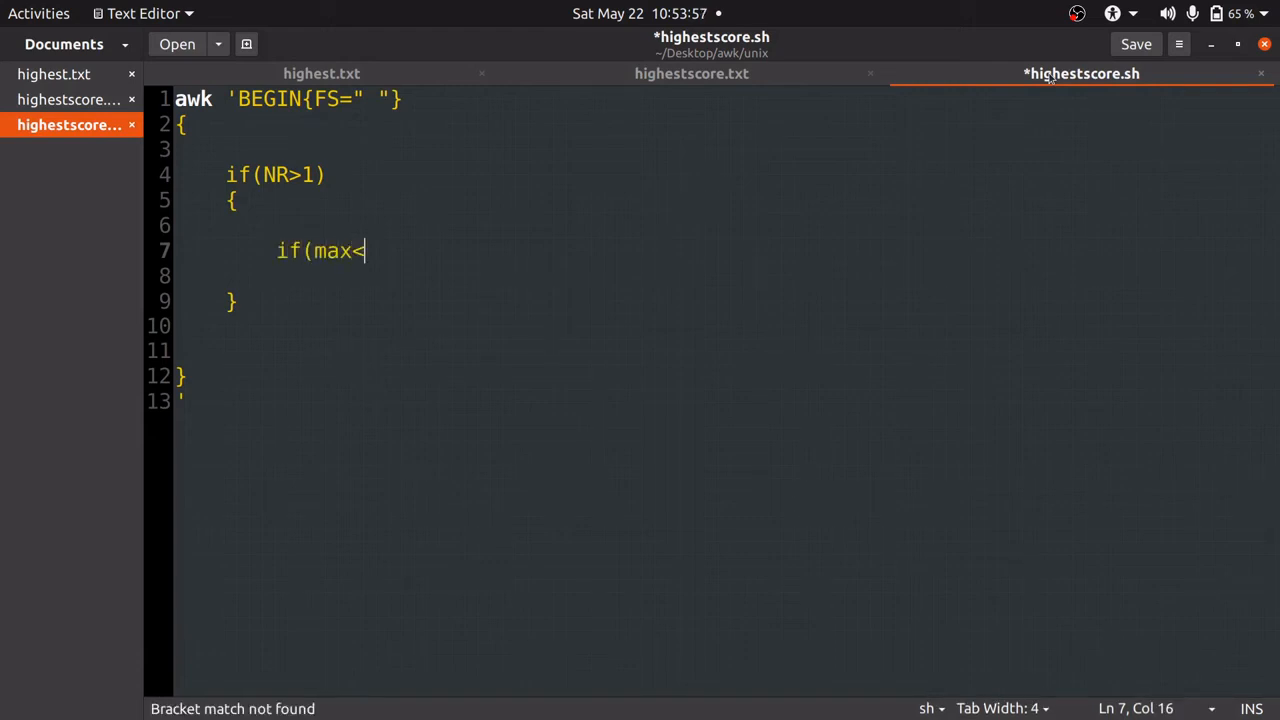
{"action": "type", "text": "$3"}
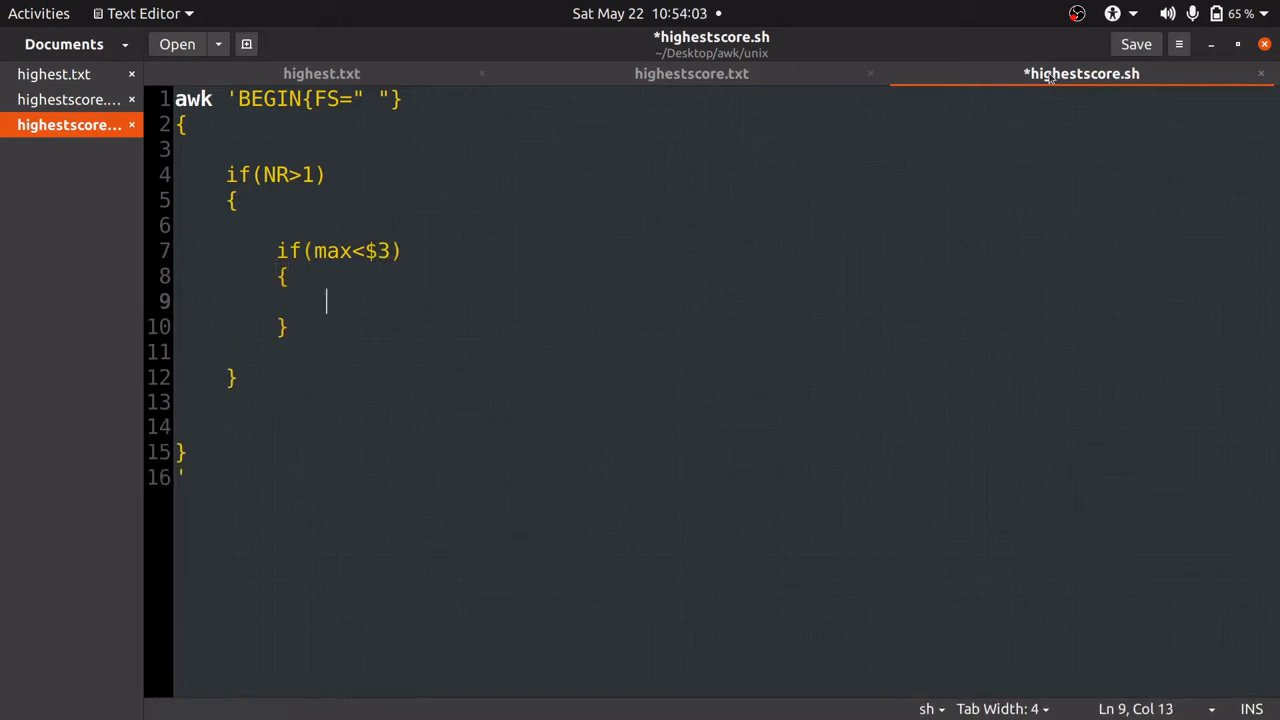
{"action": "type", "text": "max"}
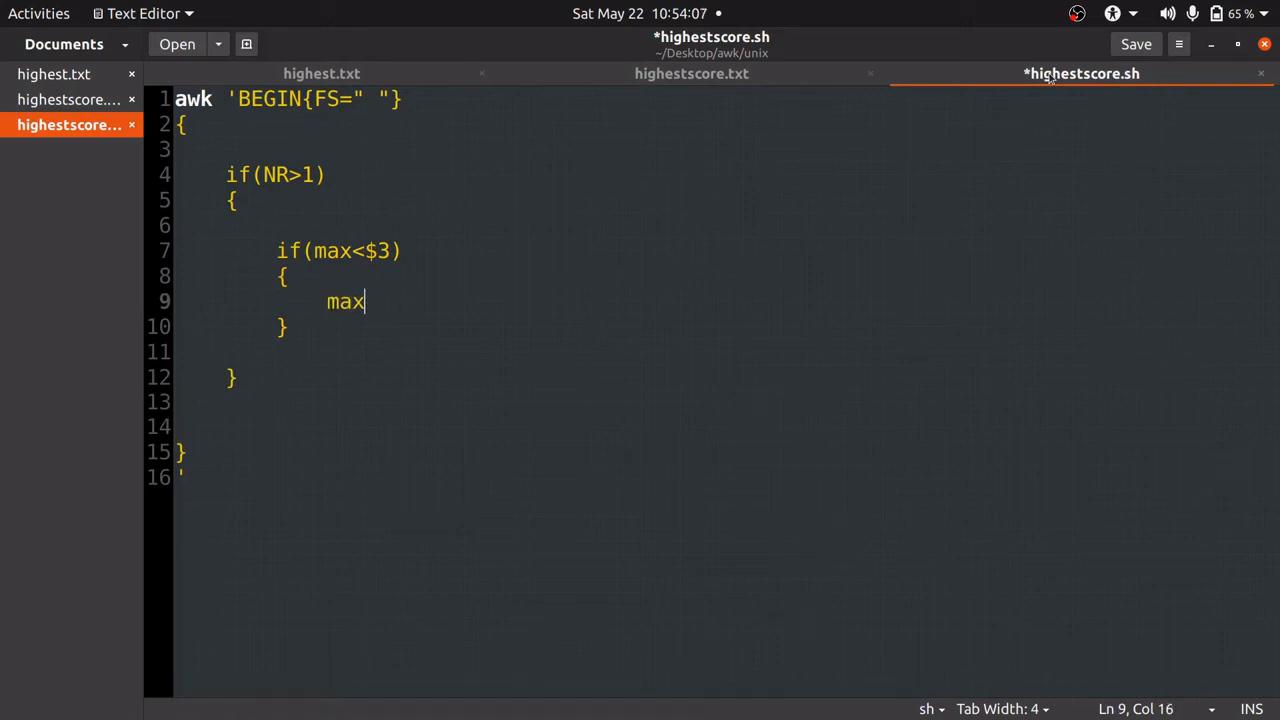
{"action": "type", "text": "=$3;"}
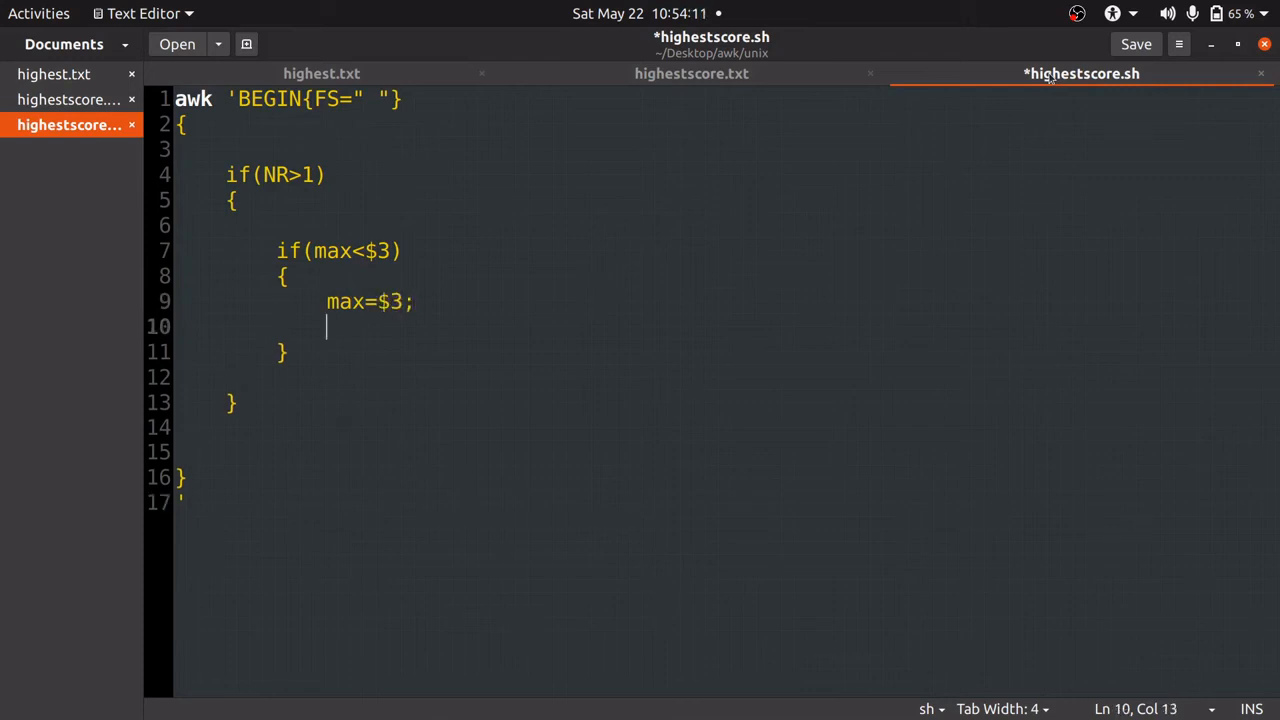
{"action": "type", "text": "name"}
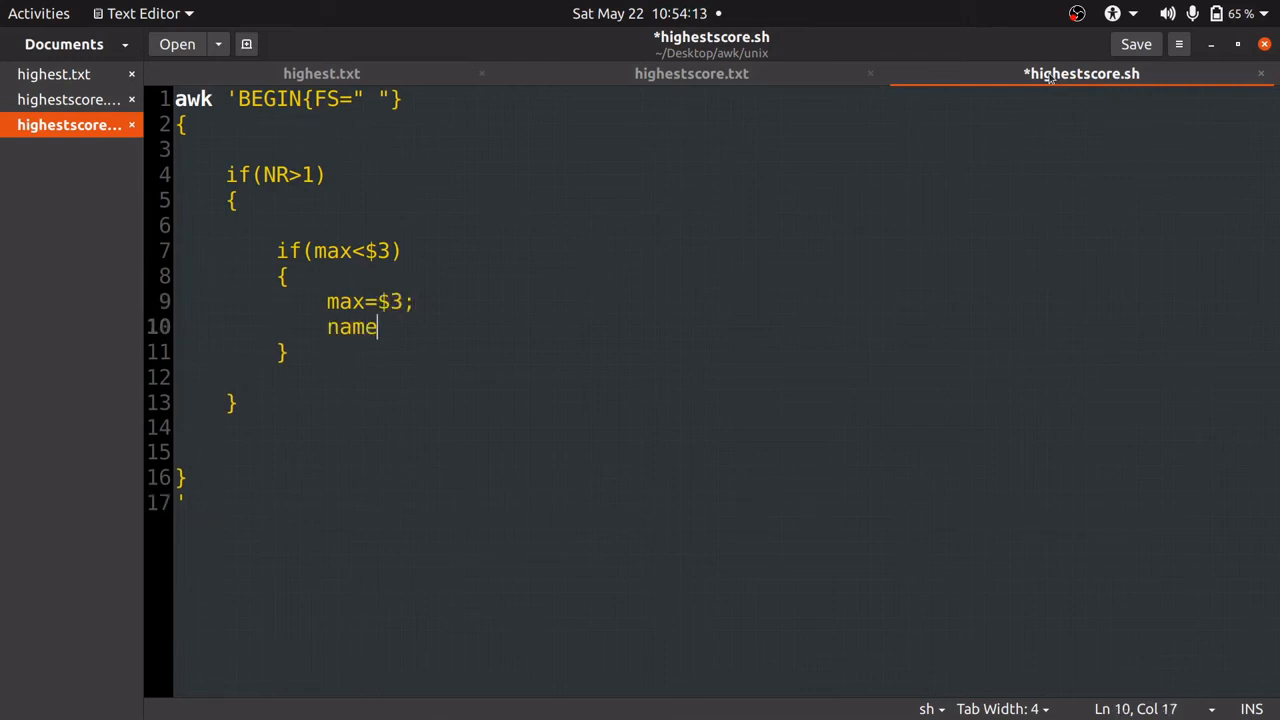
{"action": "type", "text": "=4"}
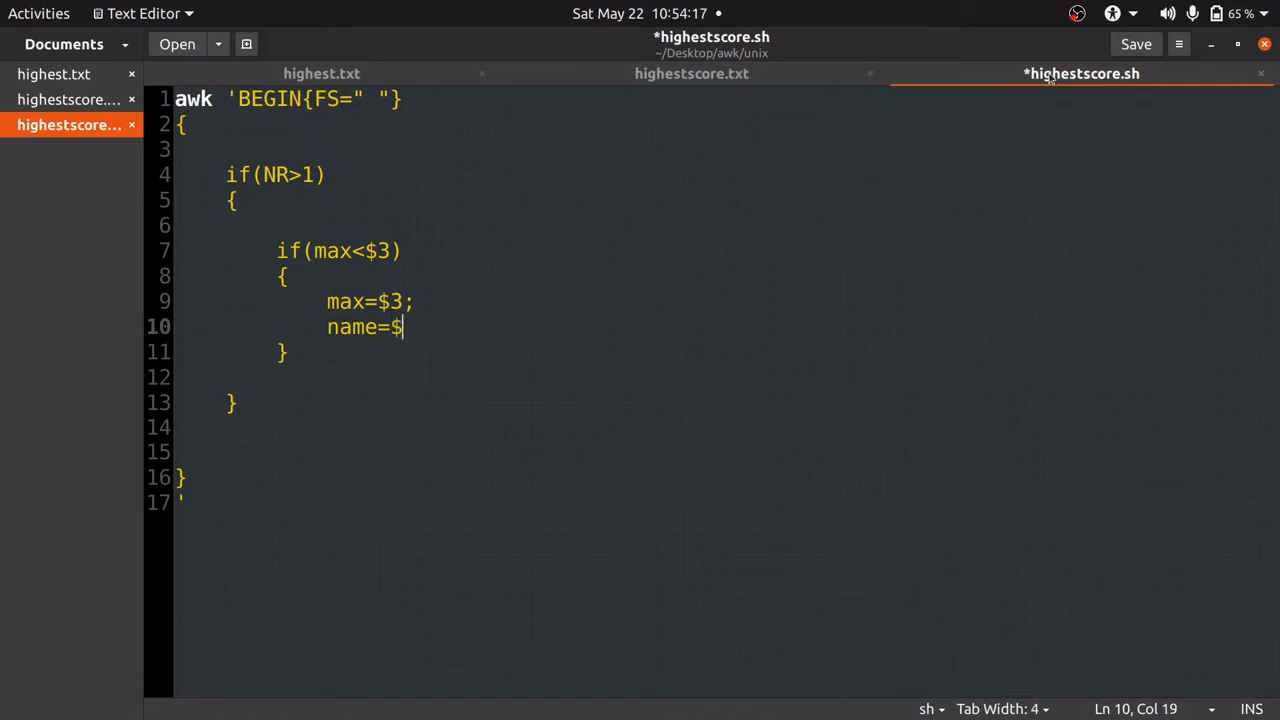
{"action": "type", "text": "2;"}
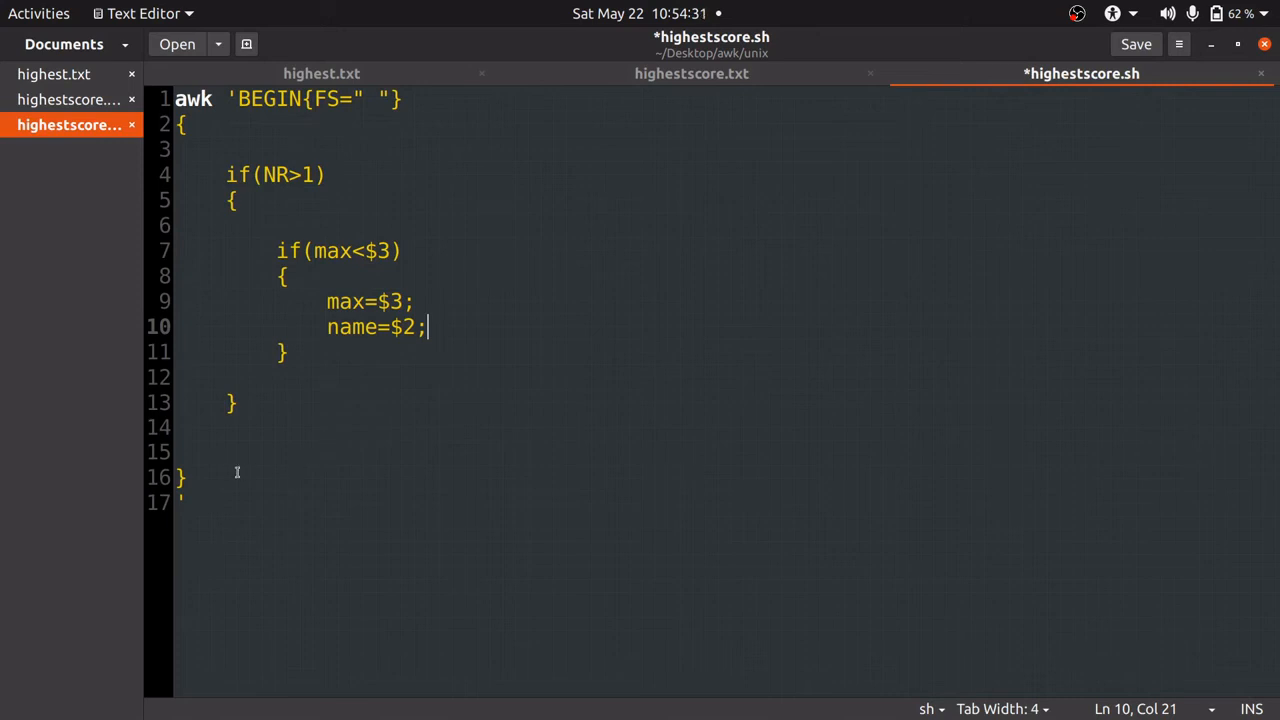
Add highestscore.txt after the closing quote and an END{ print name; } block before it
{"action": "left_click", "coordinate": [184, 504]}
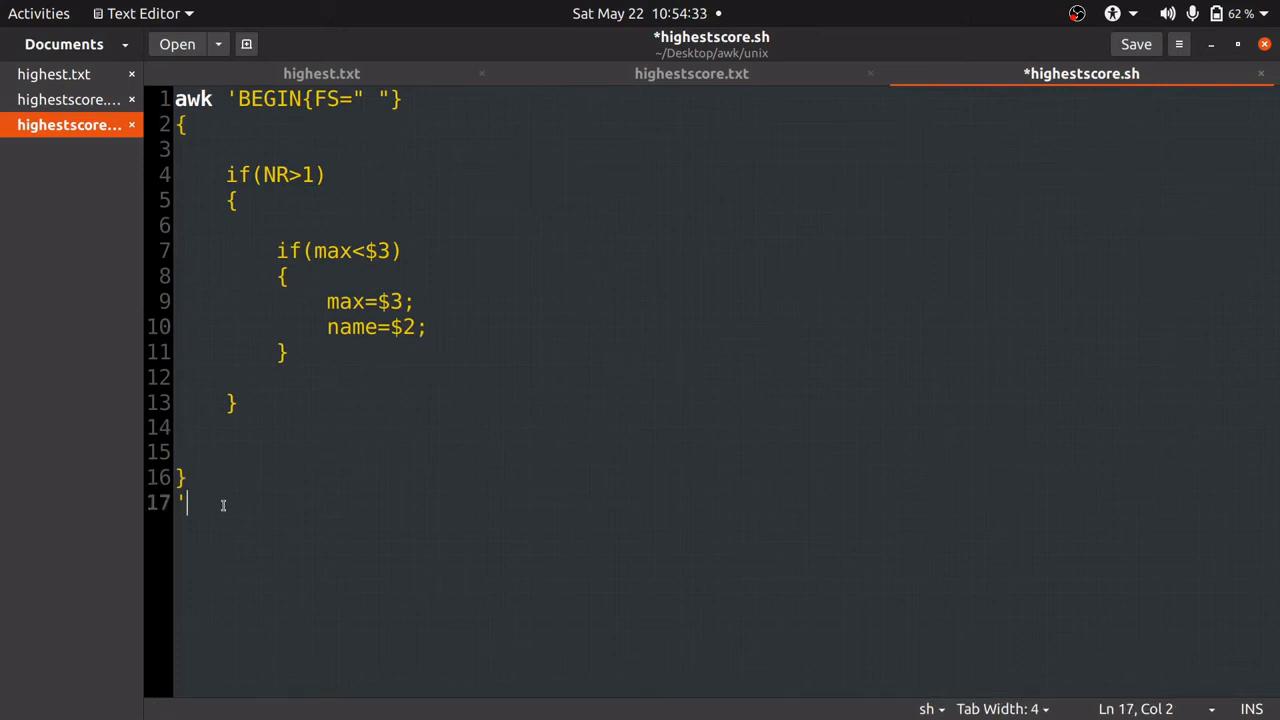
{"action": "type", "text": "high"}
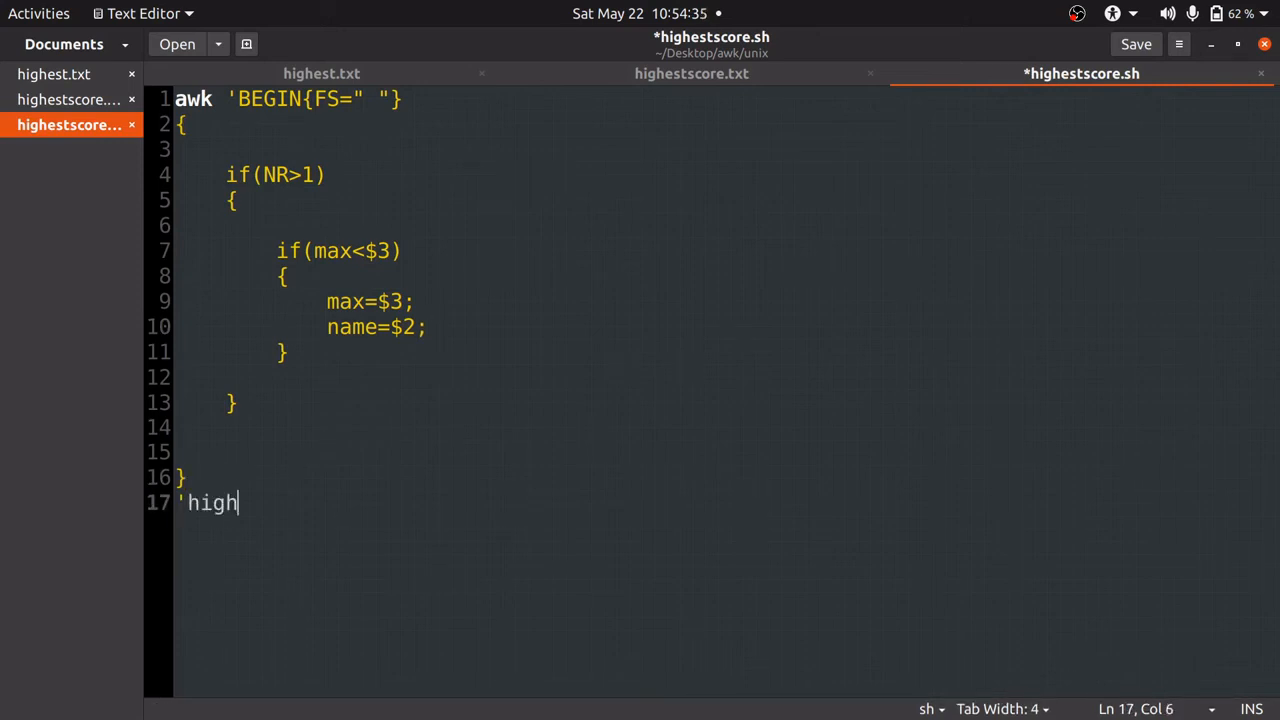
{"action": "type", "text": "e"}
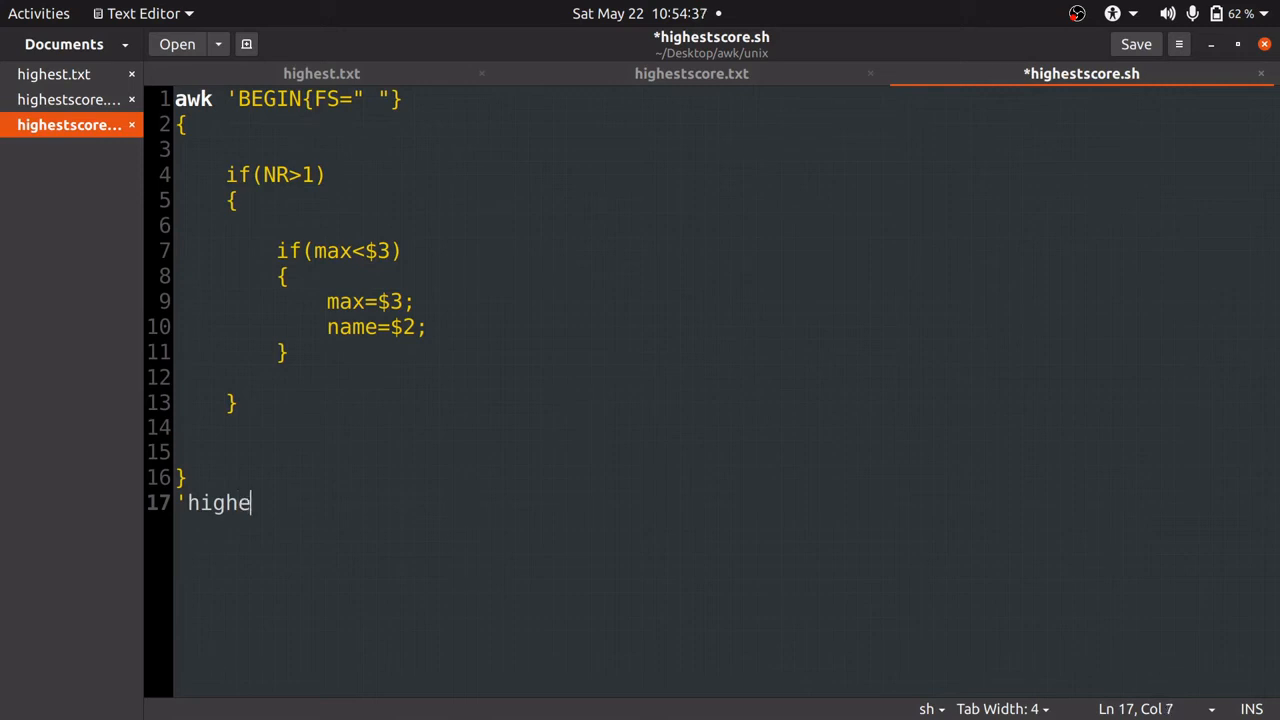
{"action": "type", "text": "stscore"}
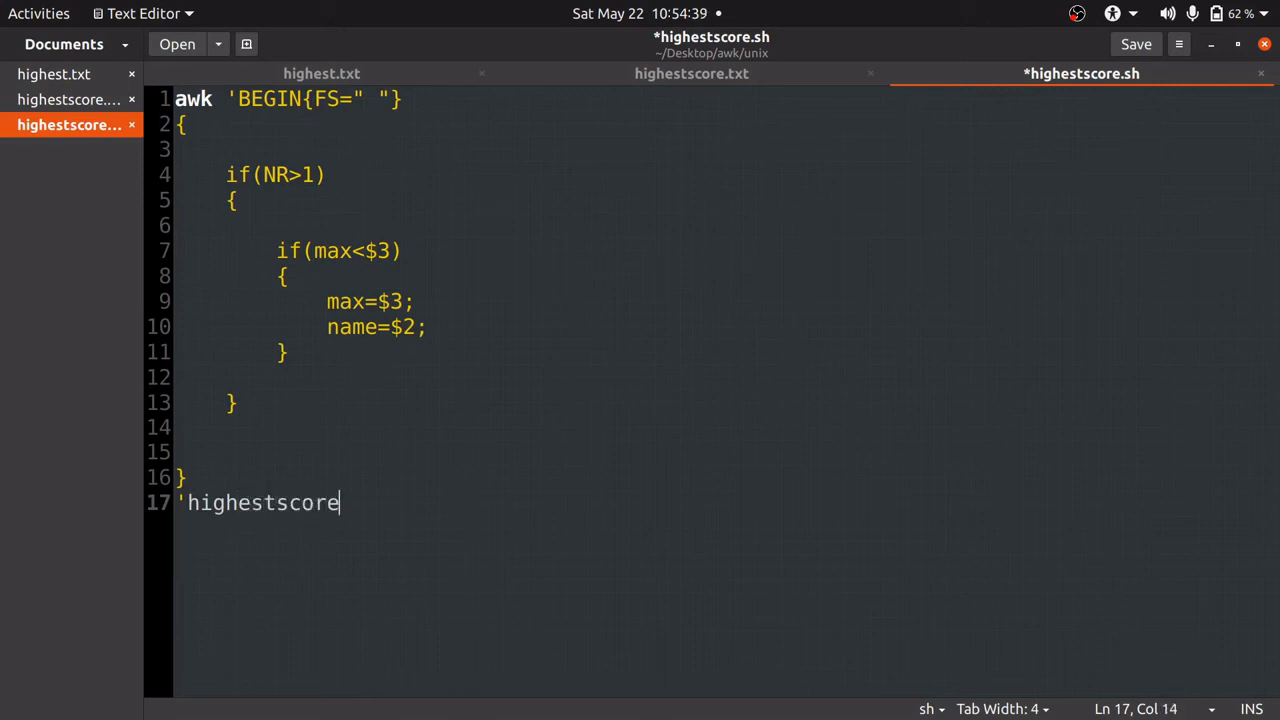
{"action": "type", "text": ".txt"}
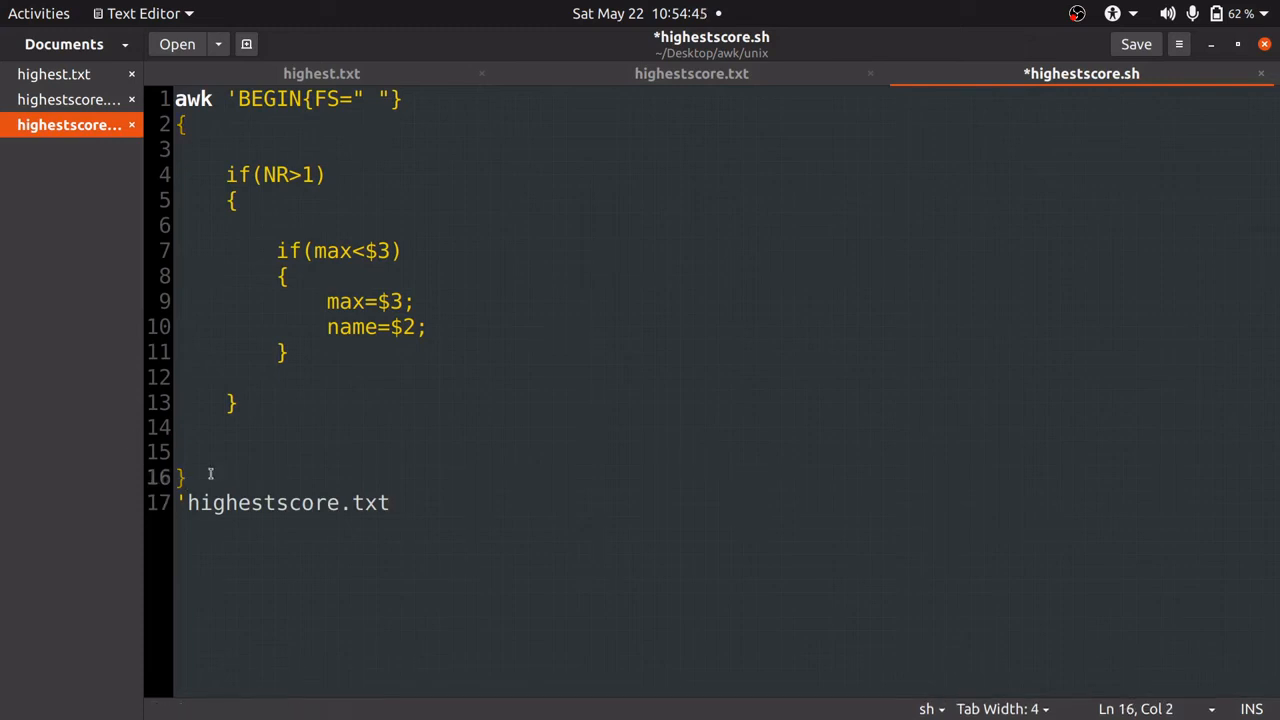
{"action": "type", "text": "END{"}
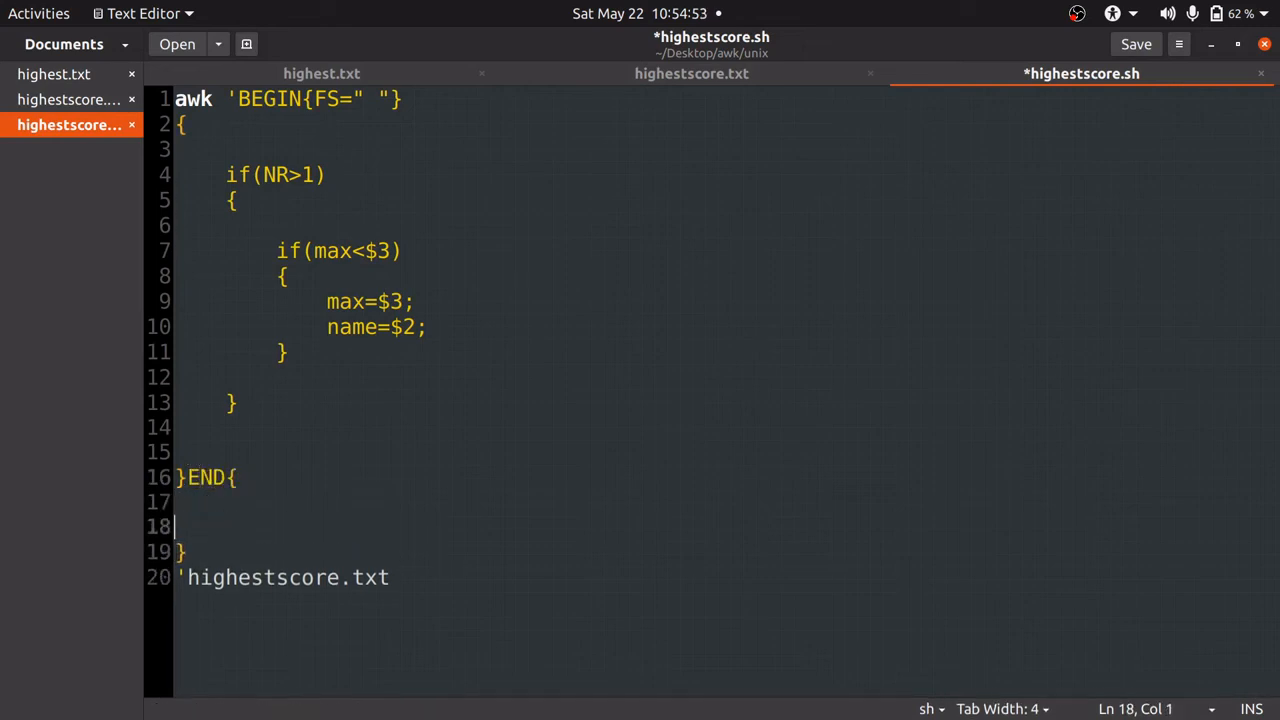
{"action": "type", "text": "print name"}
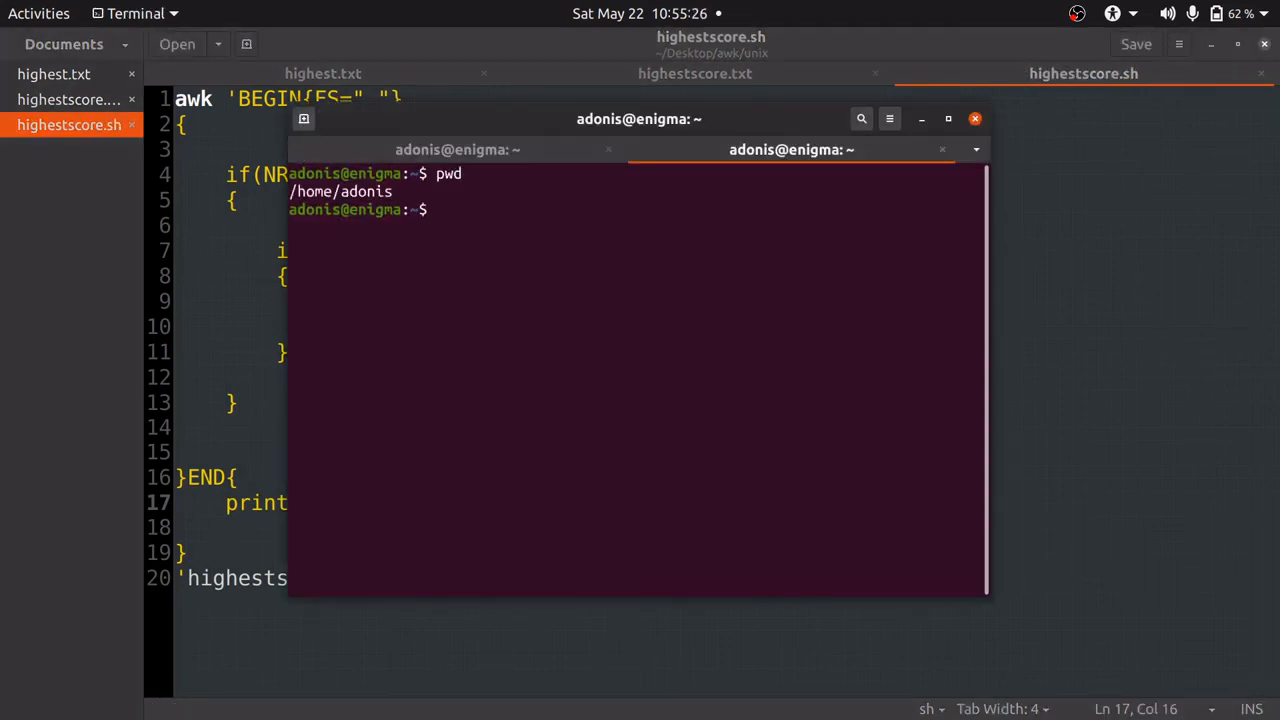
Run ./highestscore.sh, grant it chmod 777 after 'Permission denied', and rerun it to print XYZ
{"action": "type", "text": "./highestscore.sh"}
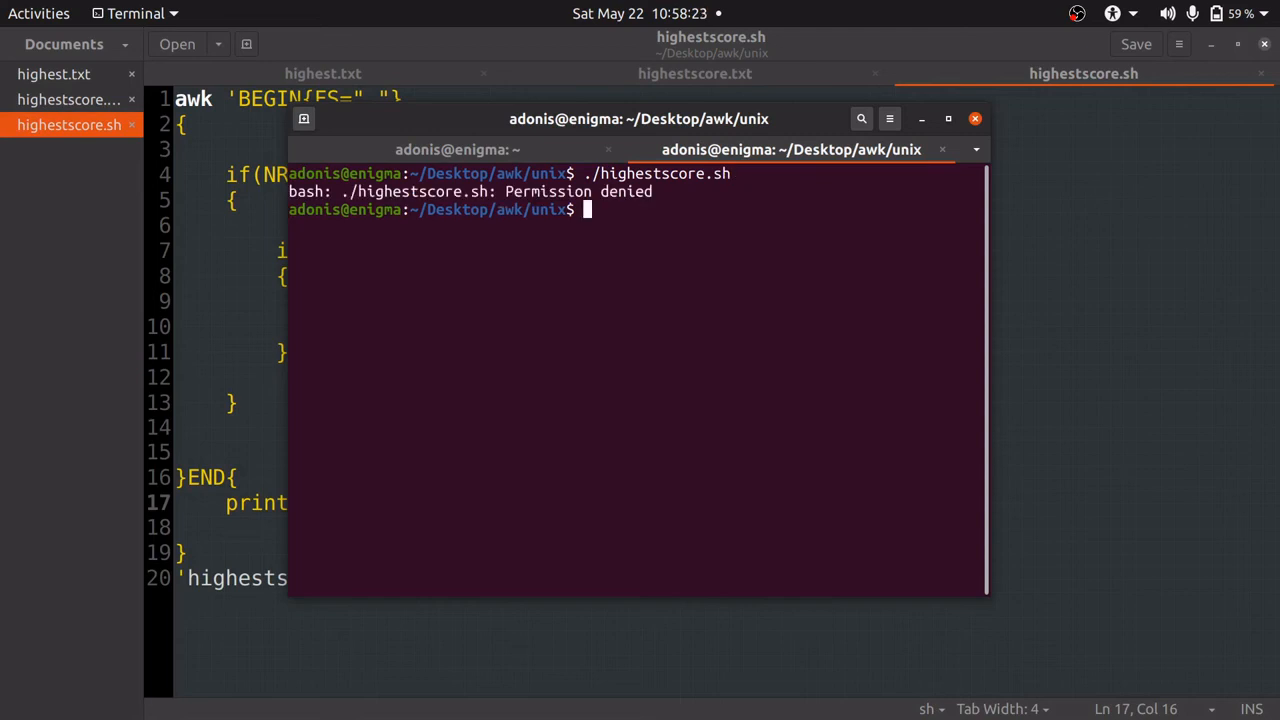
{"action": "type", "text": "chmod 777 highest"}
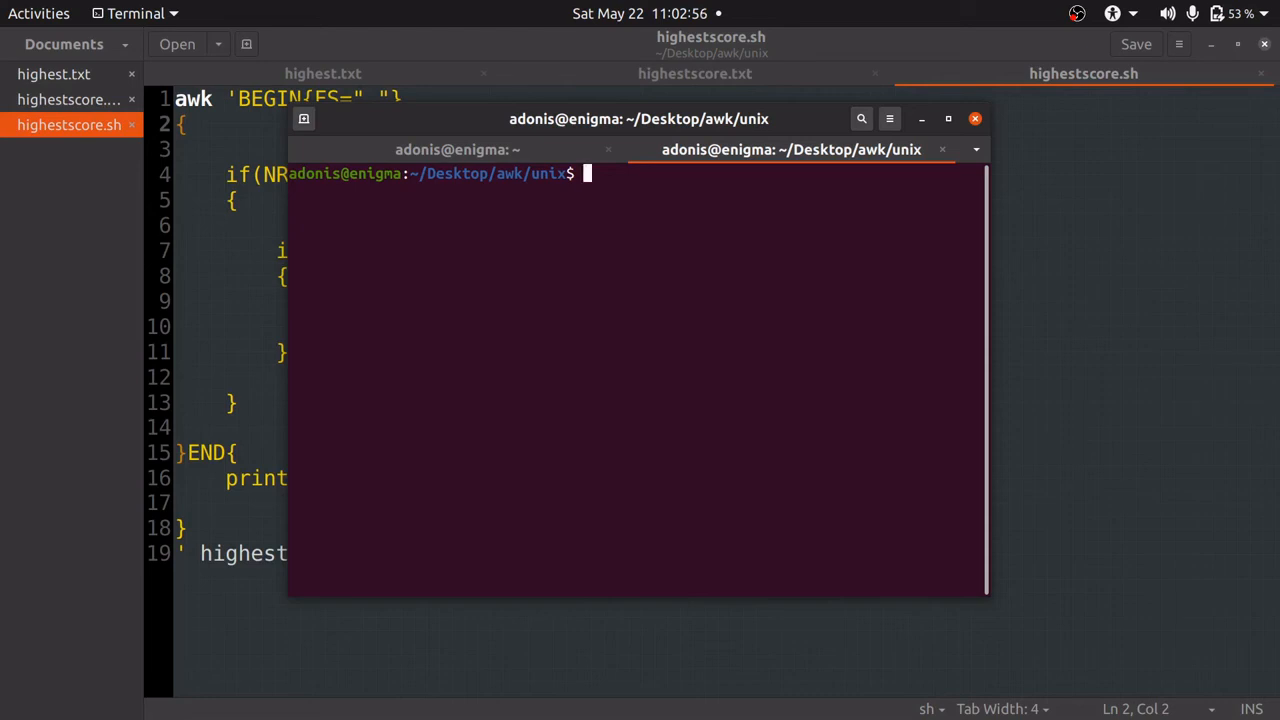
{"action": "type", "text": "./"}
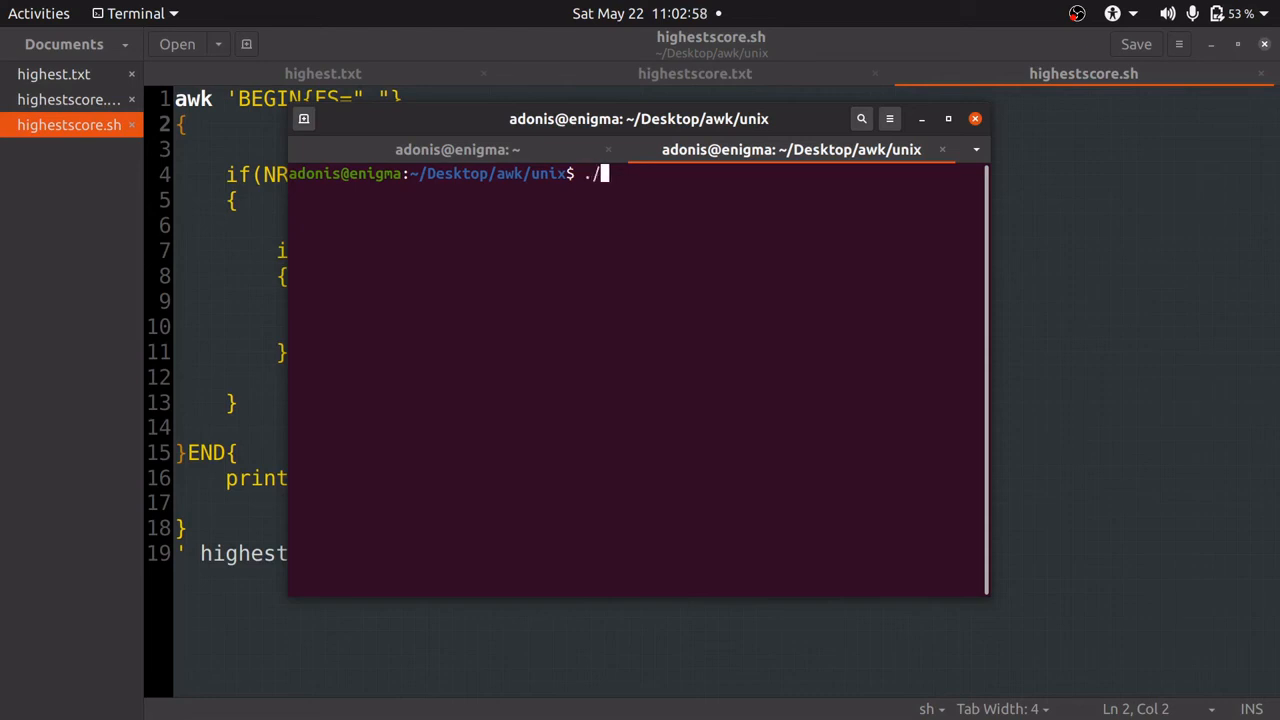
{"action": "type", "text": "highest"}
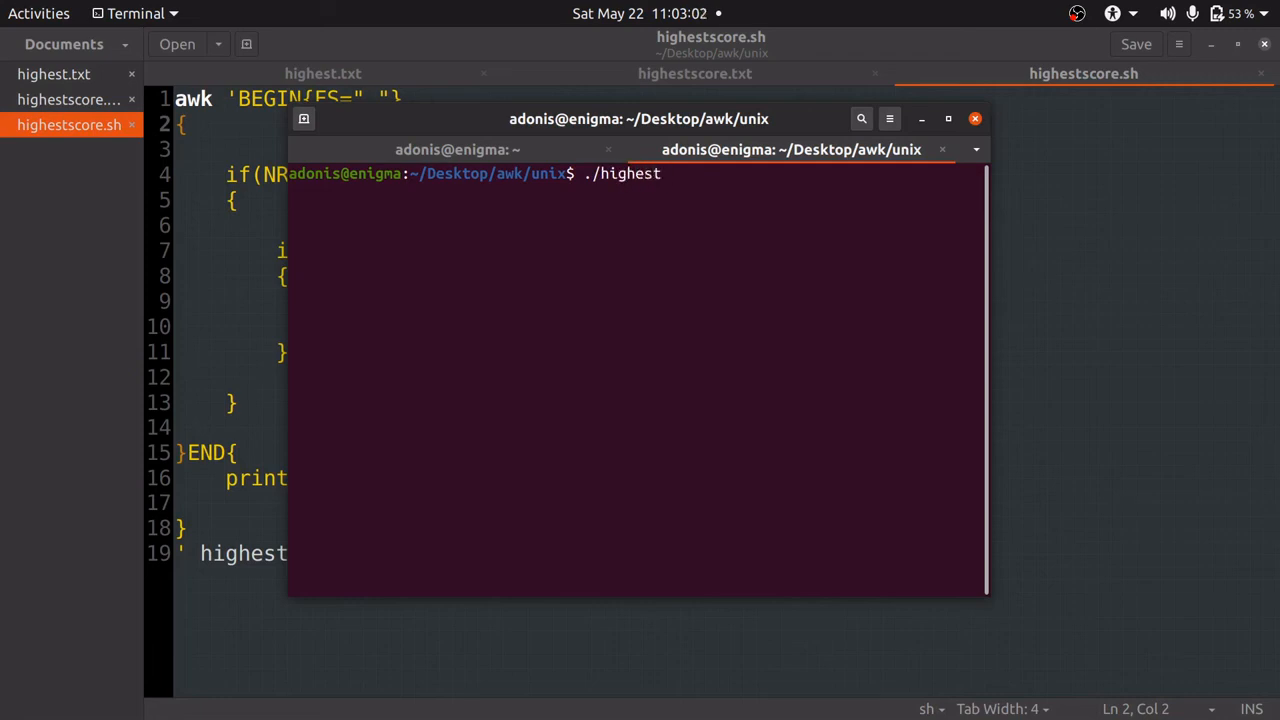
{"action": "type", "text": "sco"}
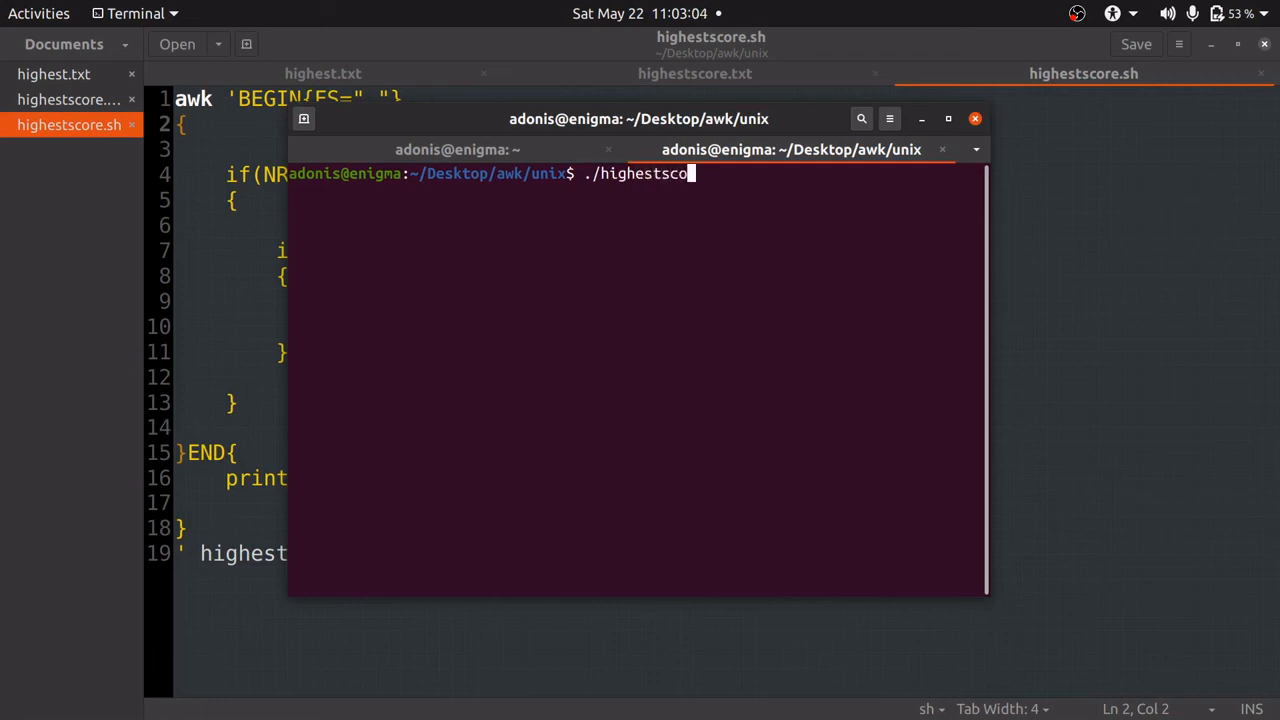
{"action": "type", "text": "re.s"}
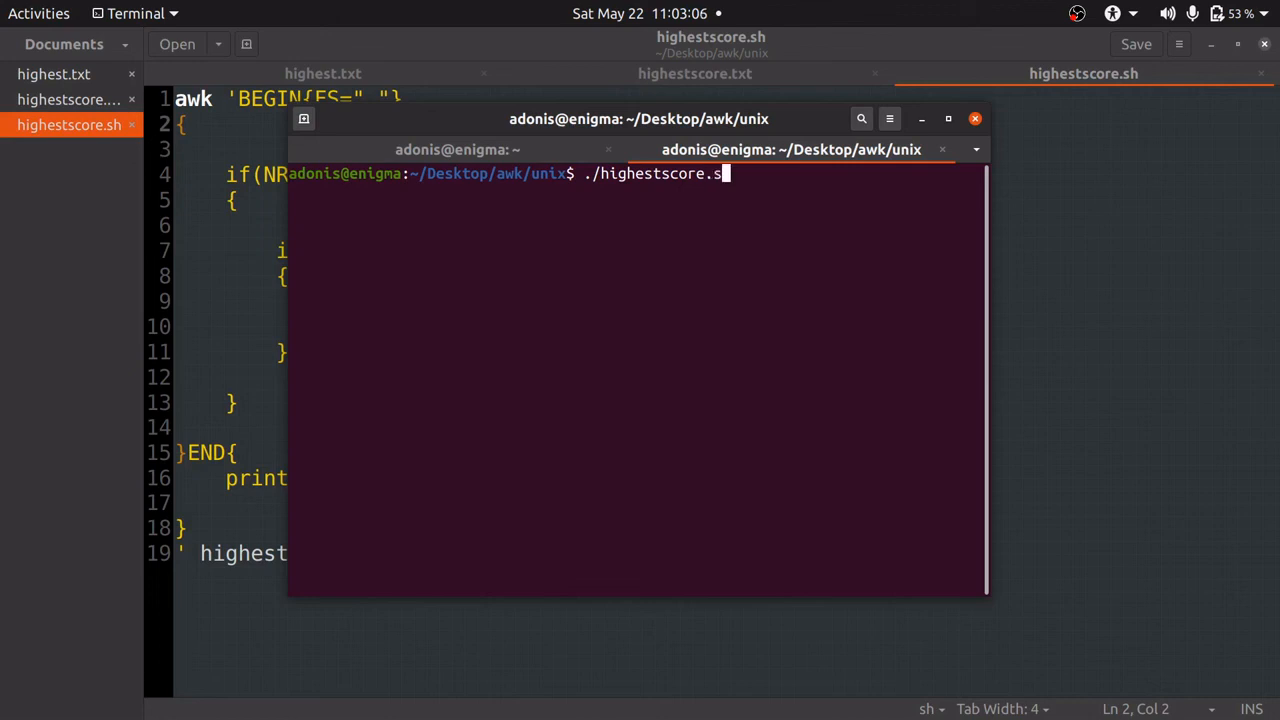
{"action": "type", "text": "h"}
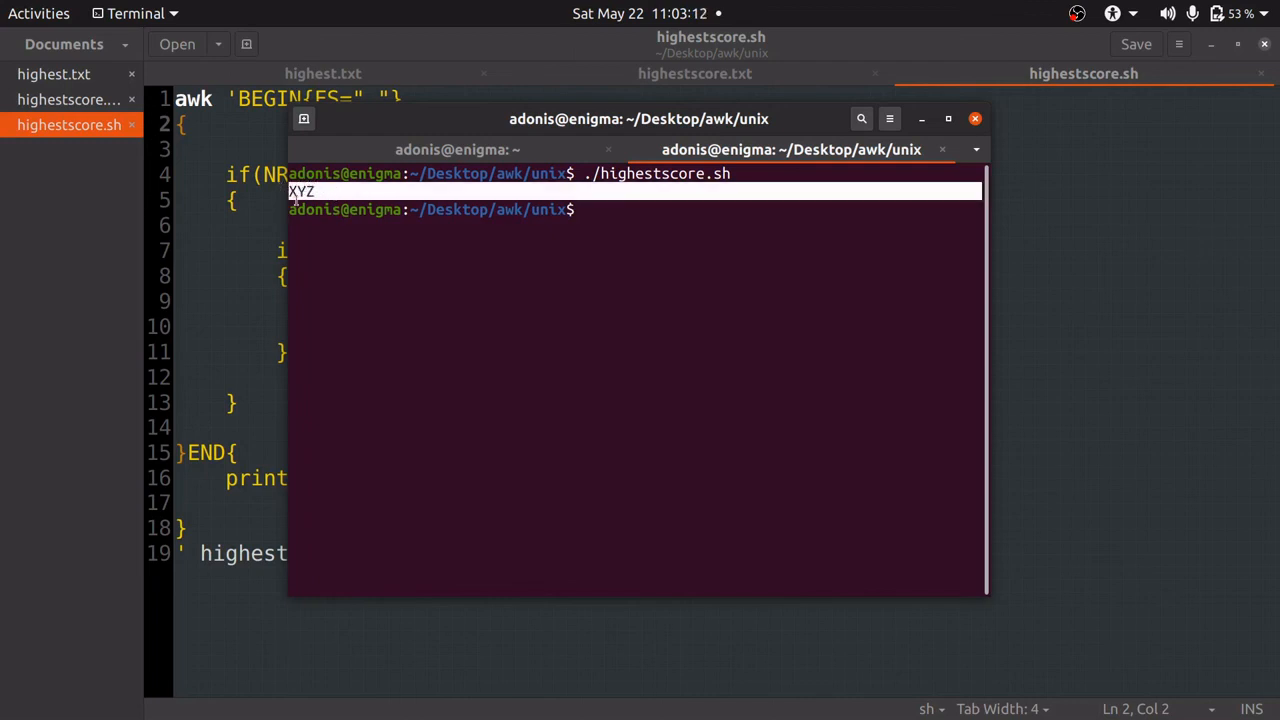
{"action": "mouse_move", "coordinate": [390, 222]}
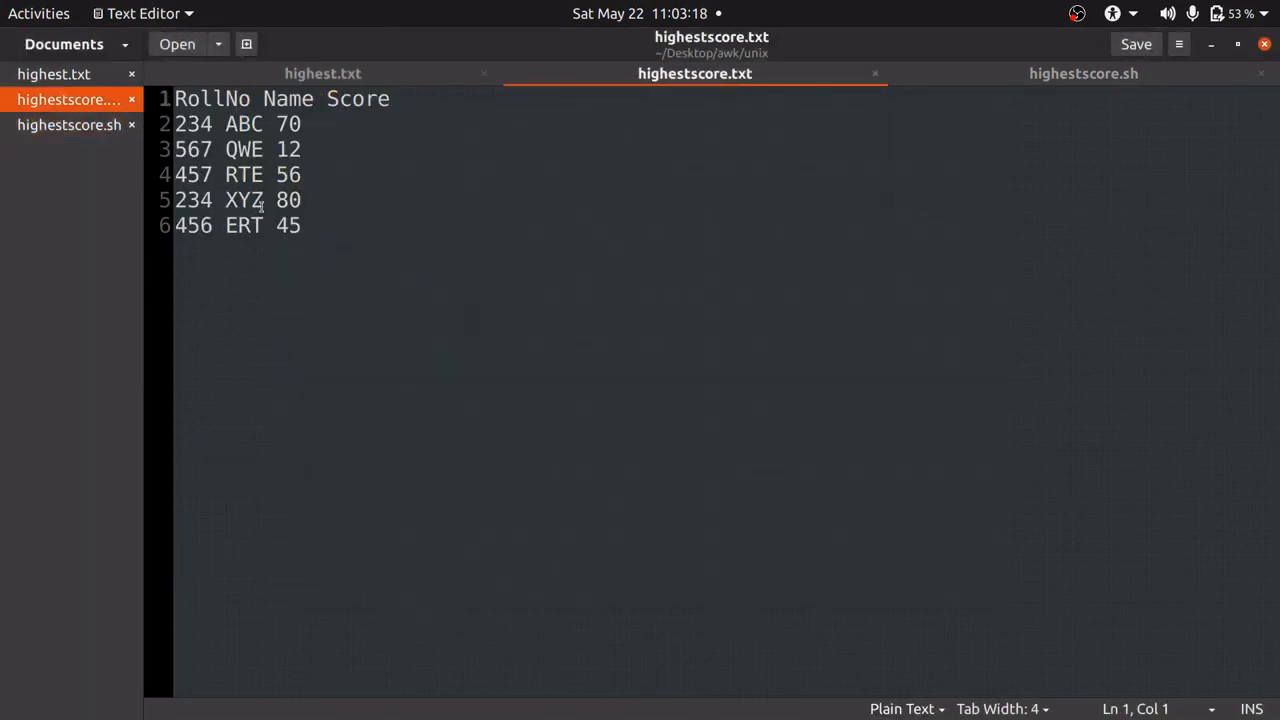
Highlight the 'XYZ 80' entry in highestscore.txt to match the script's XYZ output
{"action": "left_click", "coordinate": [300, 200]}
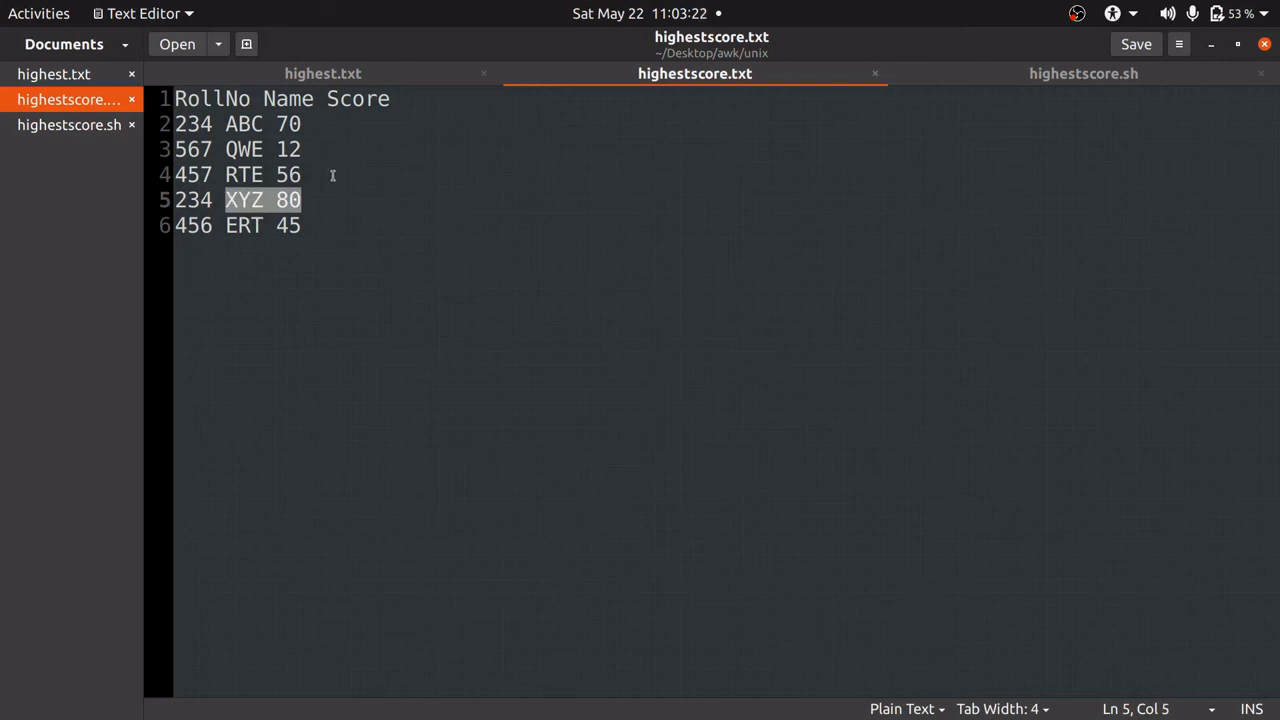
{"action": "mouse_move", "coordinate": [344, 220]}
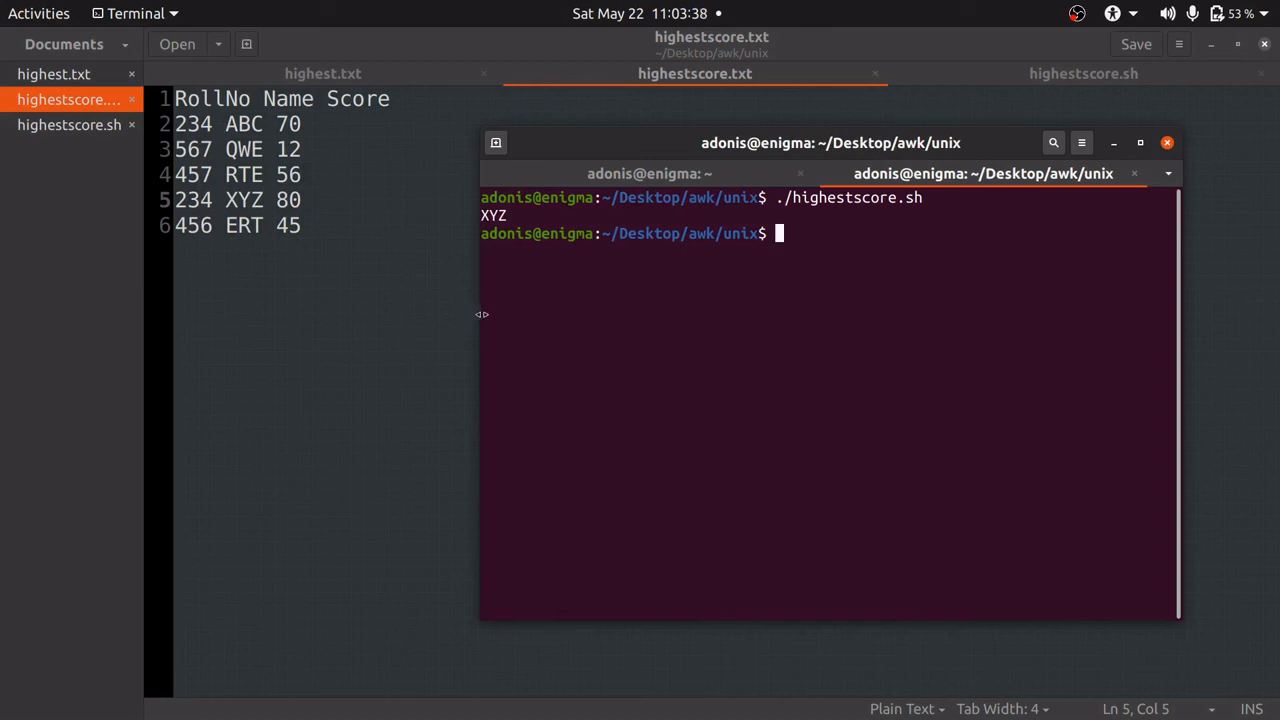
Show the finished highestscore.sh script in gedit beside the Terminal's XYZ result
{"action": "left_click", "coordinate": [1084, 72]}
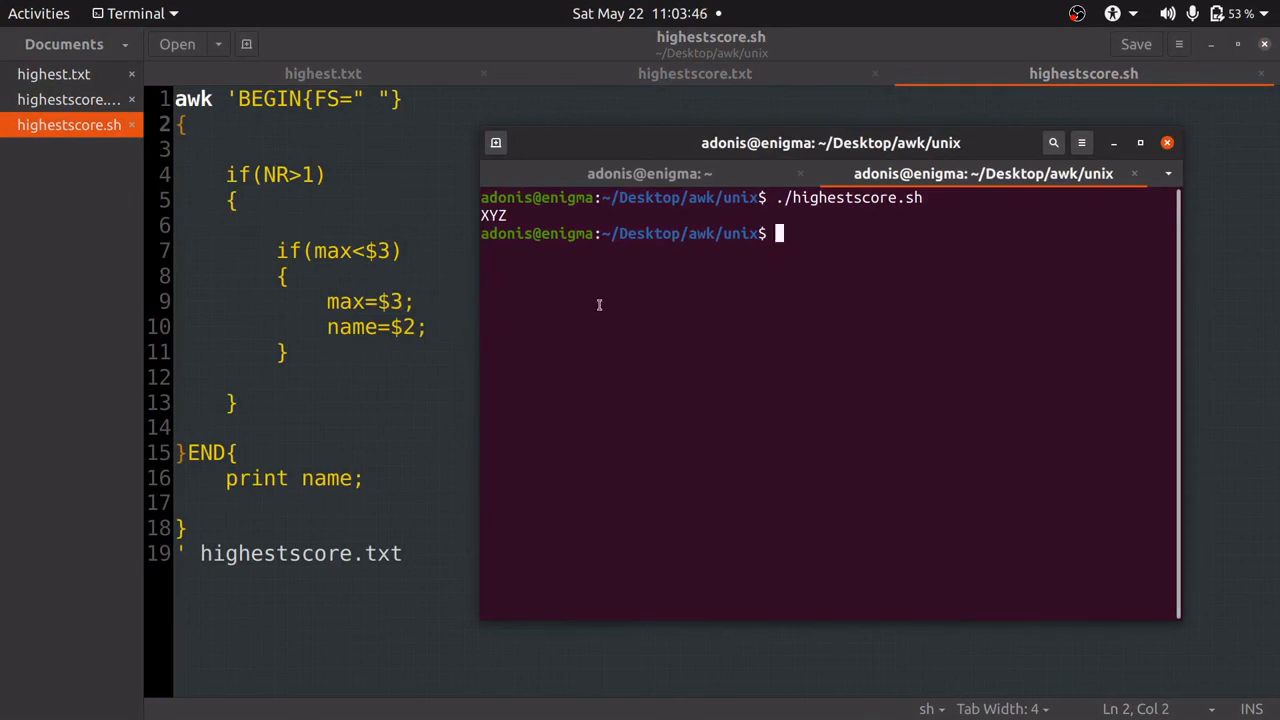
{"action": "mouse_move", "coordinate": [786, 292]}
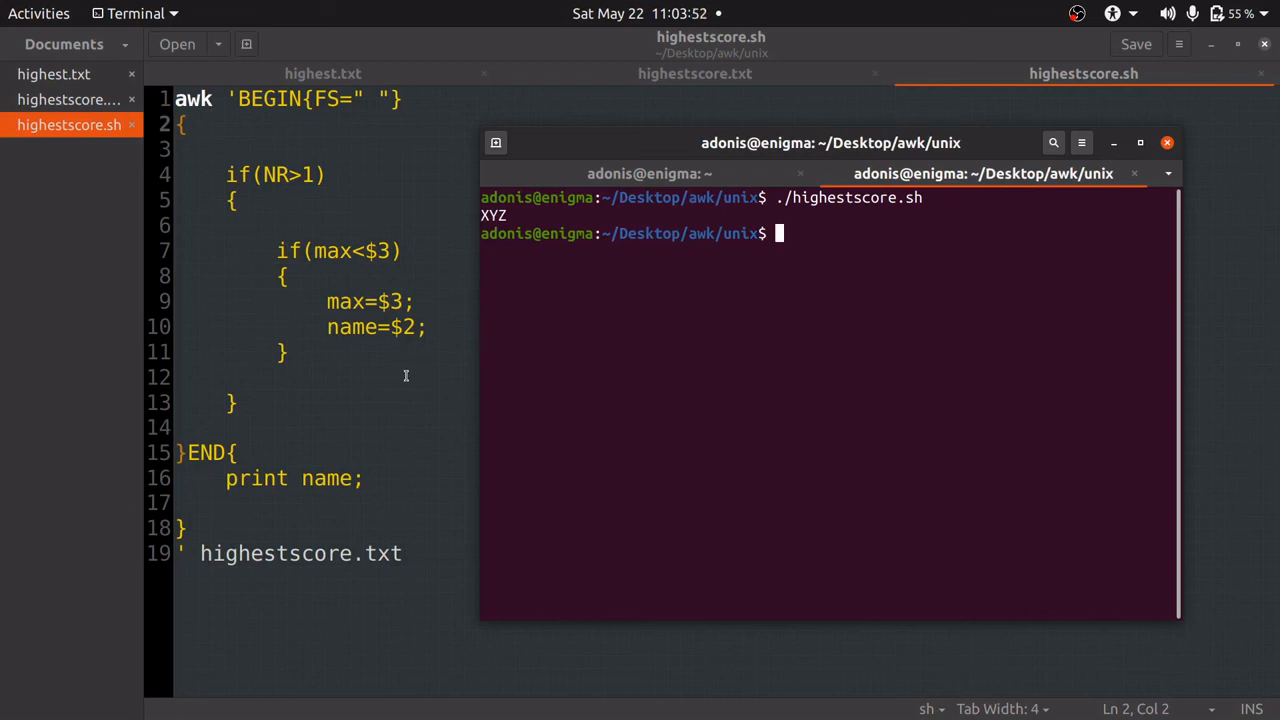
{"action": "mouse_move", "coordinate": [470, 364]}
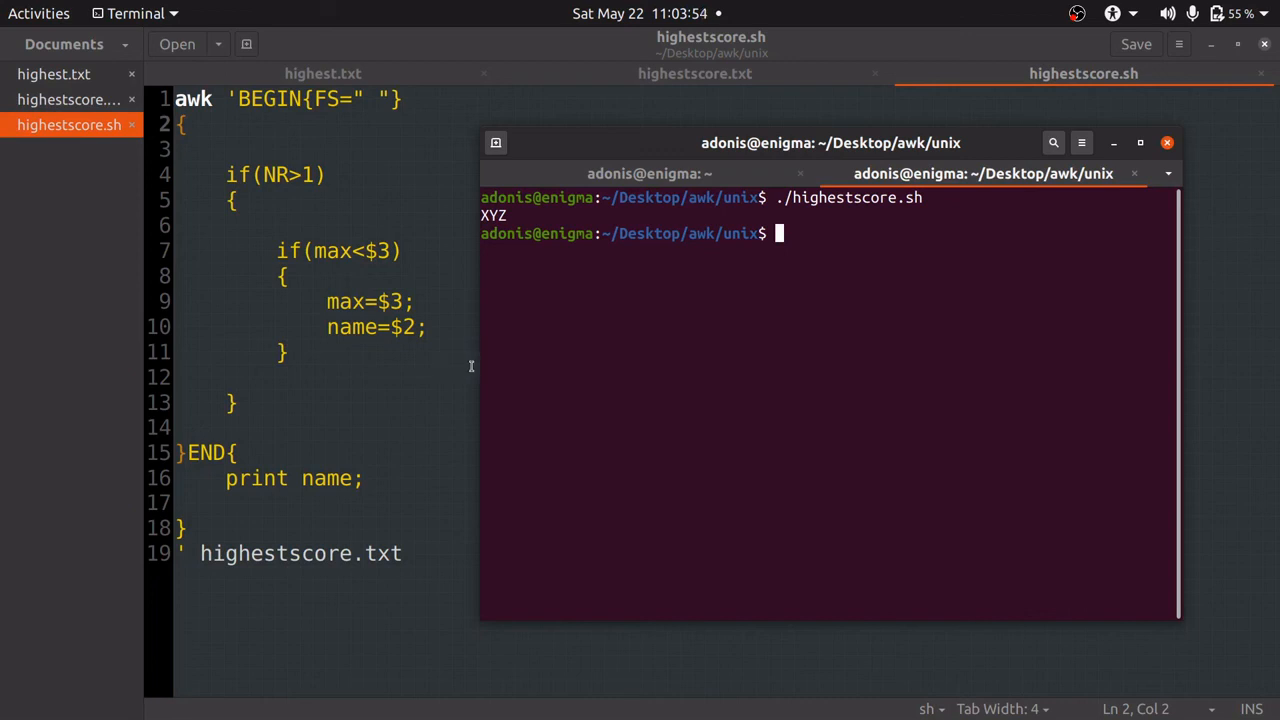